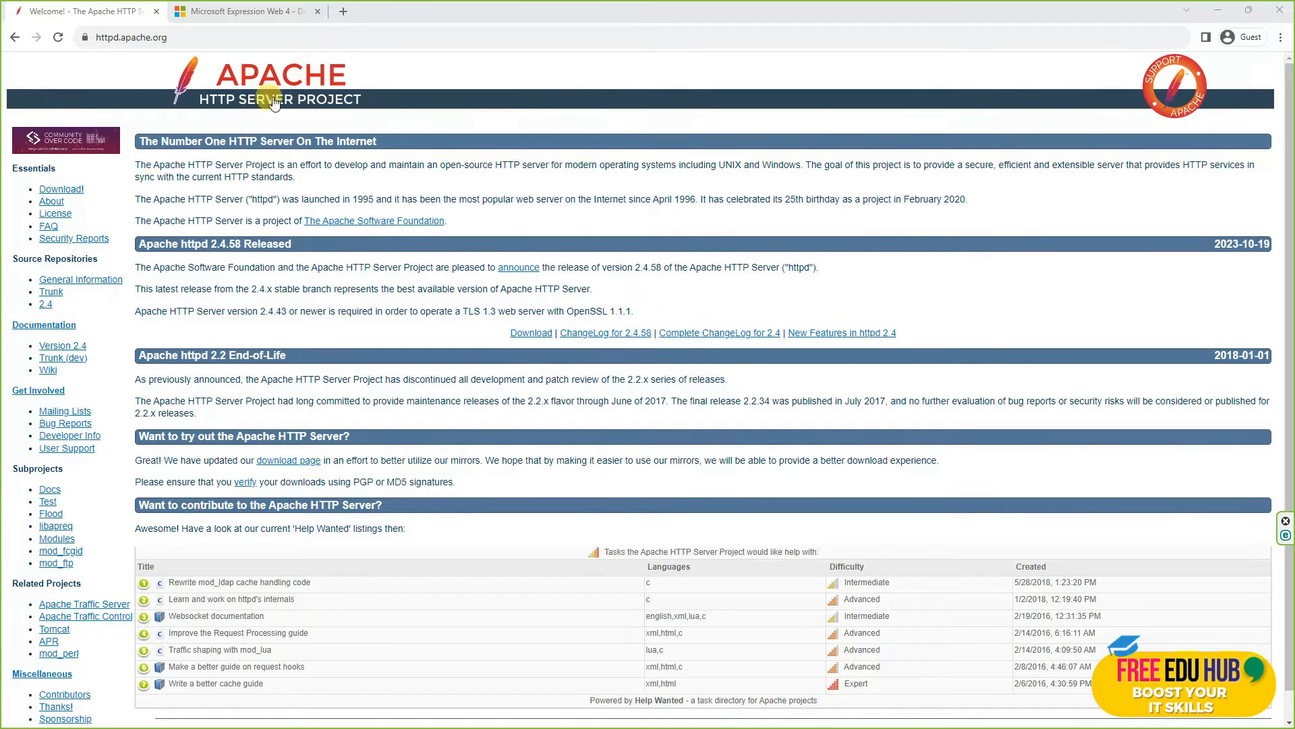
# Switch to the Chrome tab with the Microsoft Expression Web 4 download thread
pyautogui.click(254, 11)
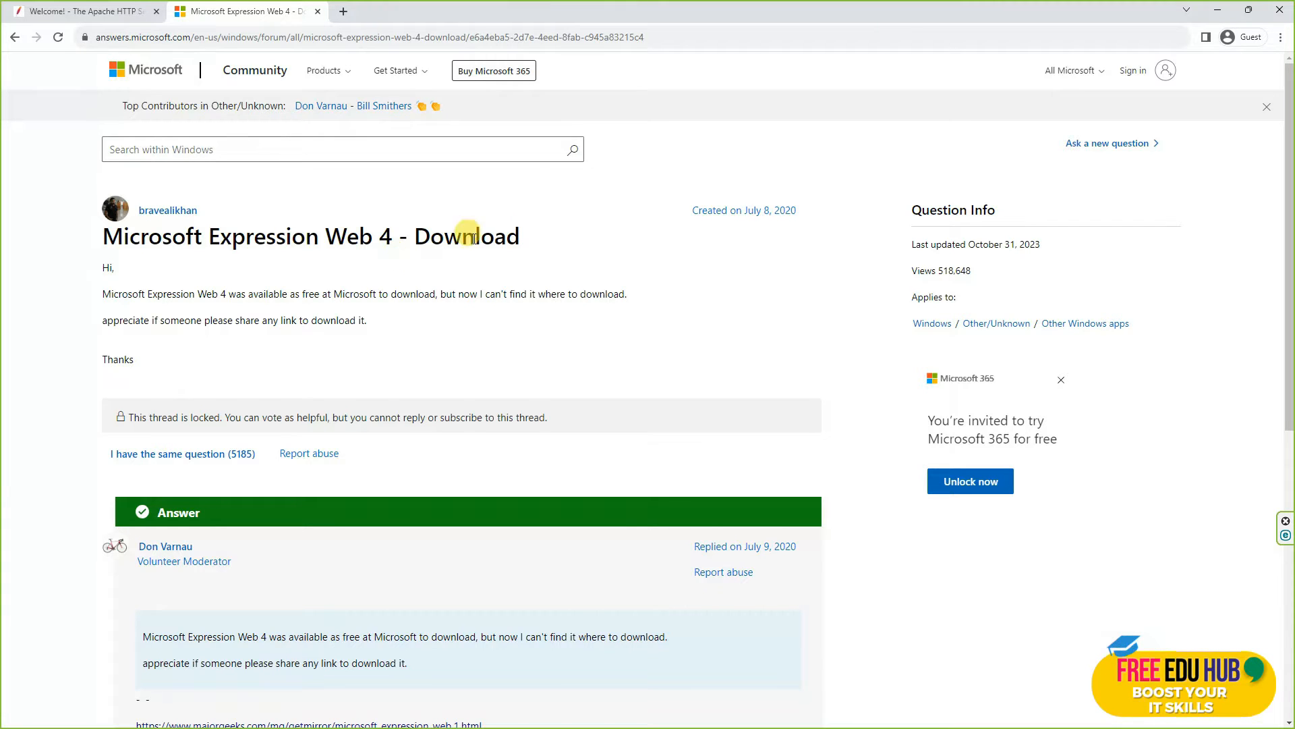
pyautogui.moveTo(216, 55)
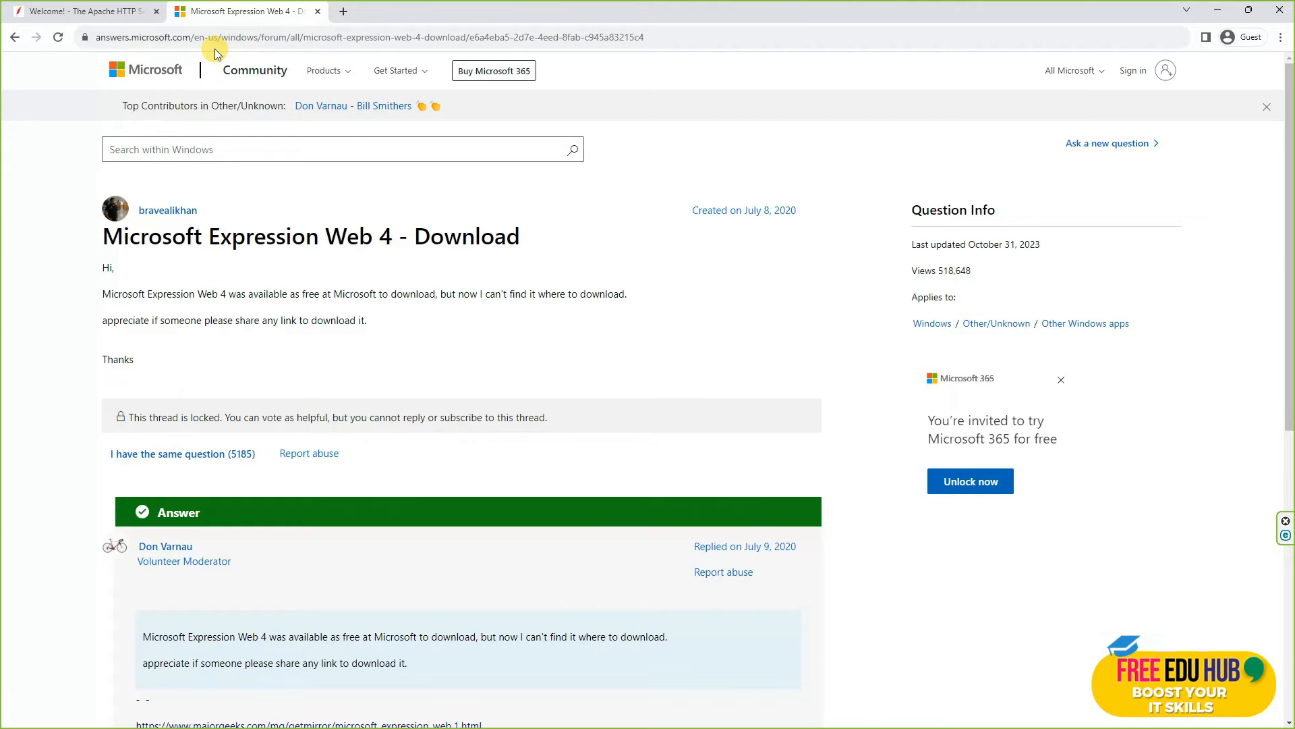
pyautogui.moveTo(52, 91)
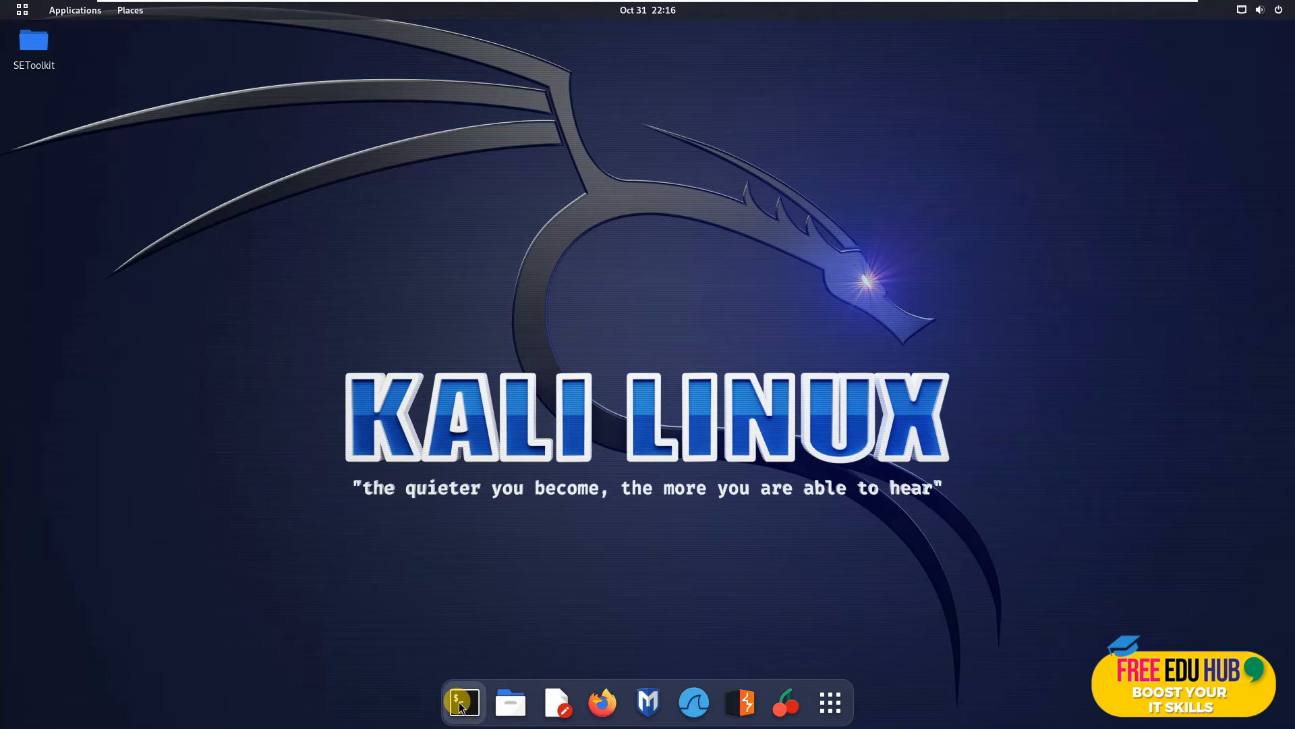
# Open a terminal, switch to root with sudo su, and start the apache2 service
pyautogui.click(463, 703)
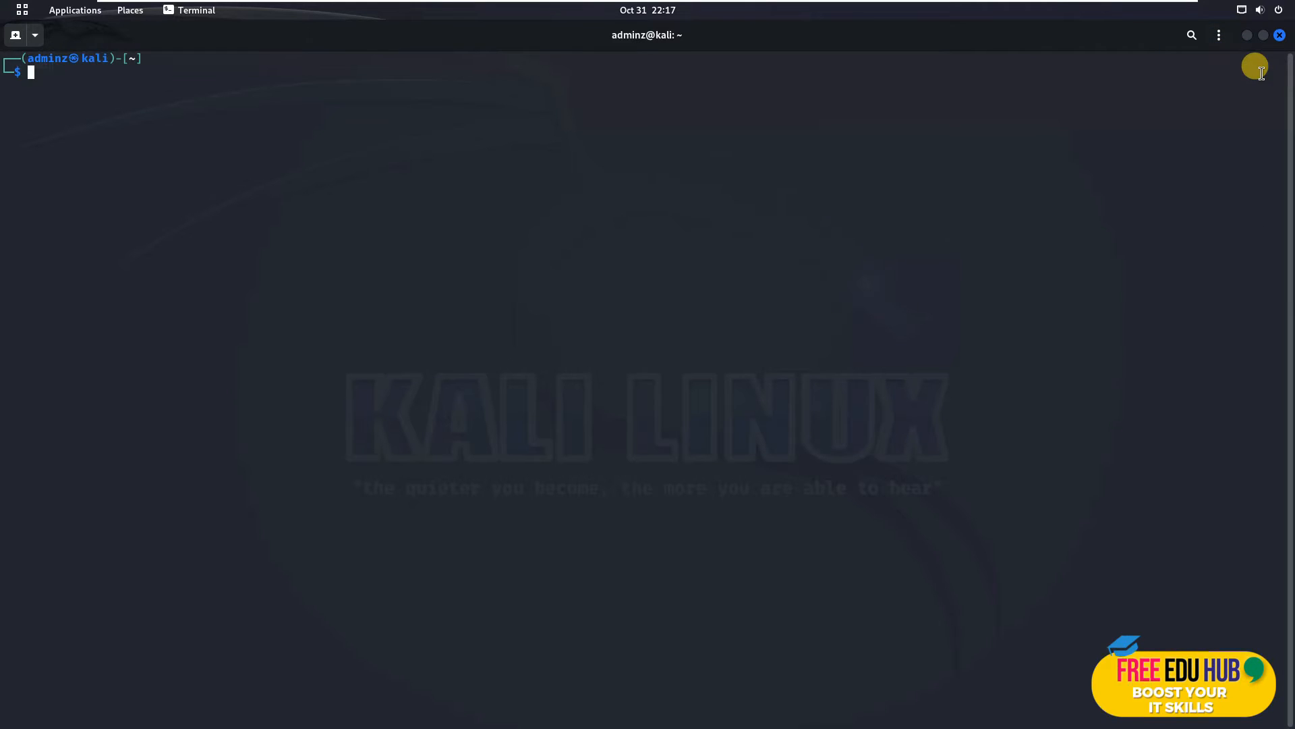
pyautogui.click(1219, 35)
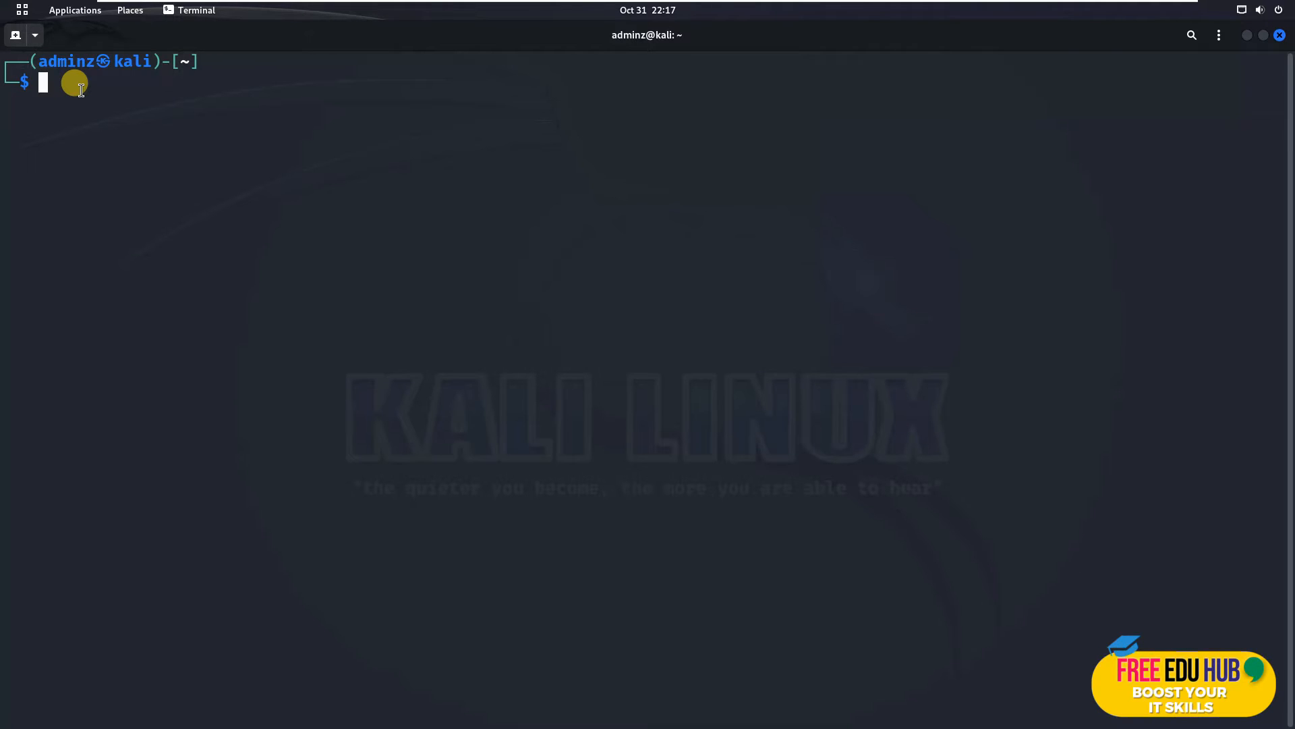
pyautogui.write('sudo su')
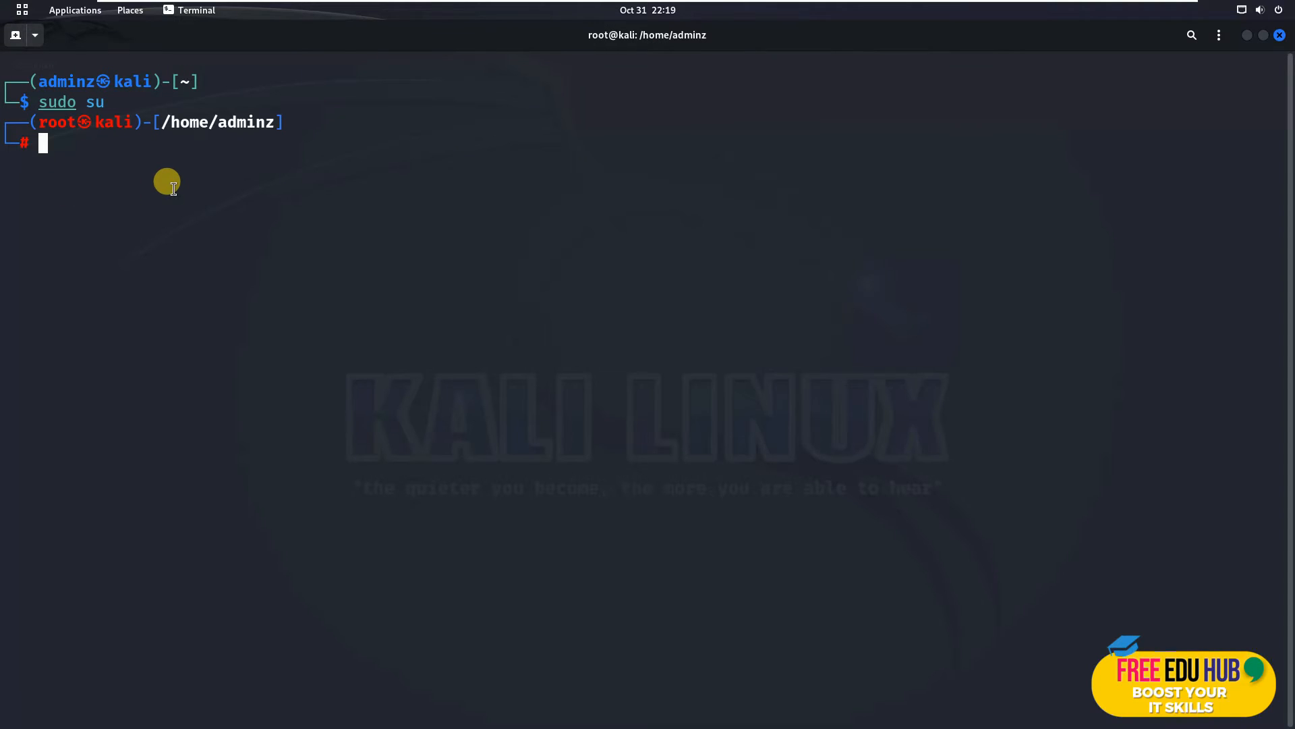
pyautogui.write('sudo service apatche2 start')
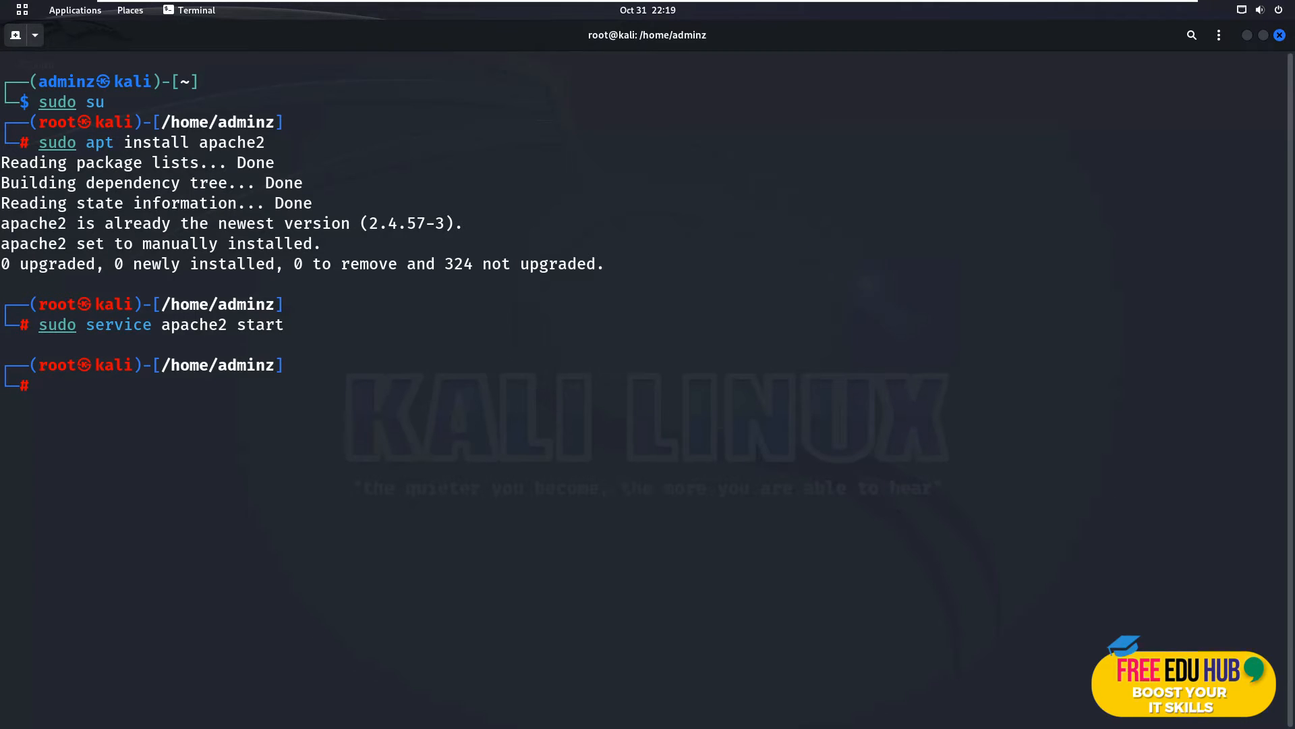
# Check apache2 status, stop and restart the service, then list network addresses with ip a
pyautogui.write('sudo service apache2 start')
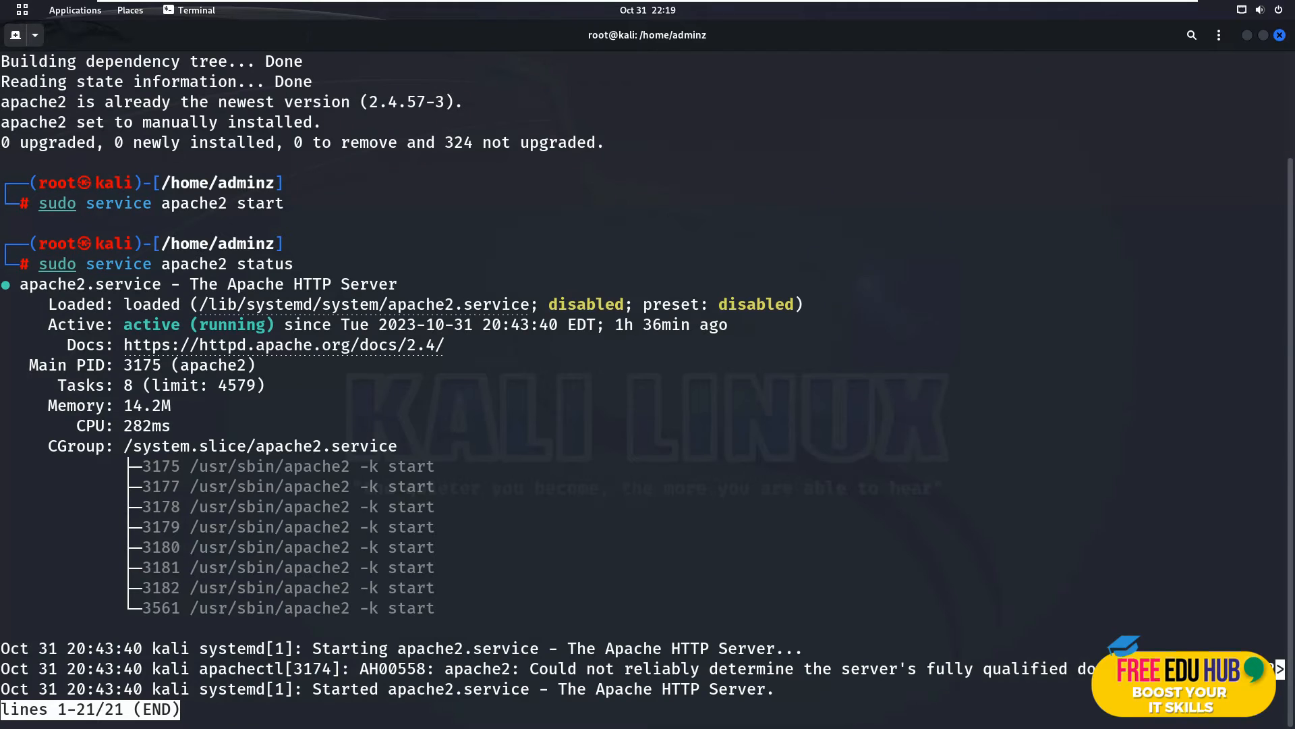
pyautogui.moveTo(242, 322)
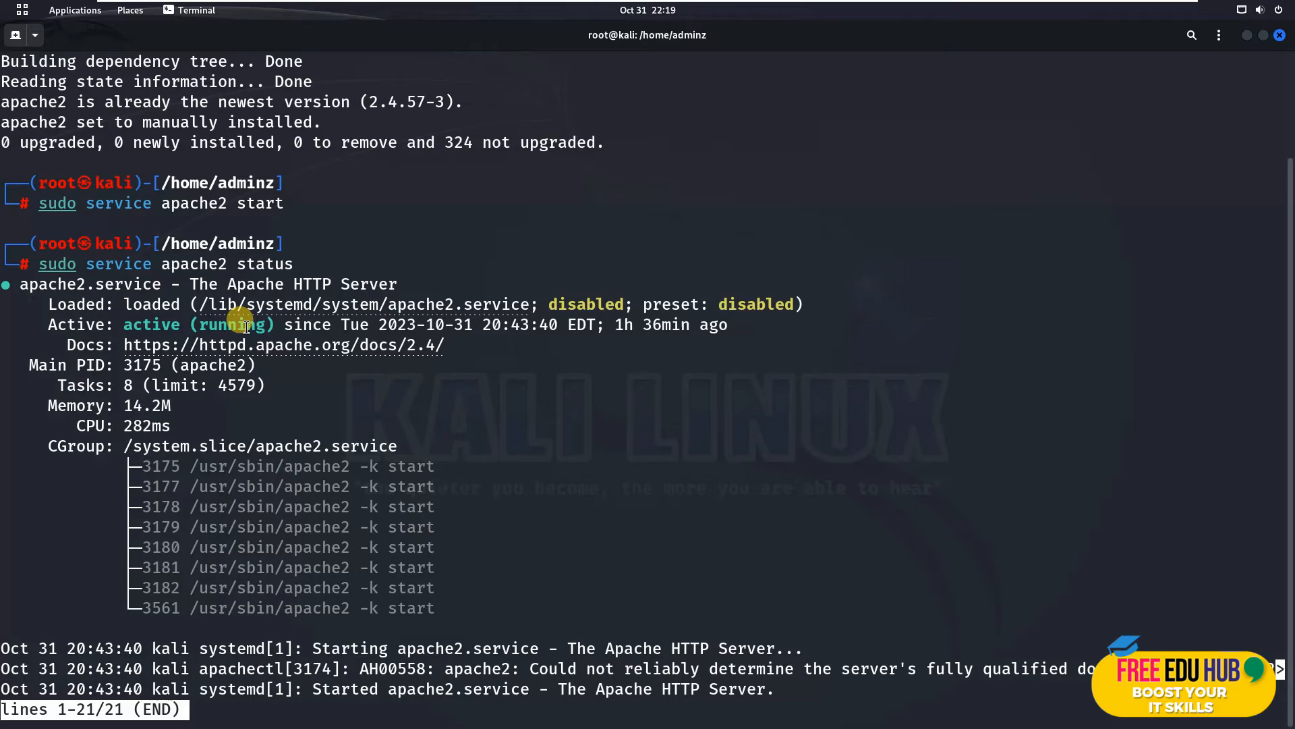
pyautogui.moveTo(302, 486)
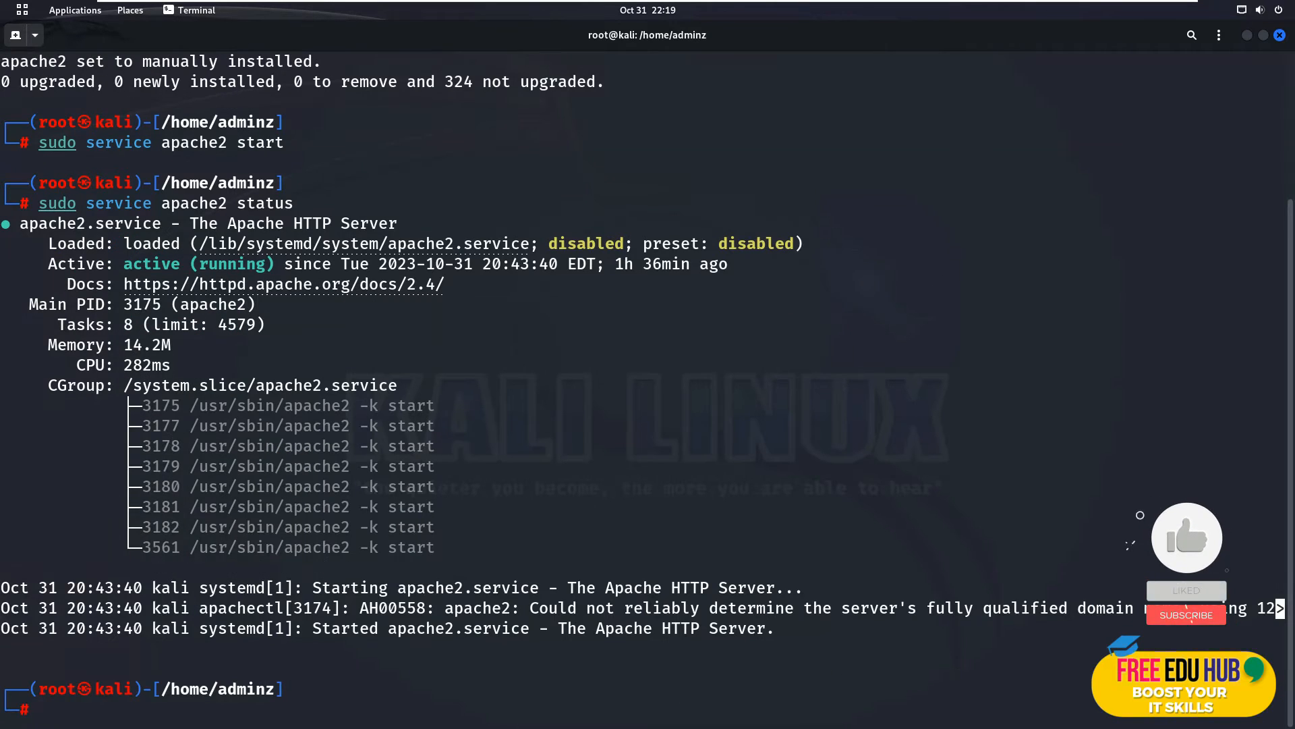
pyautogui.write('sudo service apache2 status')
pyautogui.write('exit')
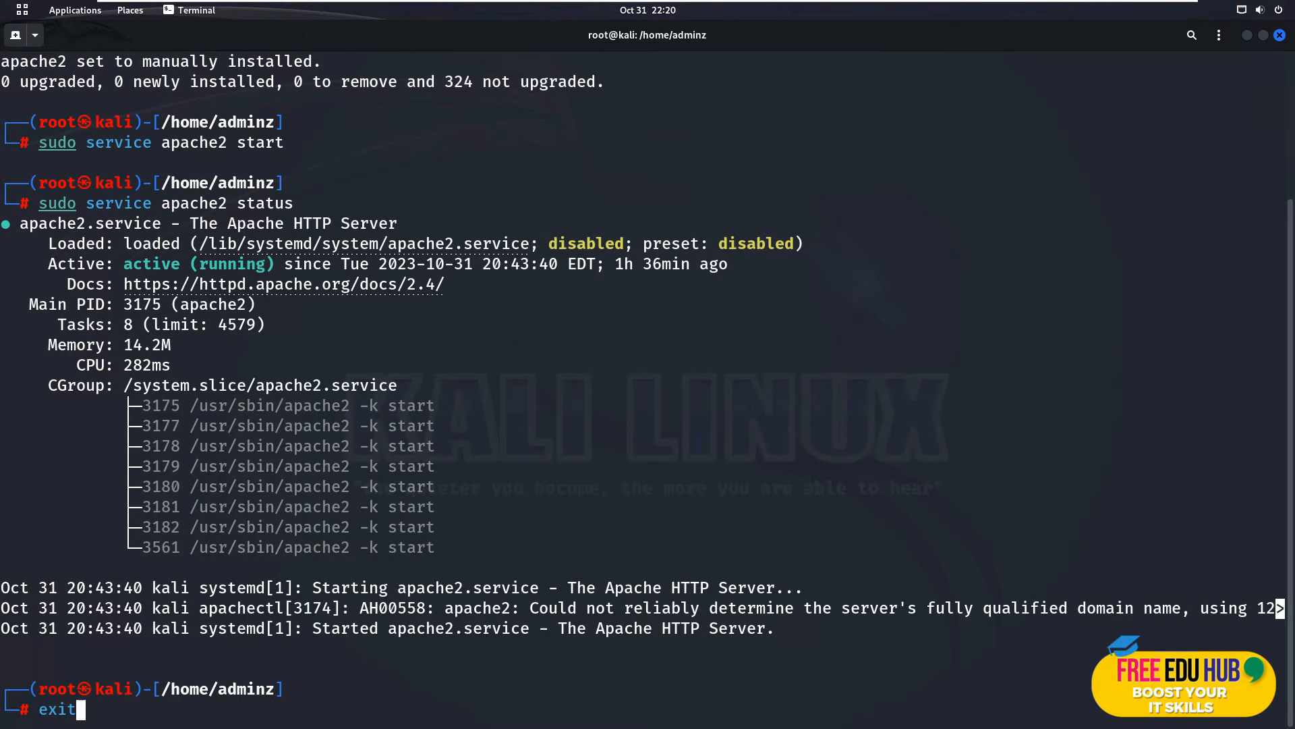
pyautogui.write('sudo service apache2 start')
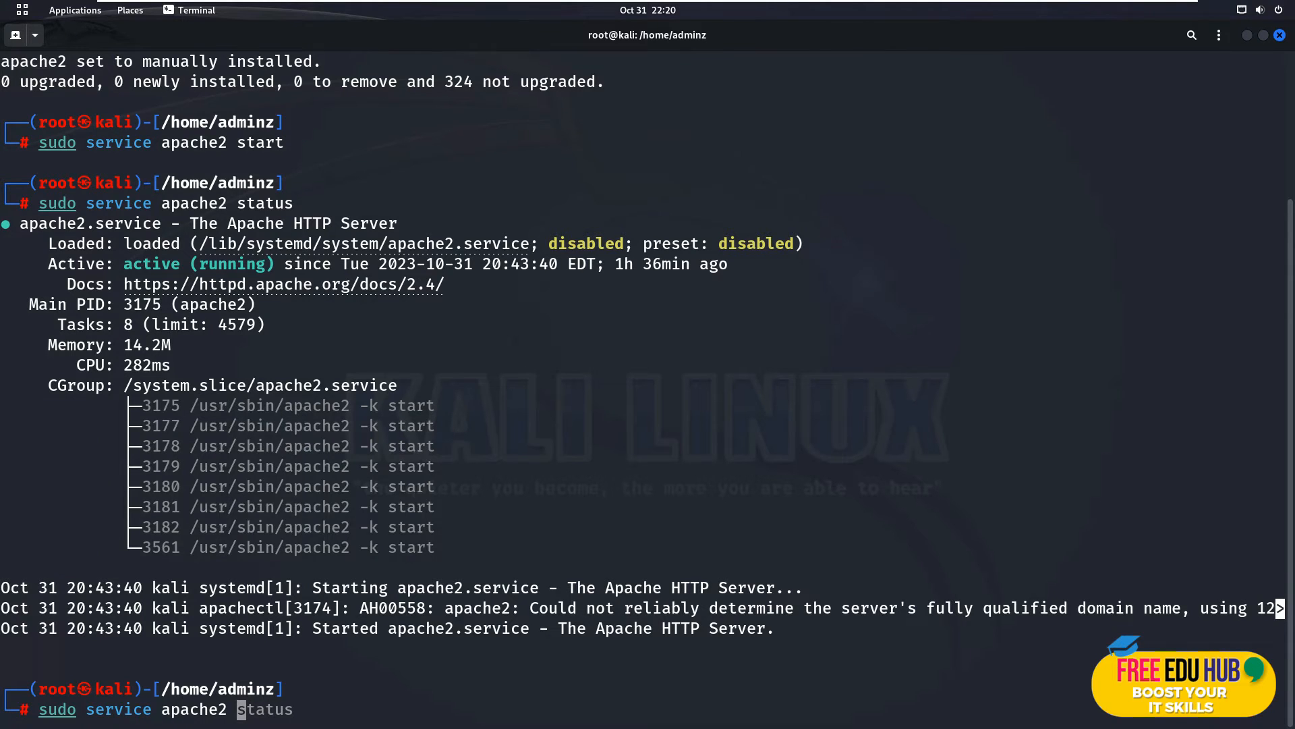
pyautogui.write('stop')
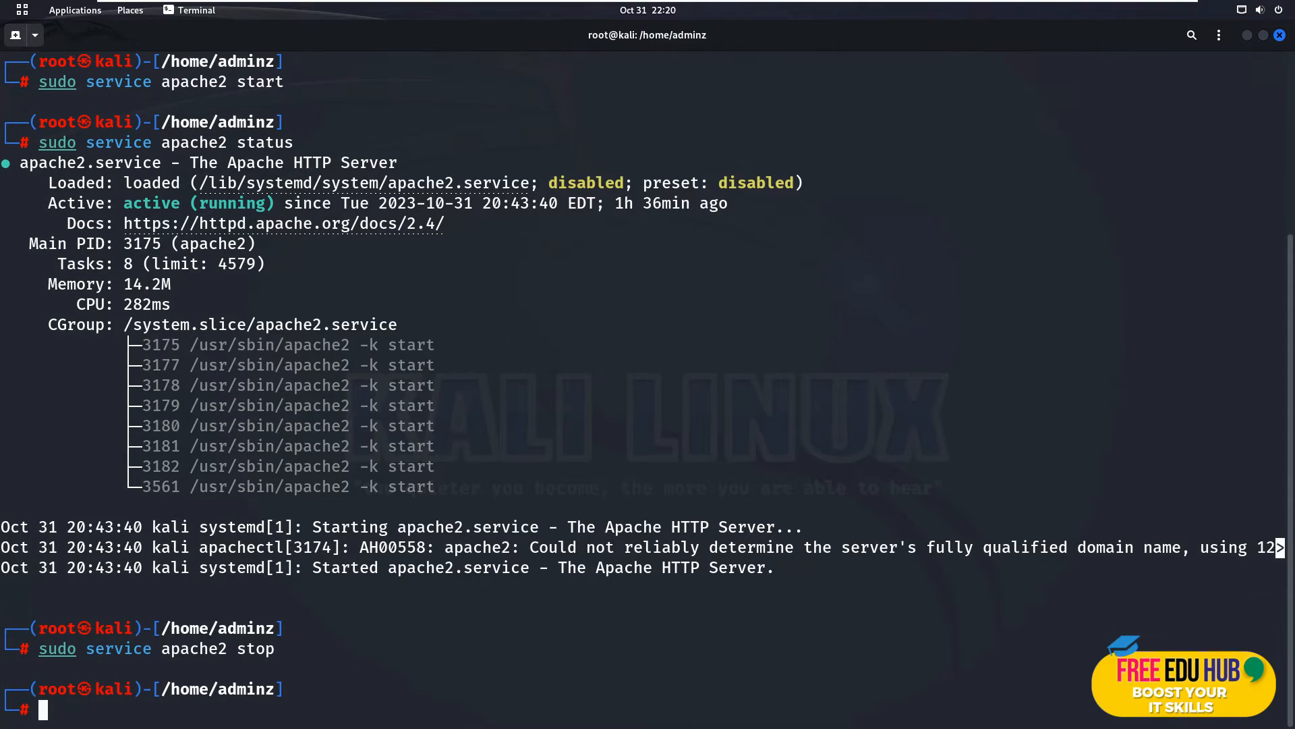
pyautogui.write('sudo service apache2 status')
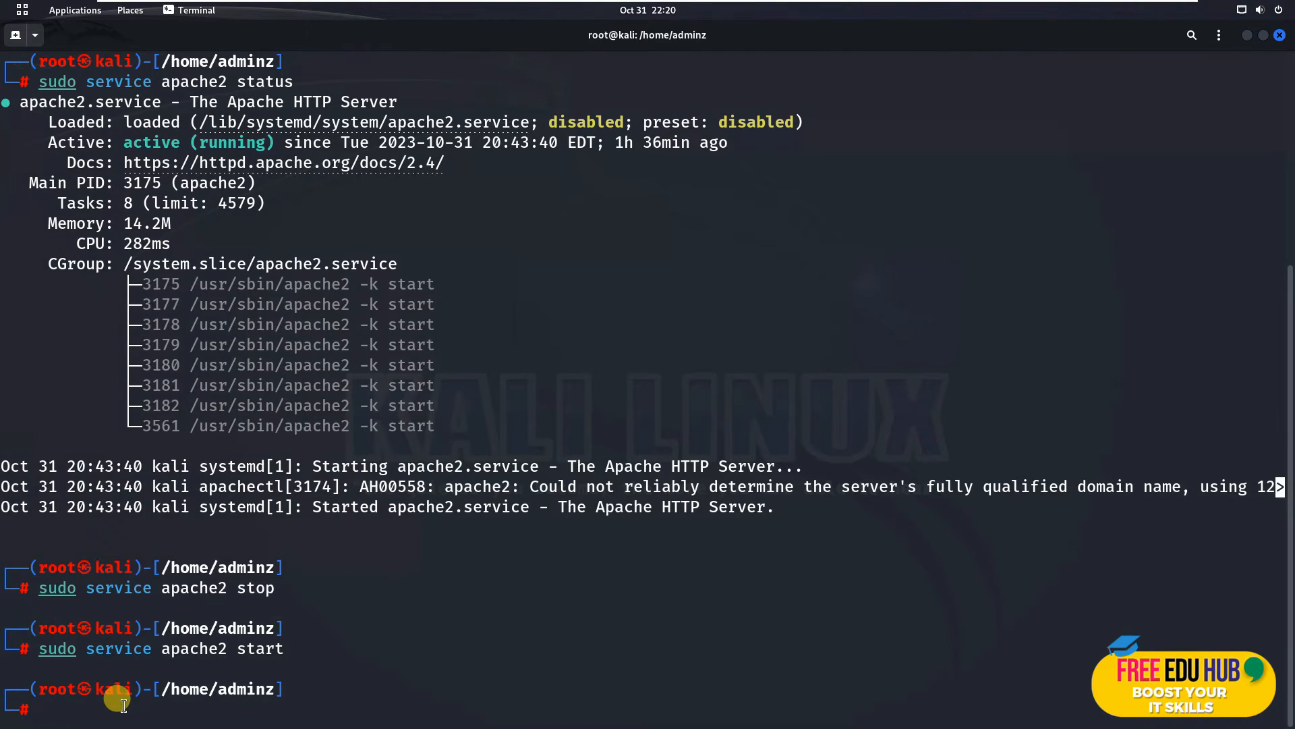
pyautogui.write('ip a')
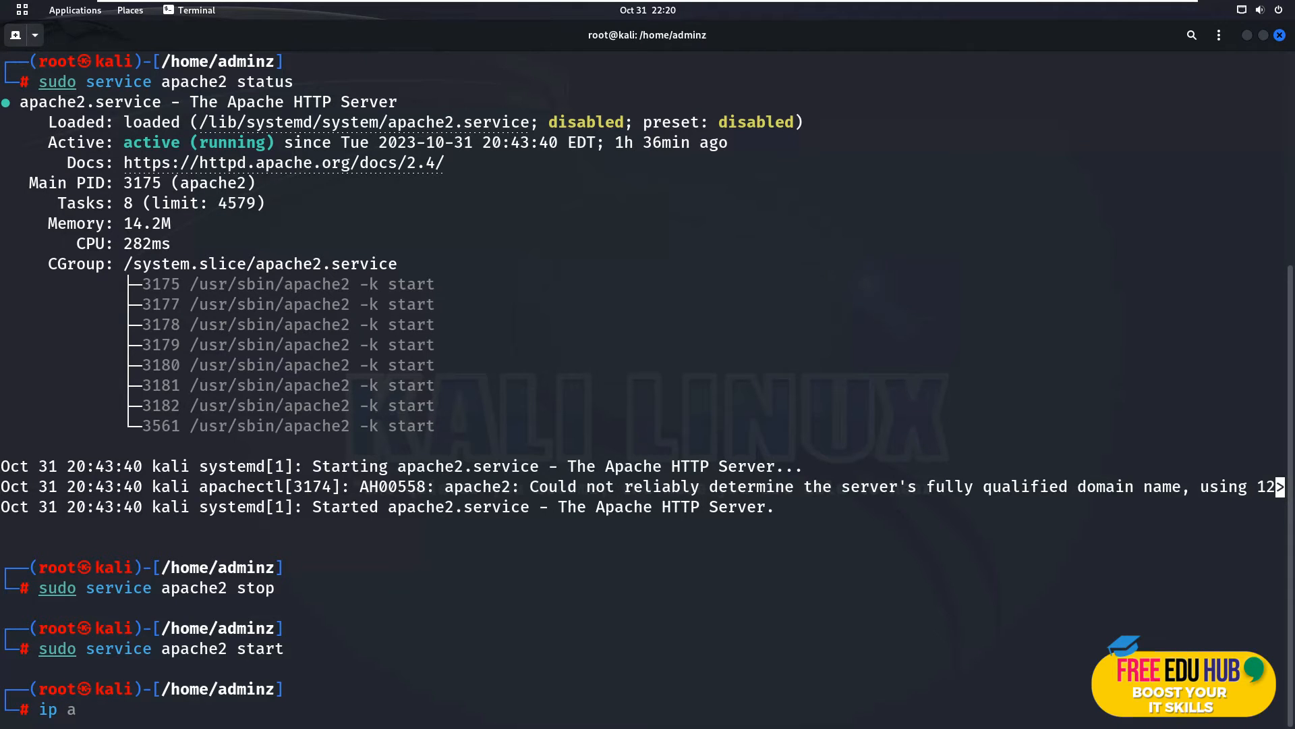
pyautogui.write('ddr')
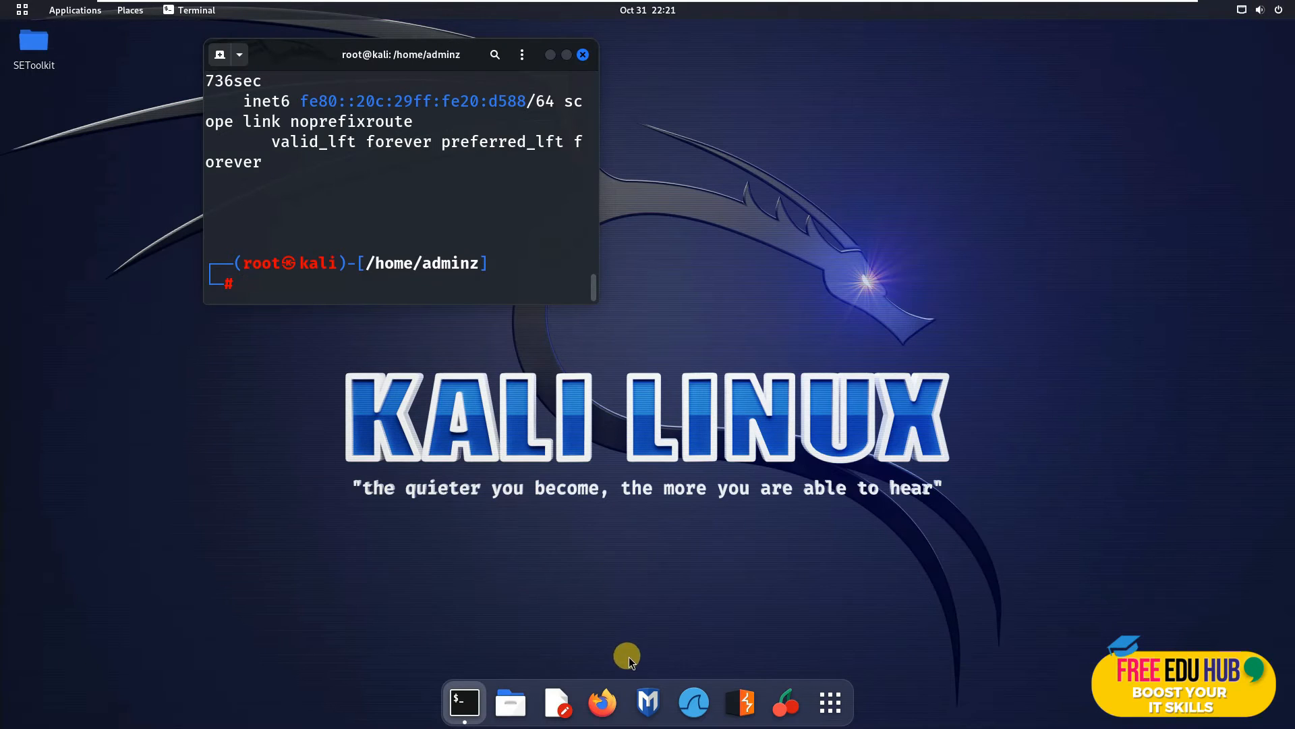
pyautogui.click(601, 703)
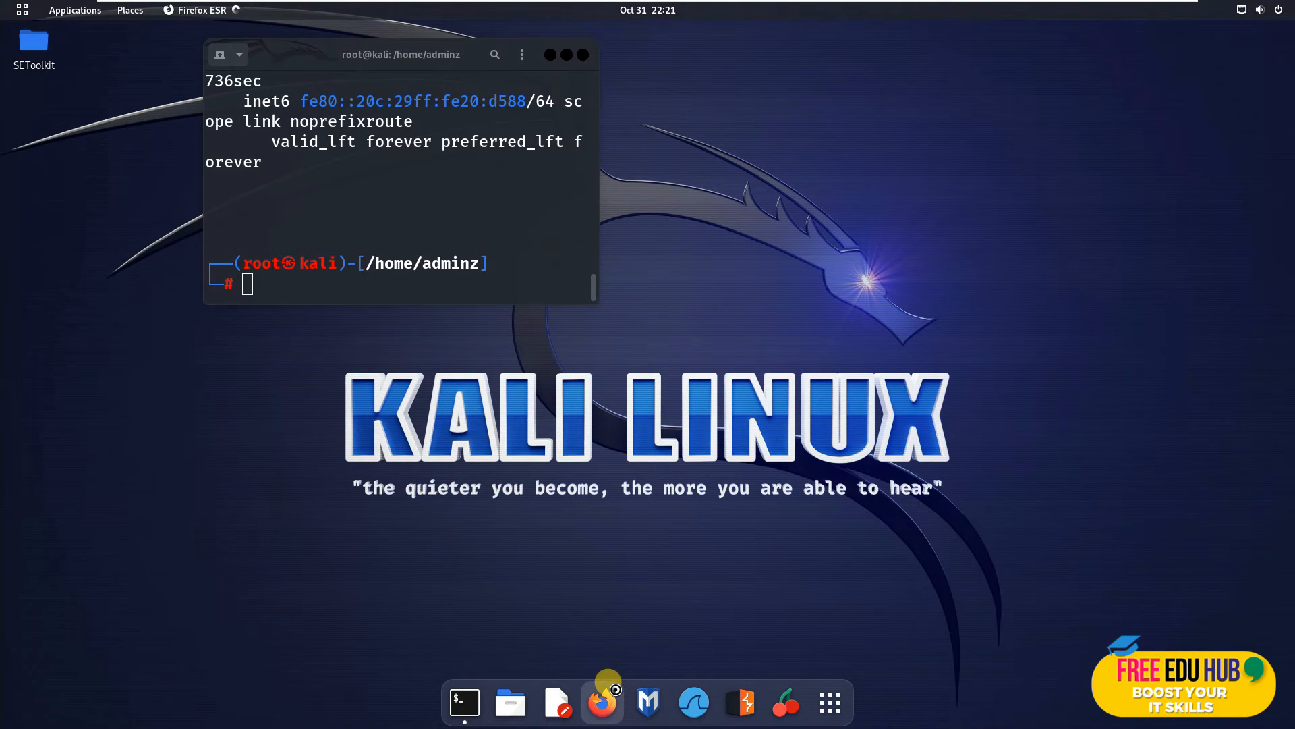
pyautogui.click(603, 701)
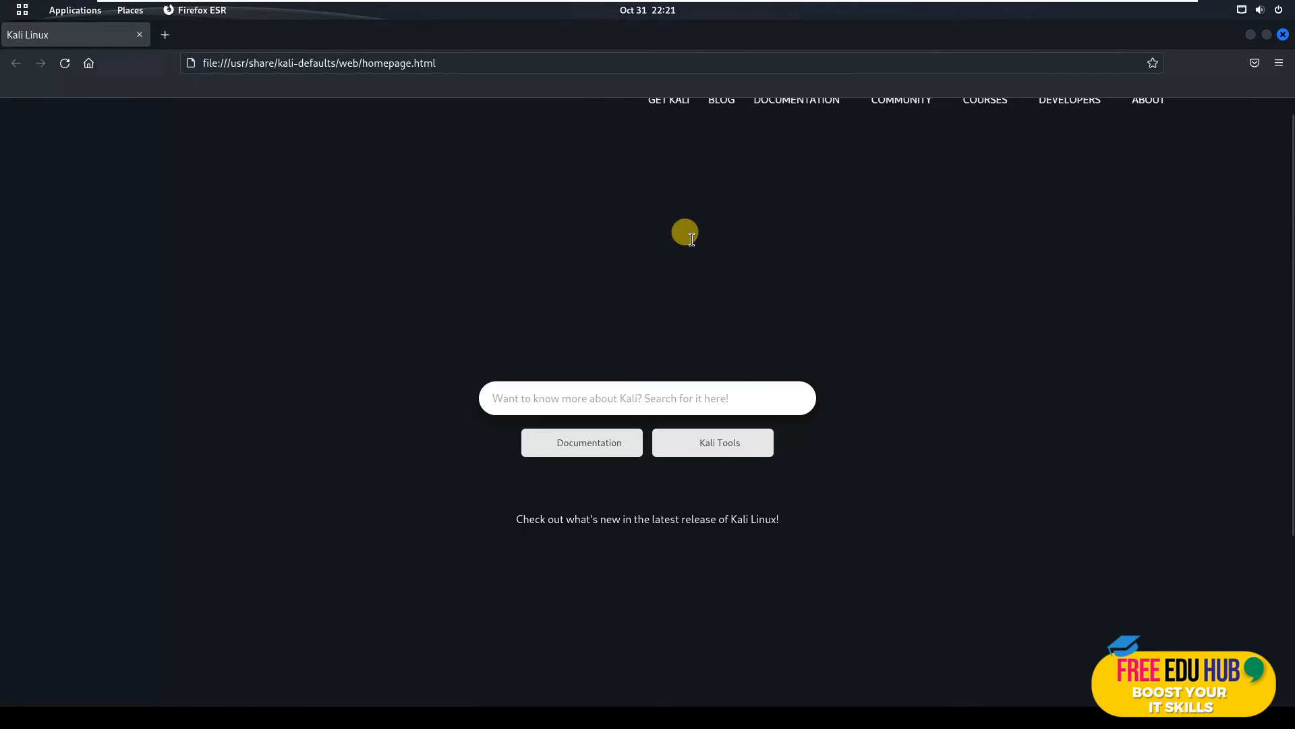
pyautogui.click(319, 63)
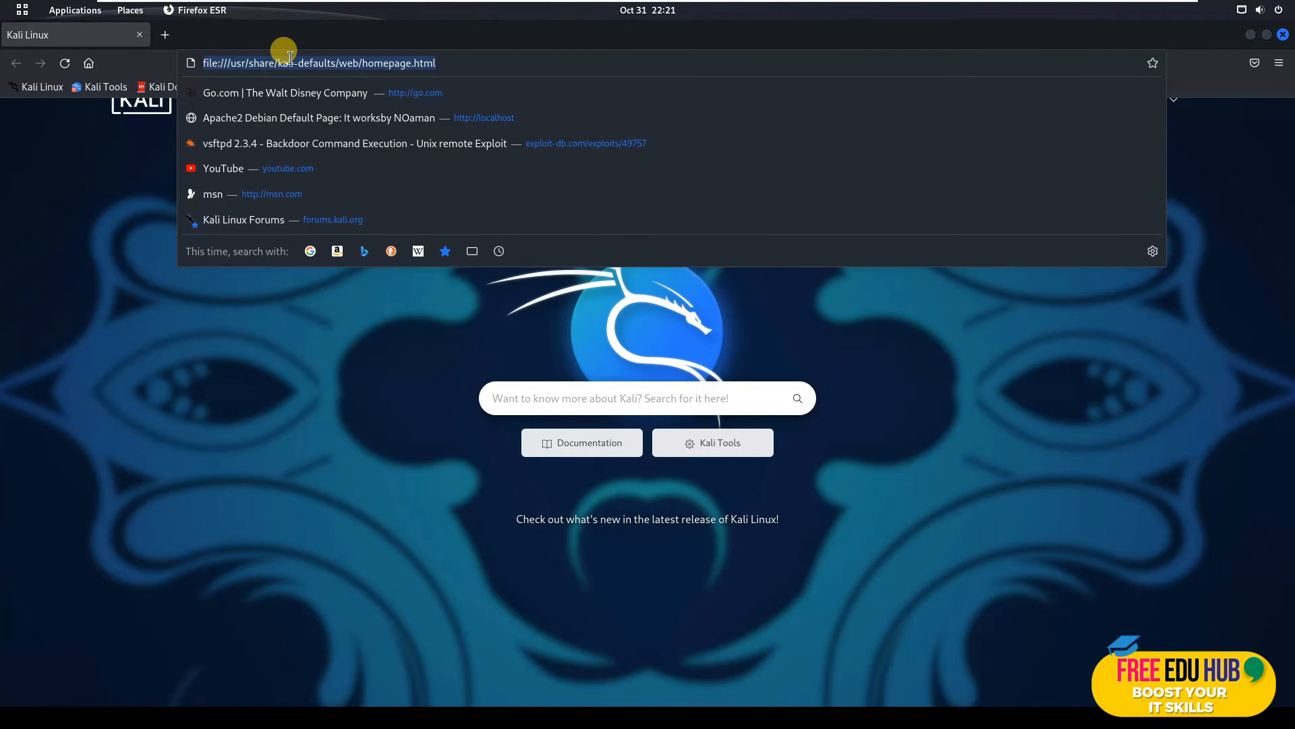
pyautogui.write('http://')
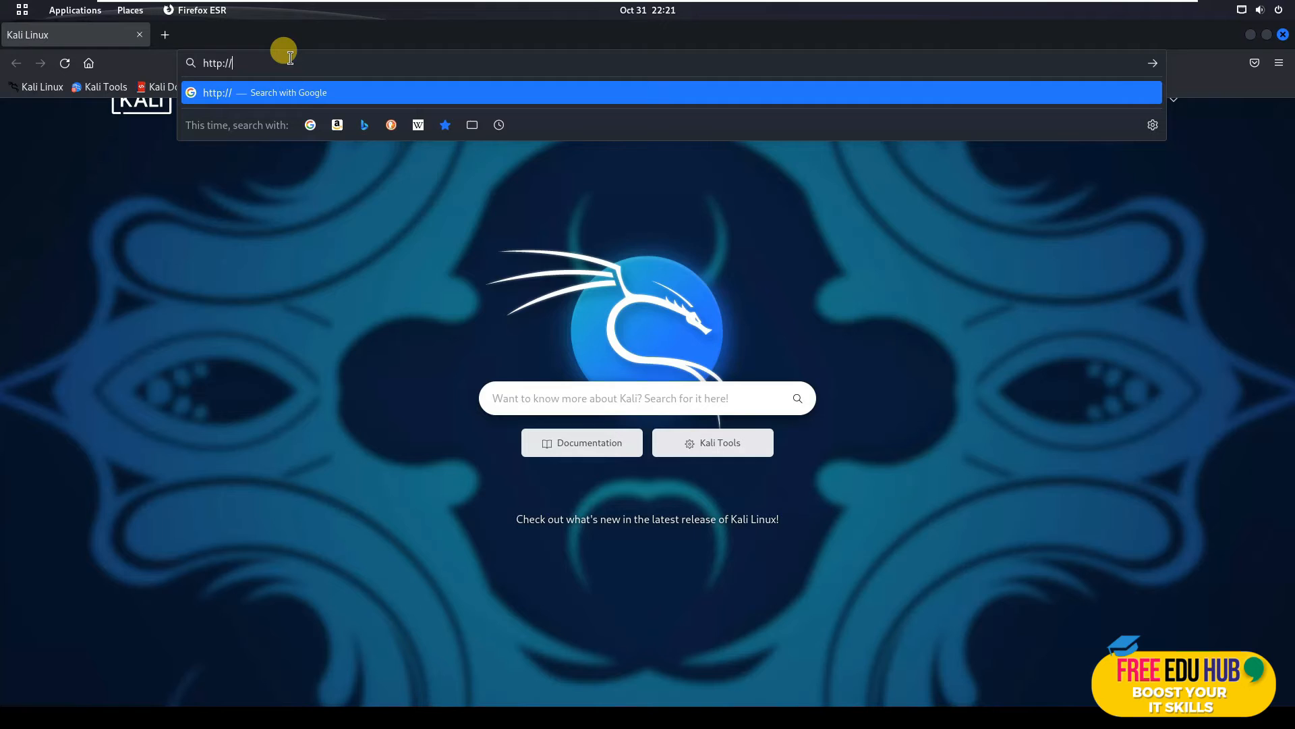
pyautogui.write('localhost/')
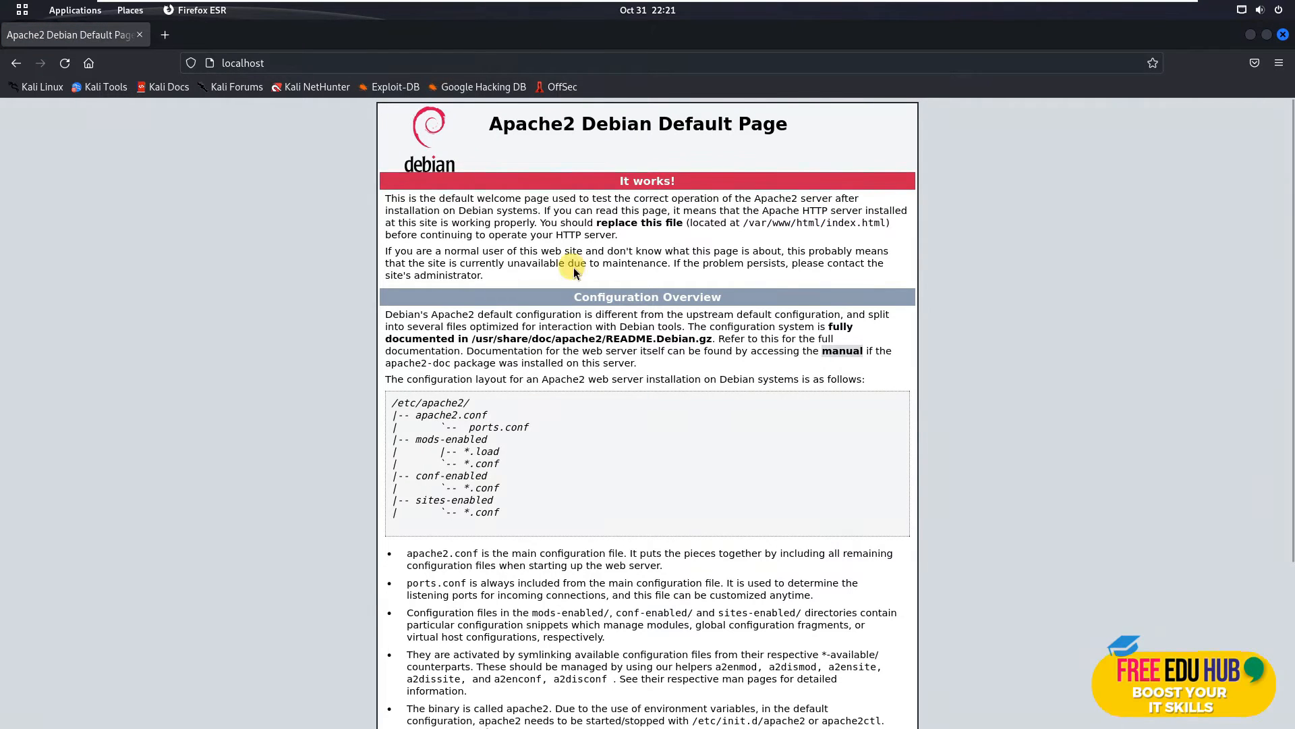
pyautogui.moveTo(622, 494)
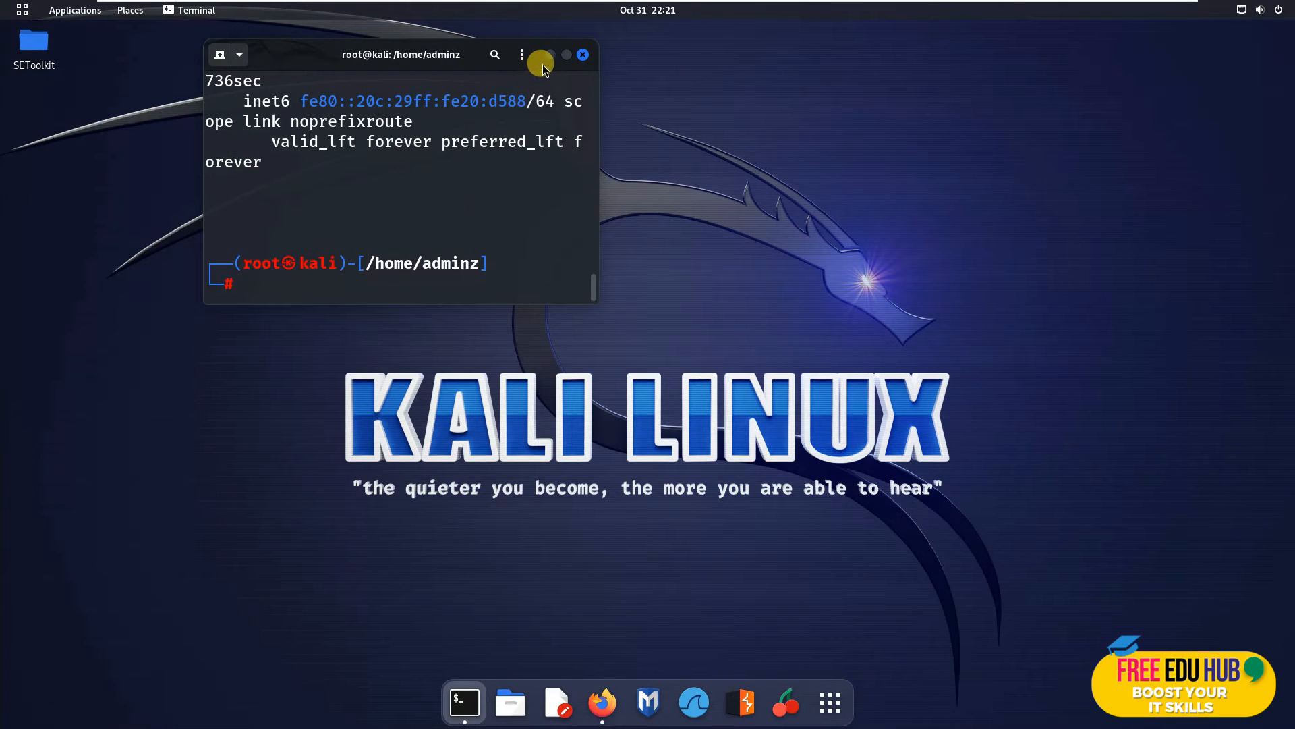
# Browse Files to /var/www/html, select index.html, and bring the terminal back
pyautogui.click(75, 10)
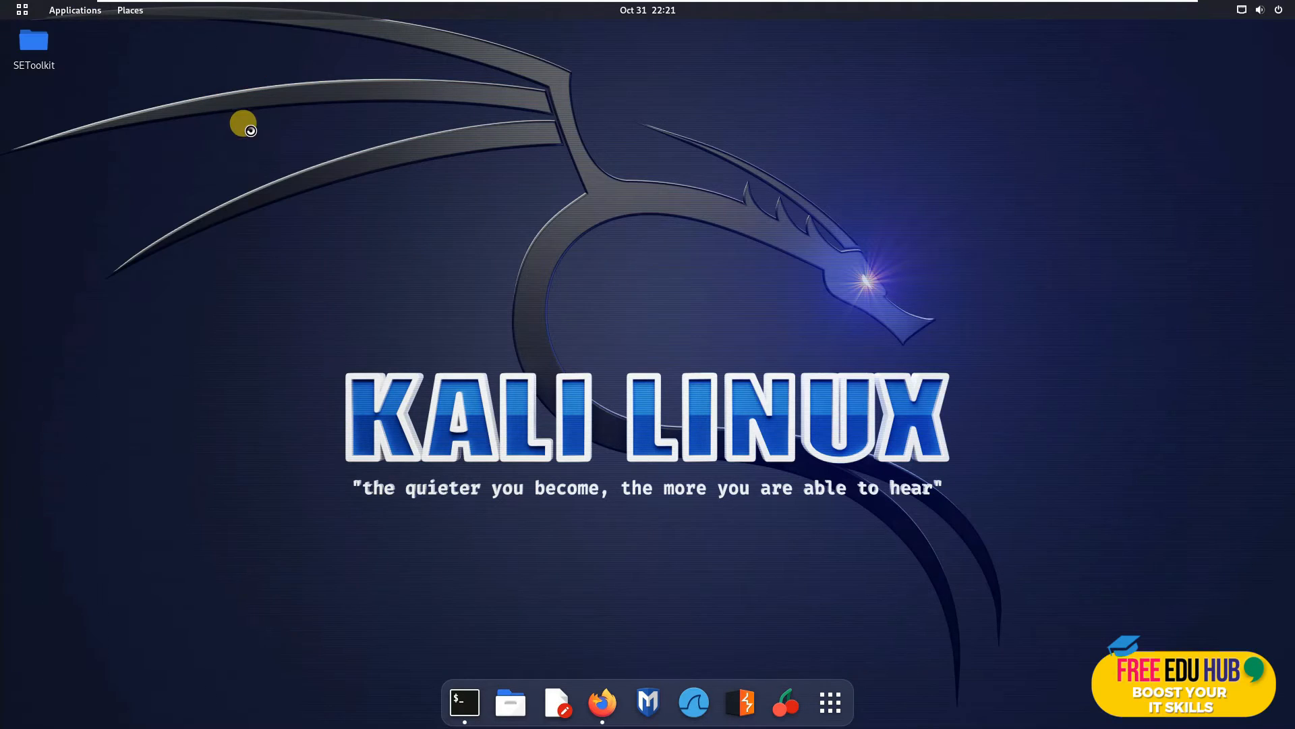
pyautogui.click(511, 705)
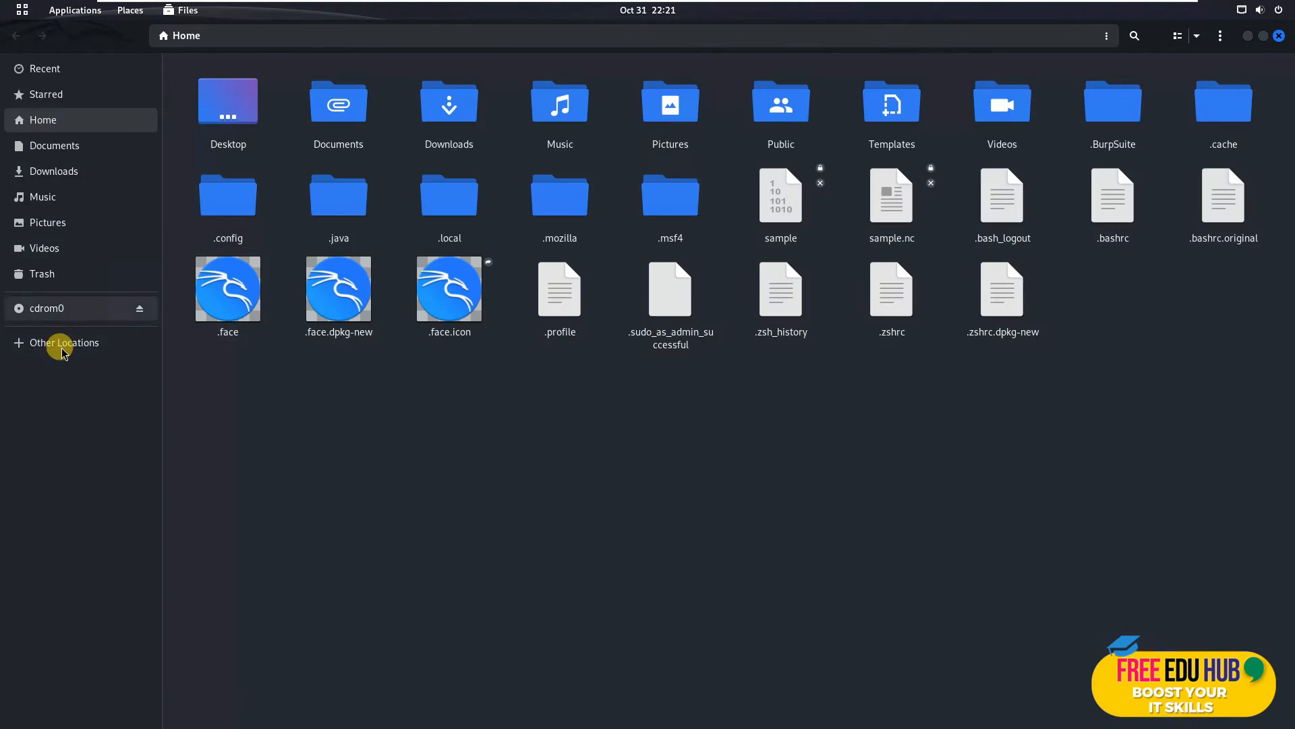
pyautogui.click(65, 343)
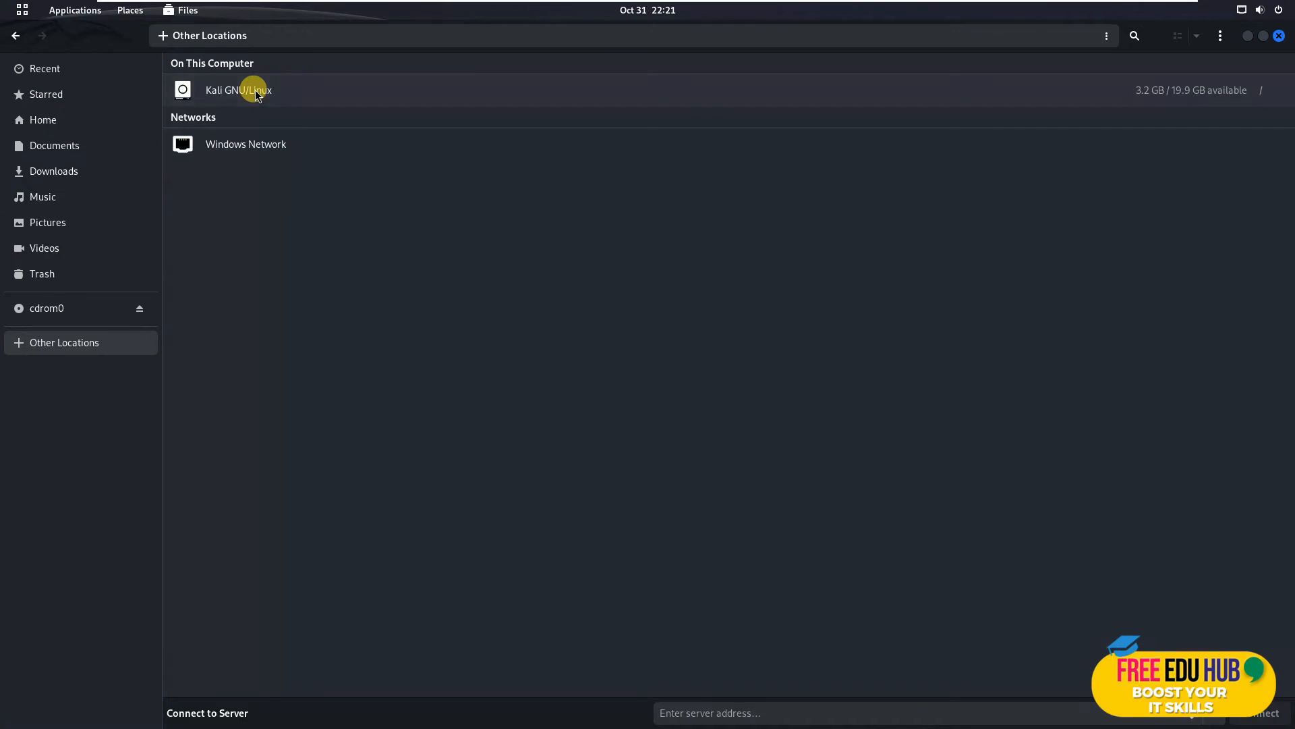
pyautogui.doubleClick(239, 90)
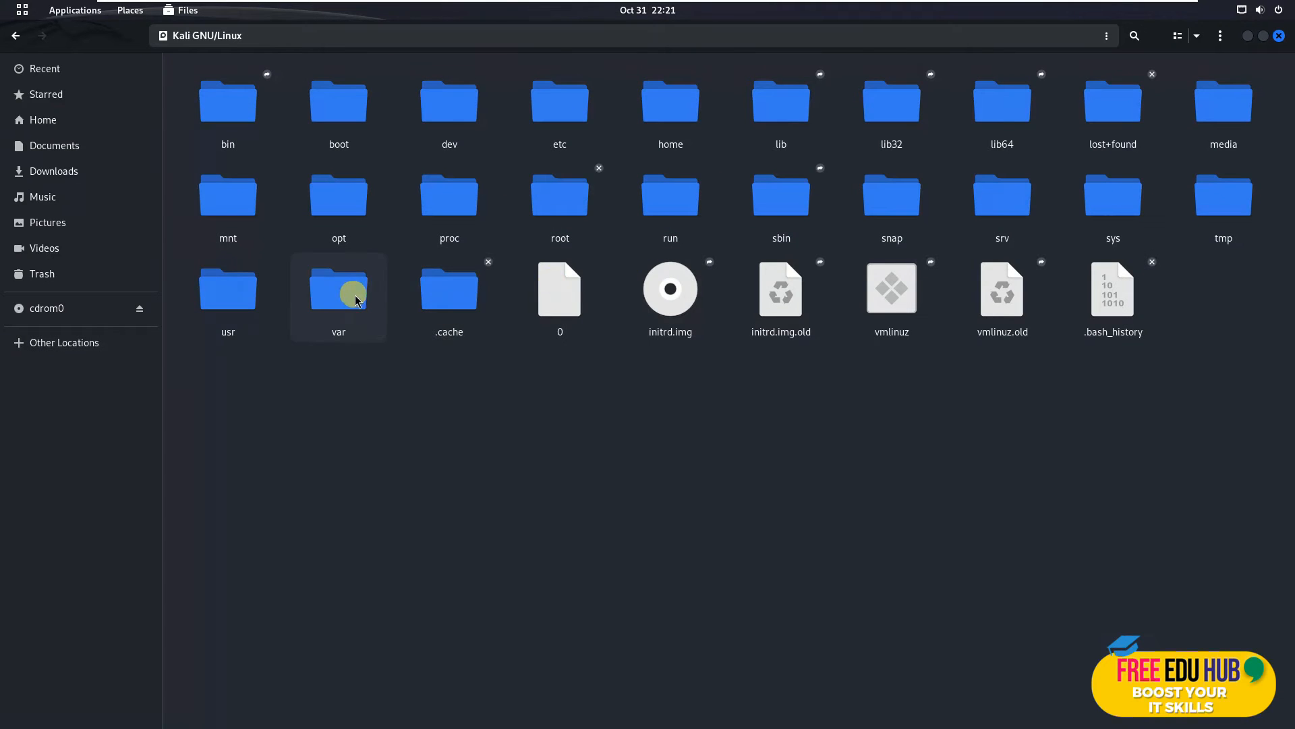
pyautogui.doubleClick(339, 293)
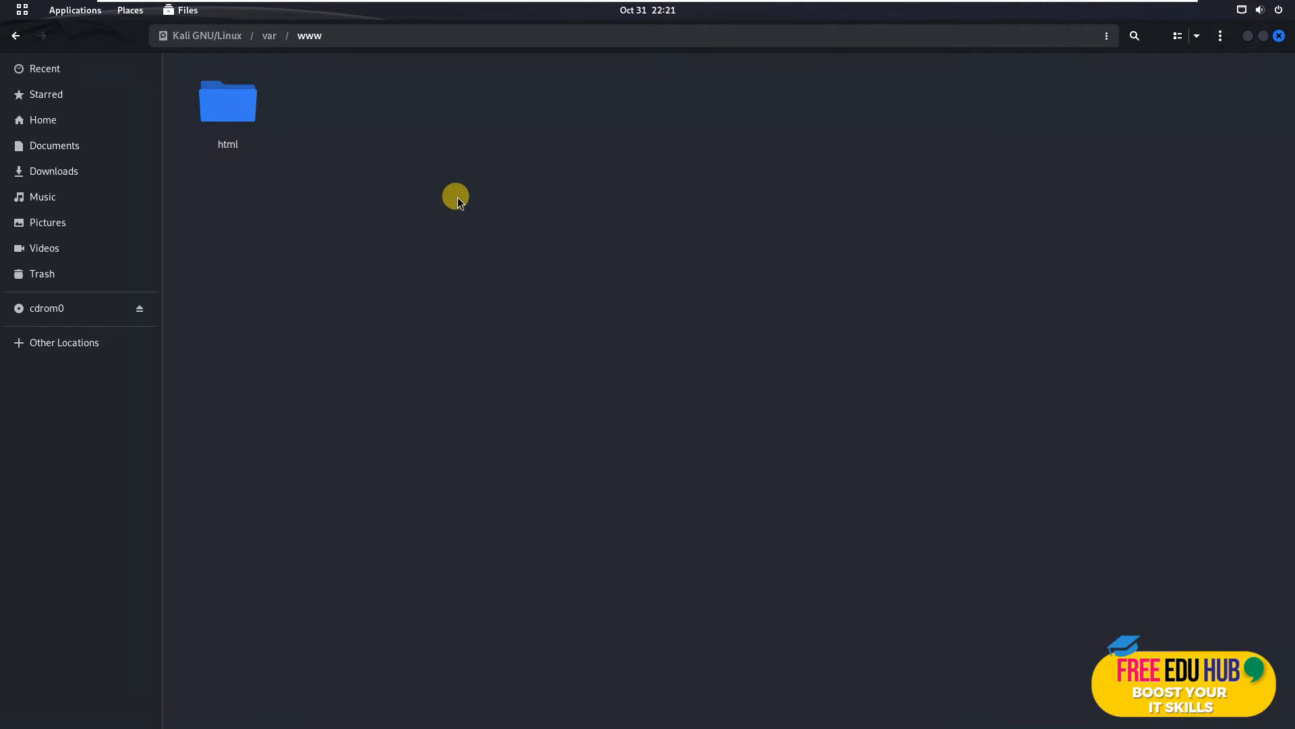
pyautogui.doubleClick(228, 102)
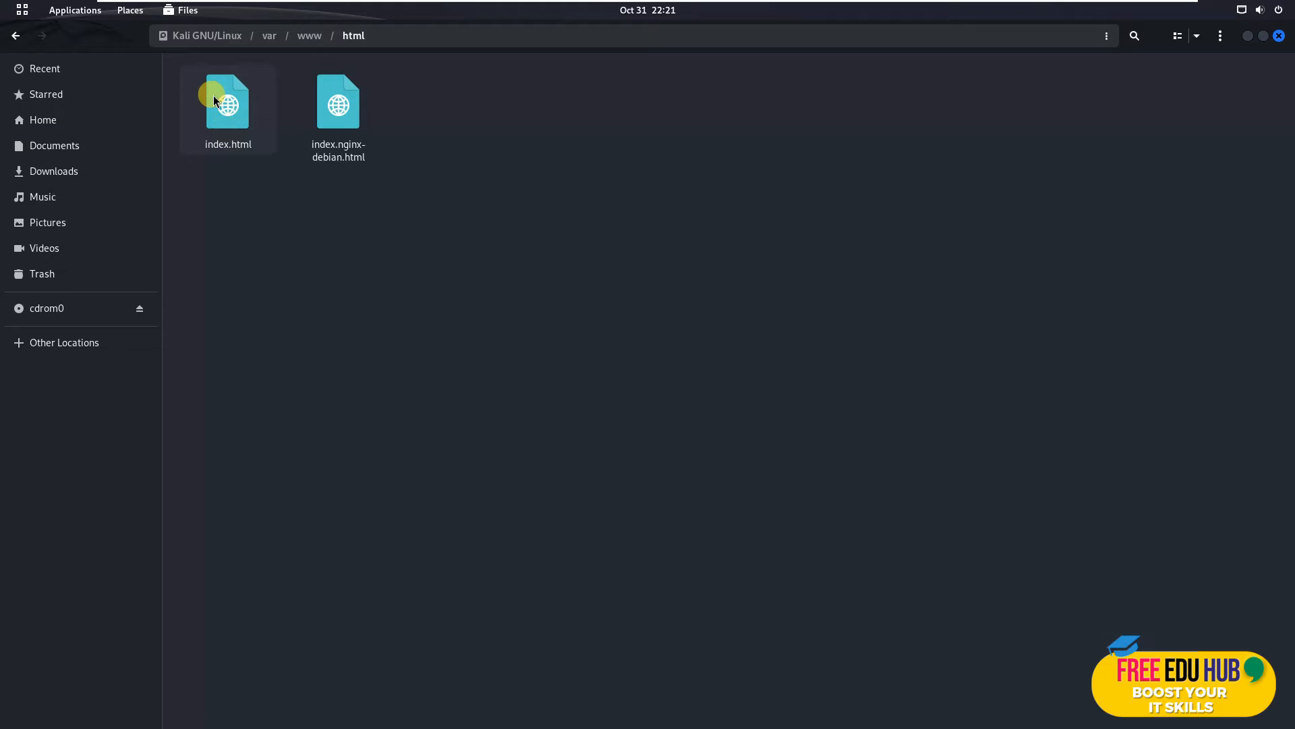
pyautogui.click(227, 102)
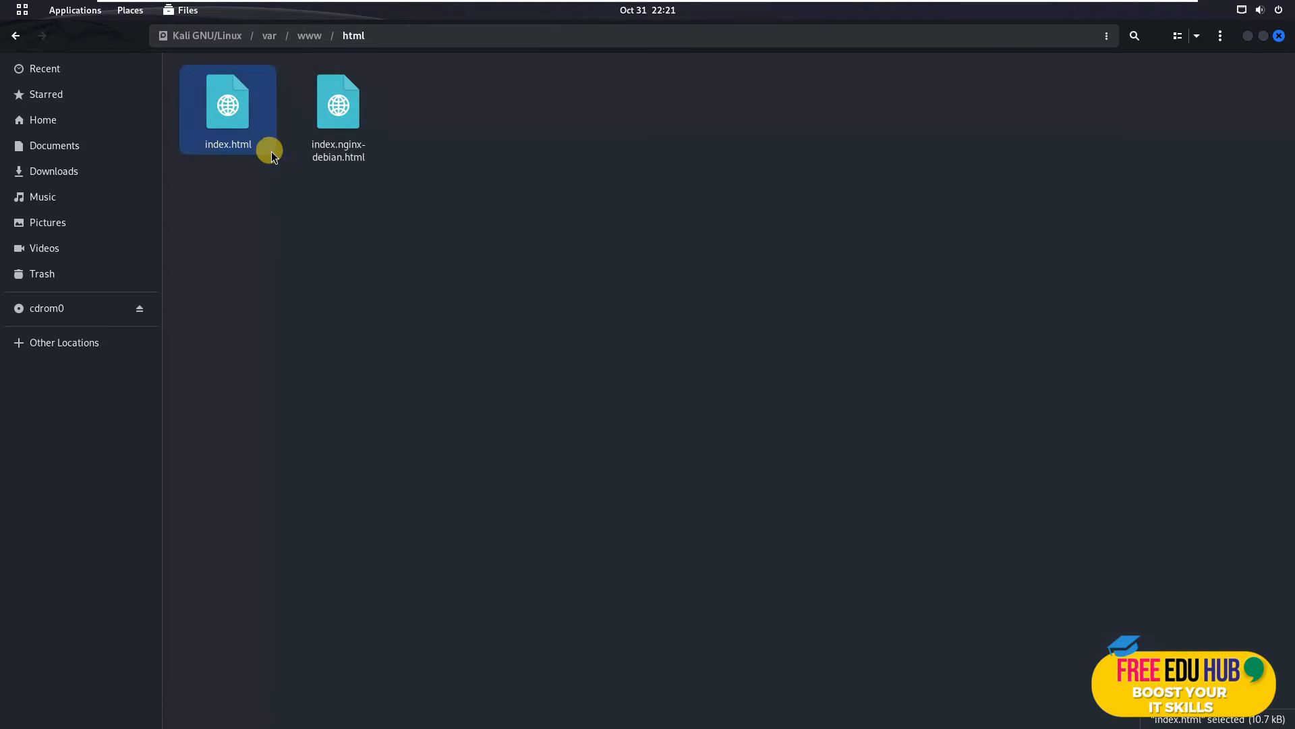
pyautogui.moveTo(742, 127)
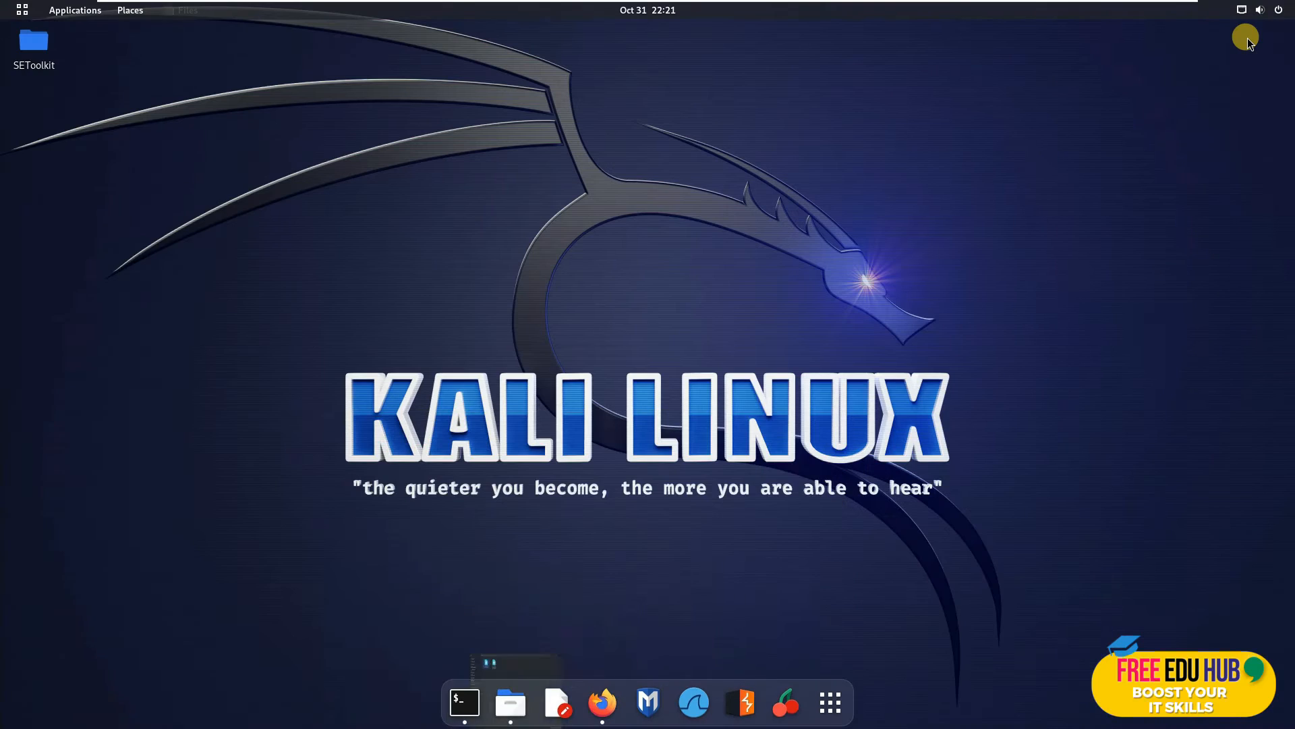
pyautogui.click(464, 703)
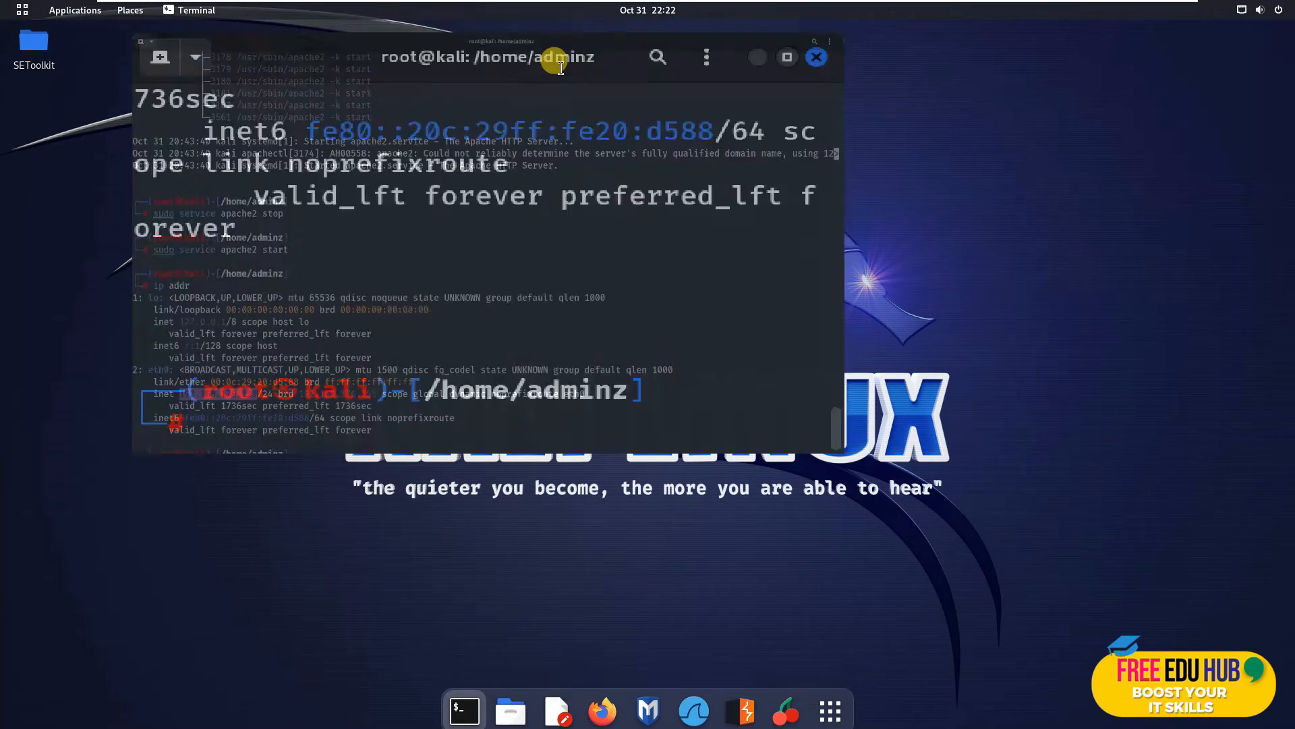
# Maximise the terminal, change to /var/www/html and list its files
pyautogui.click(788, 57)
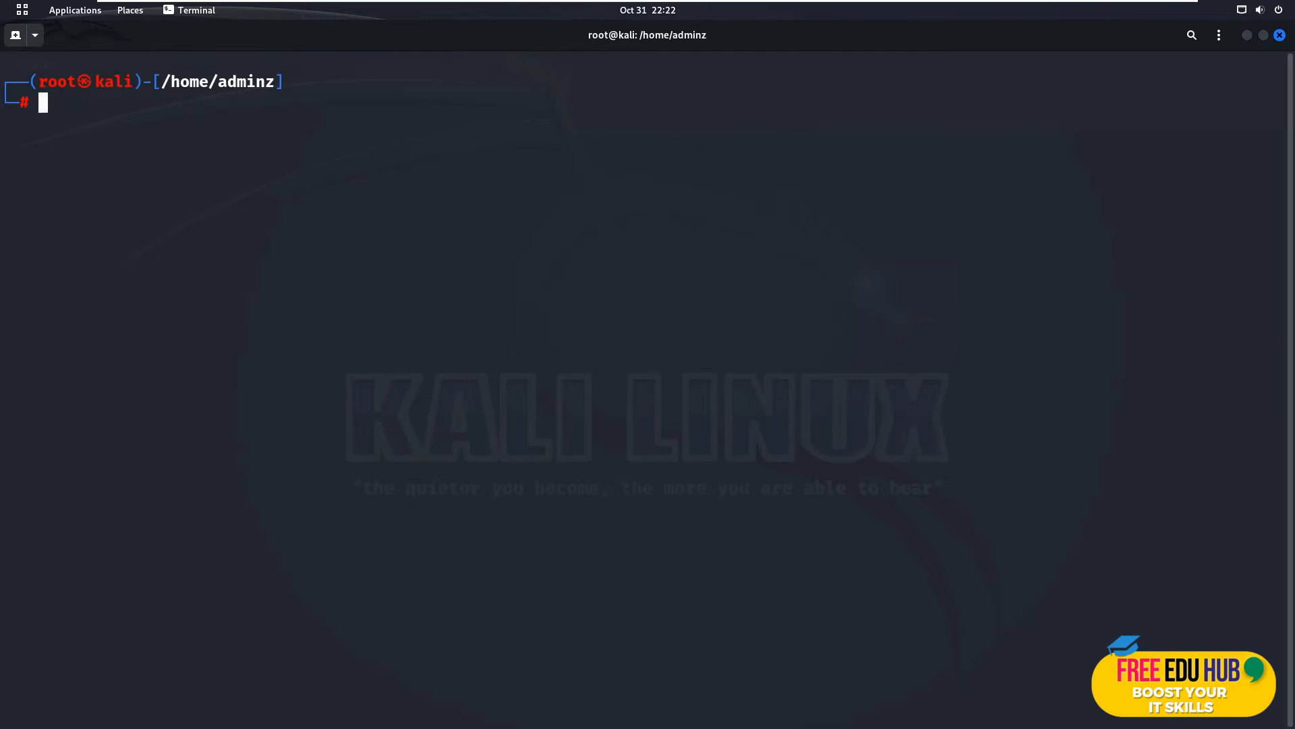
pyautogui.write('cd /var/www/html')
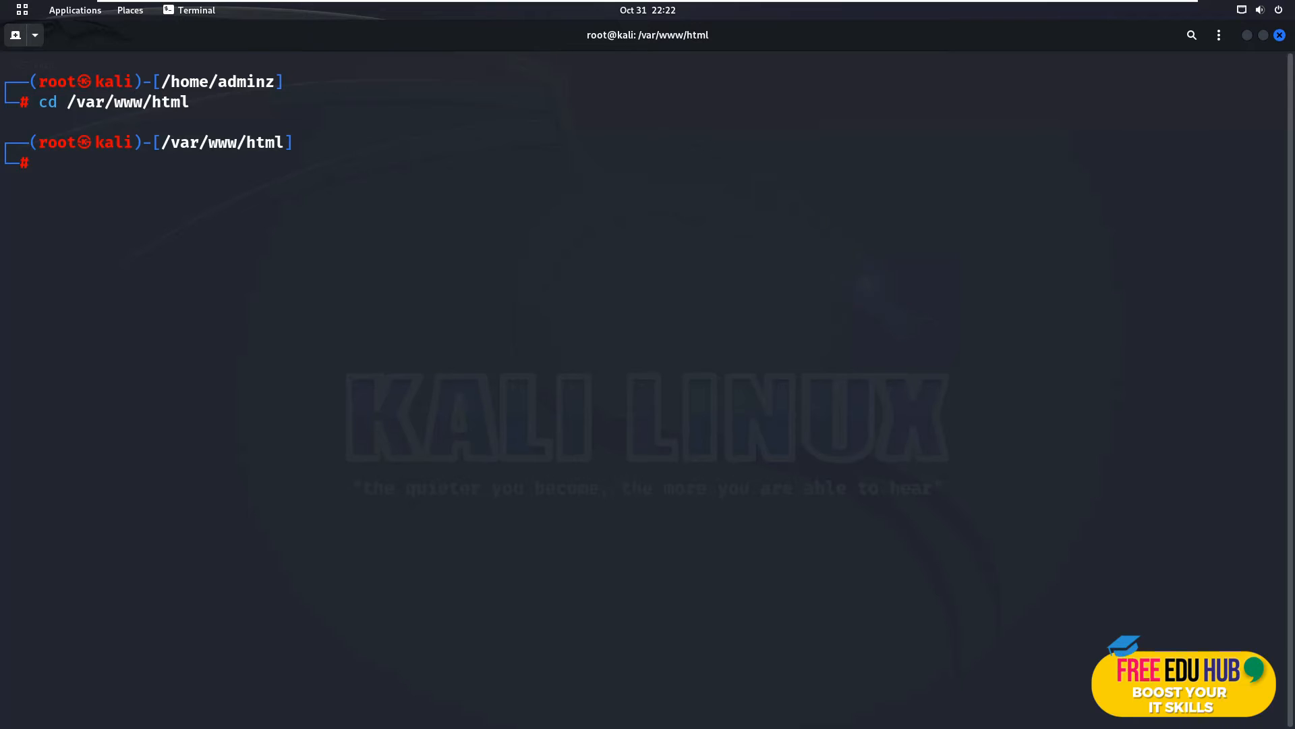
pyautogui.write('ls')
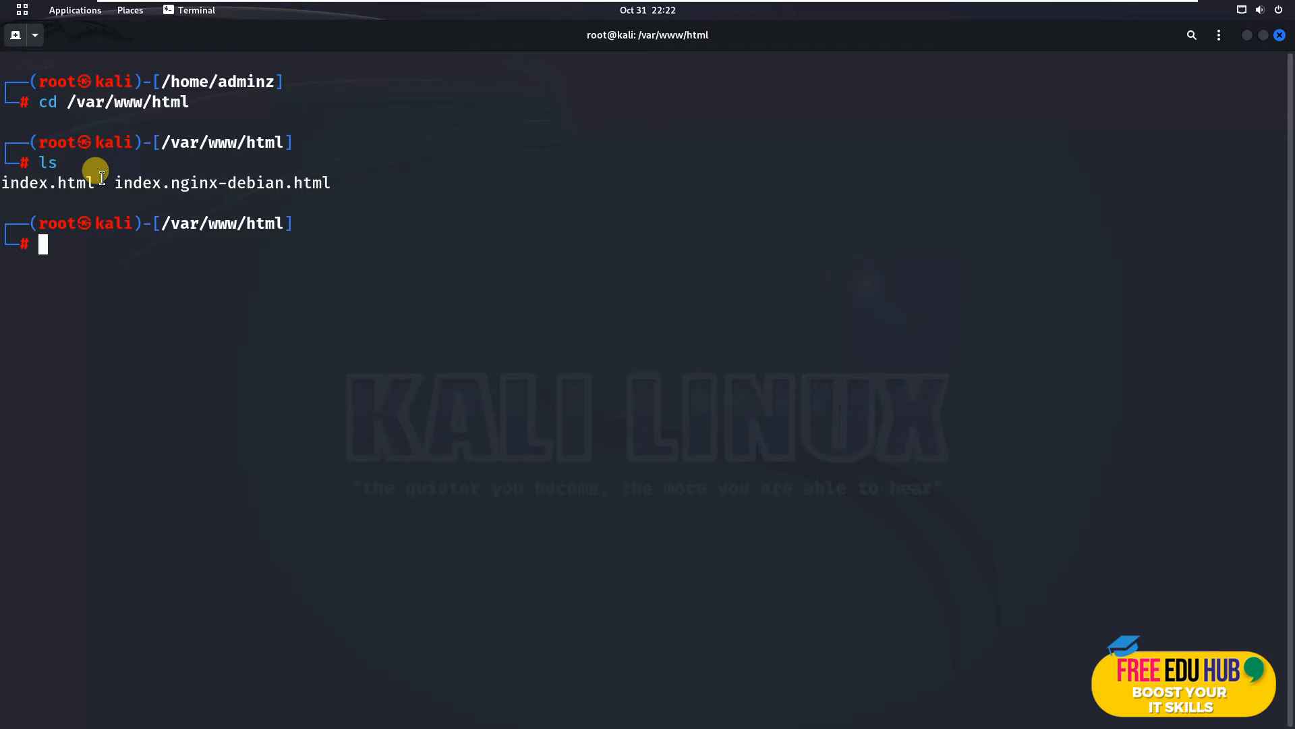
pyautogui.doubleClick(49, 182)
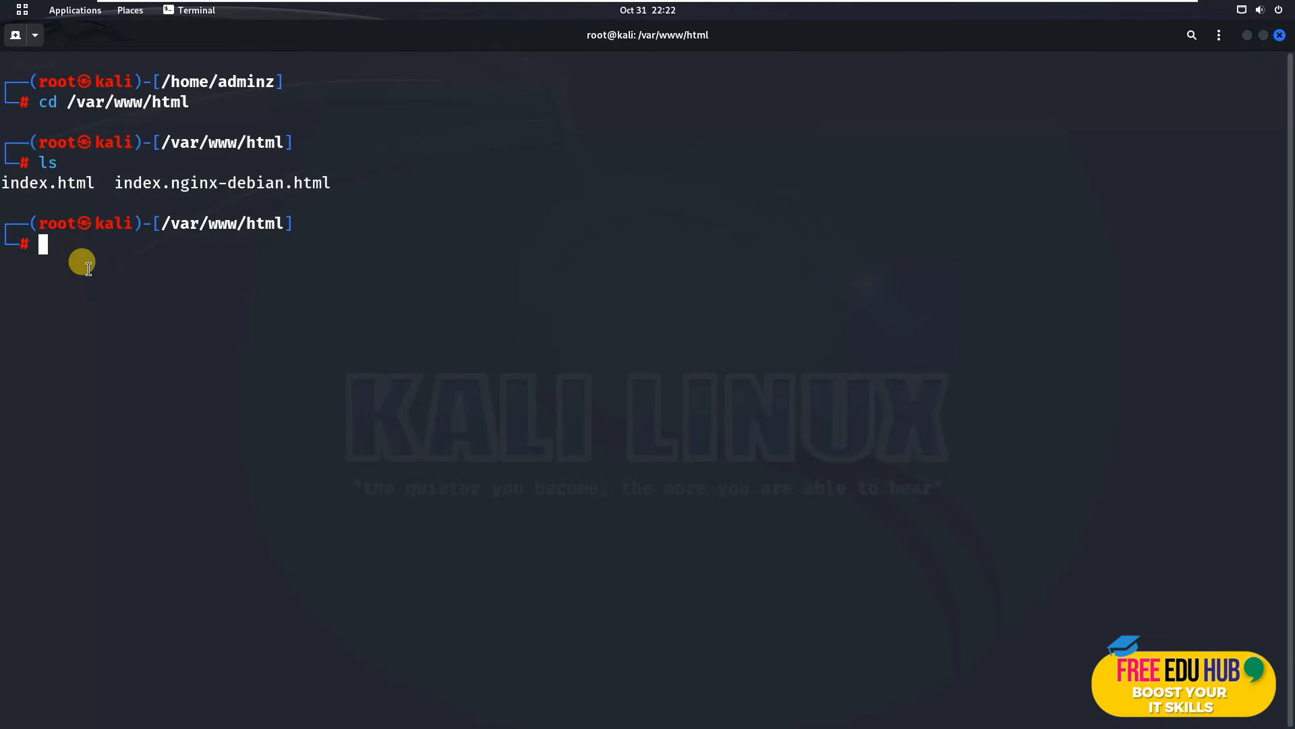
pyautogui.moveTo(129, 282)
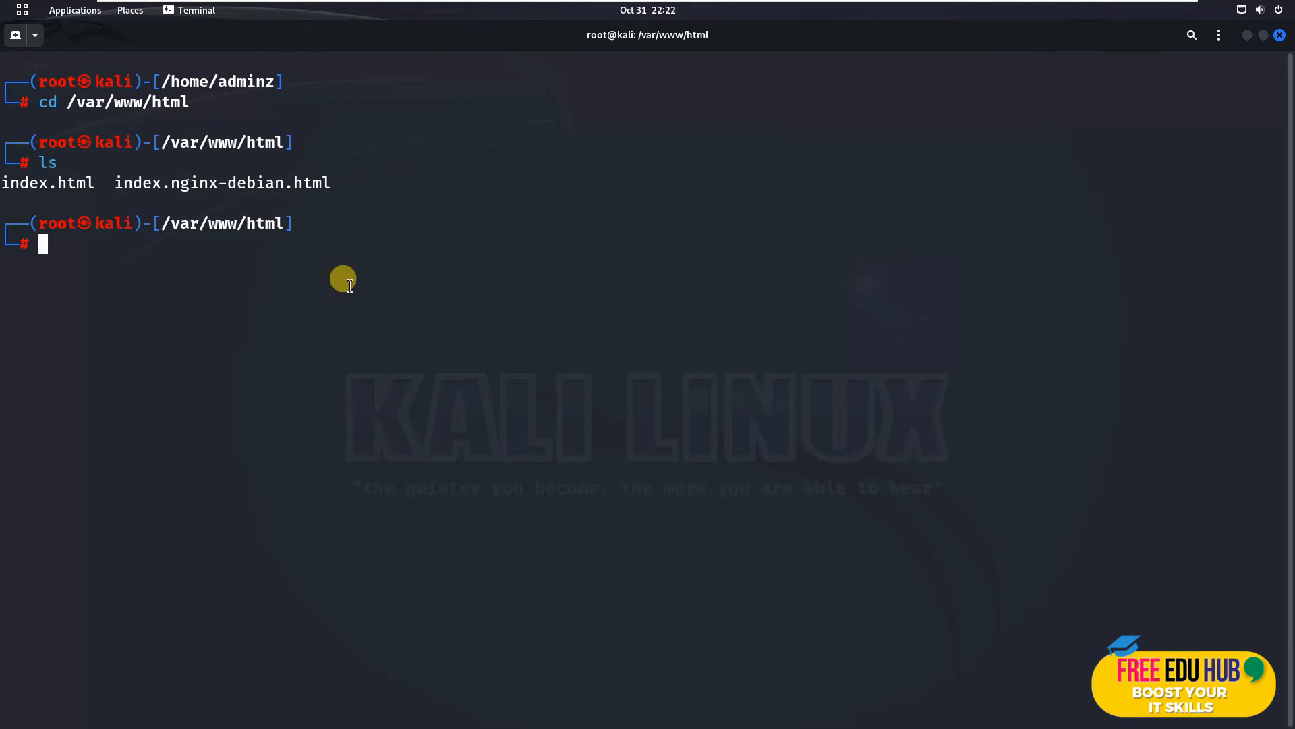
# Run ip addr and select the VM's IP address 192.168.176.129
pyautogui.write('ip addr')
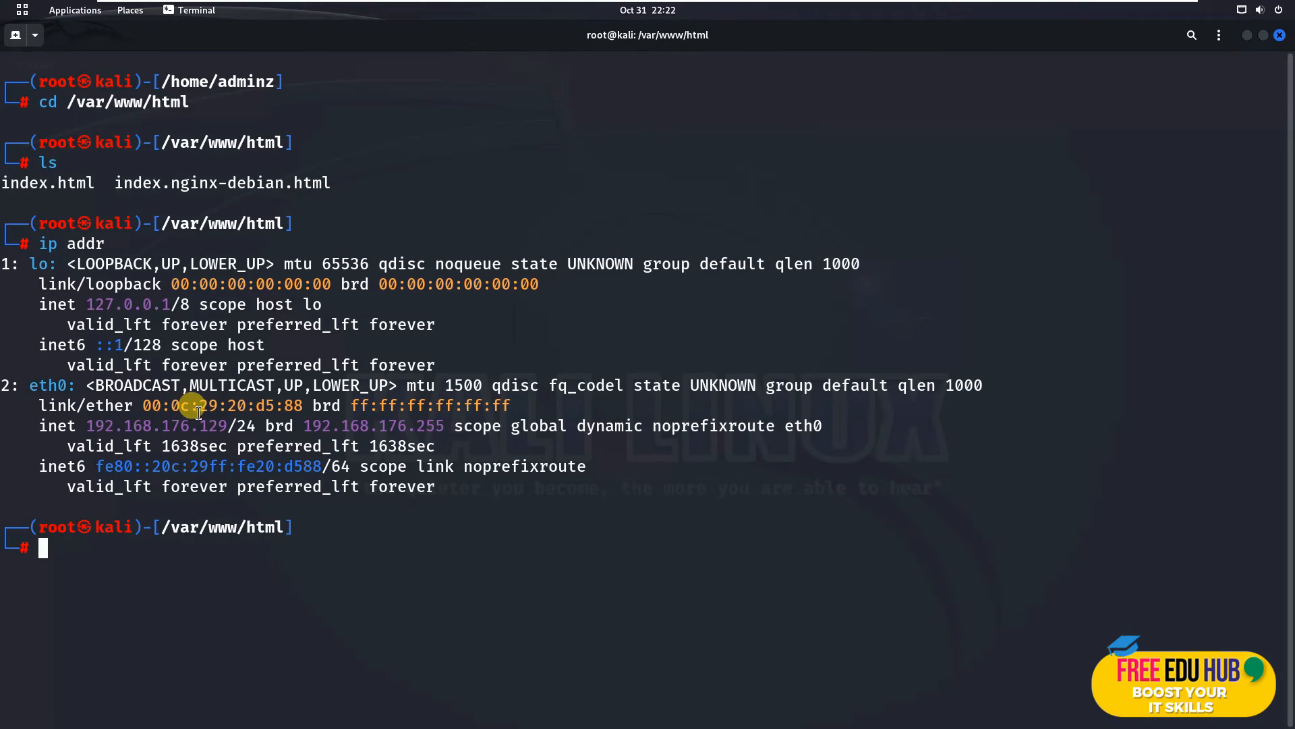
pyautogui.doubleClick(155, 426)
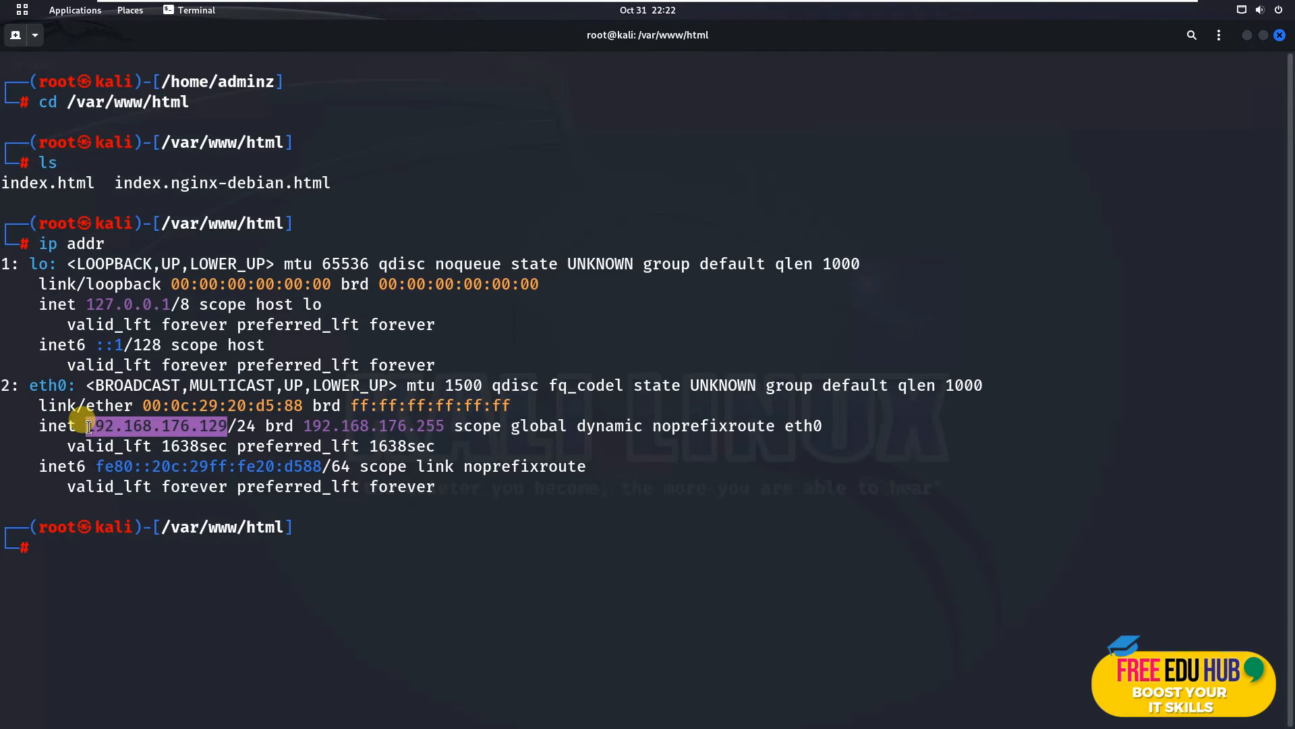
pyautogui.doubleClick(155, 425)
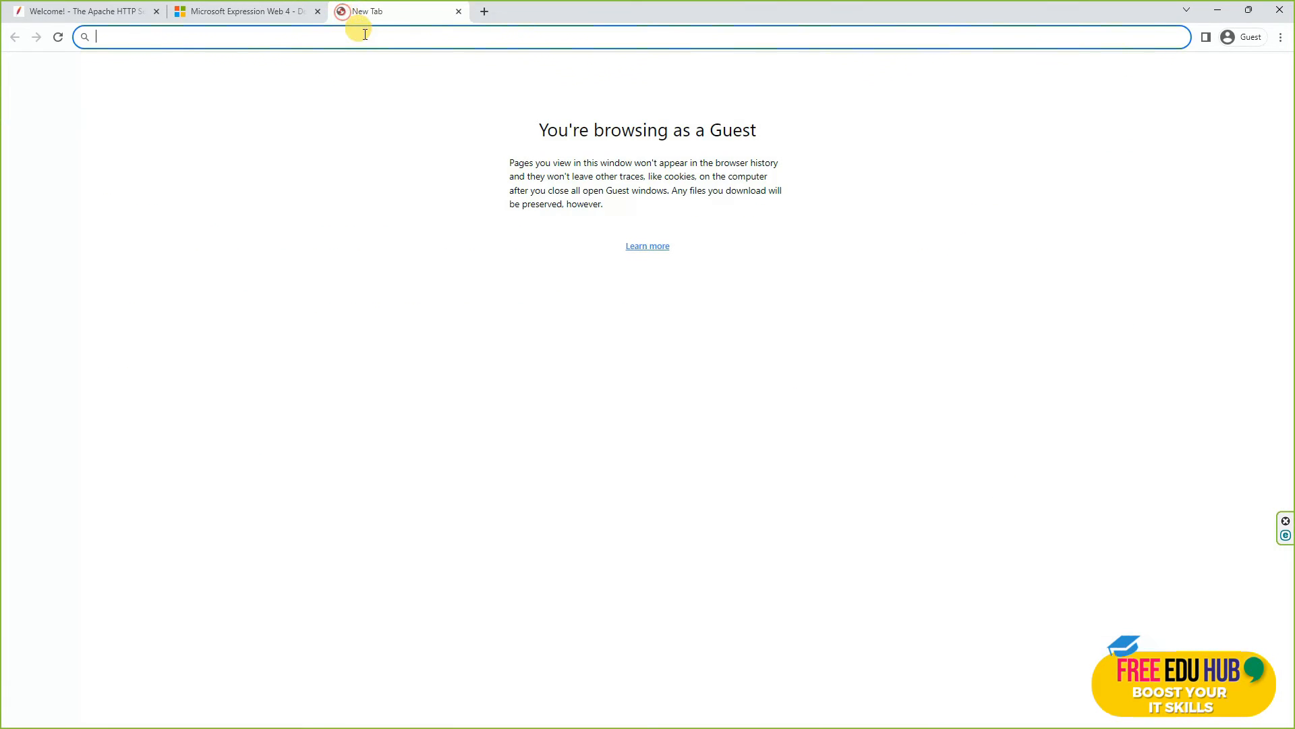
pyautogui.write('http://192.168.176.129')
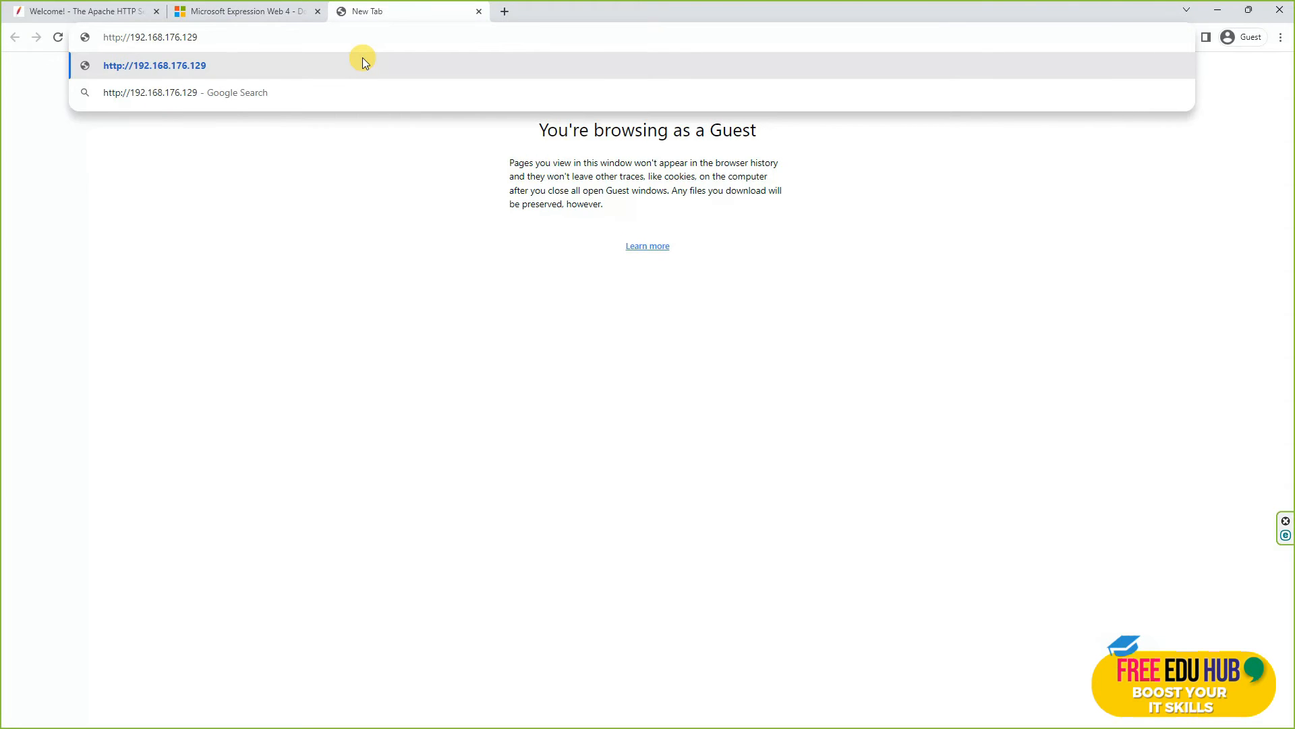
pyautogui.click(169, 65)
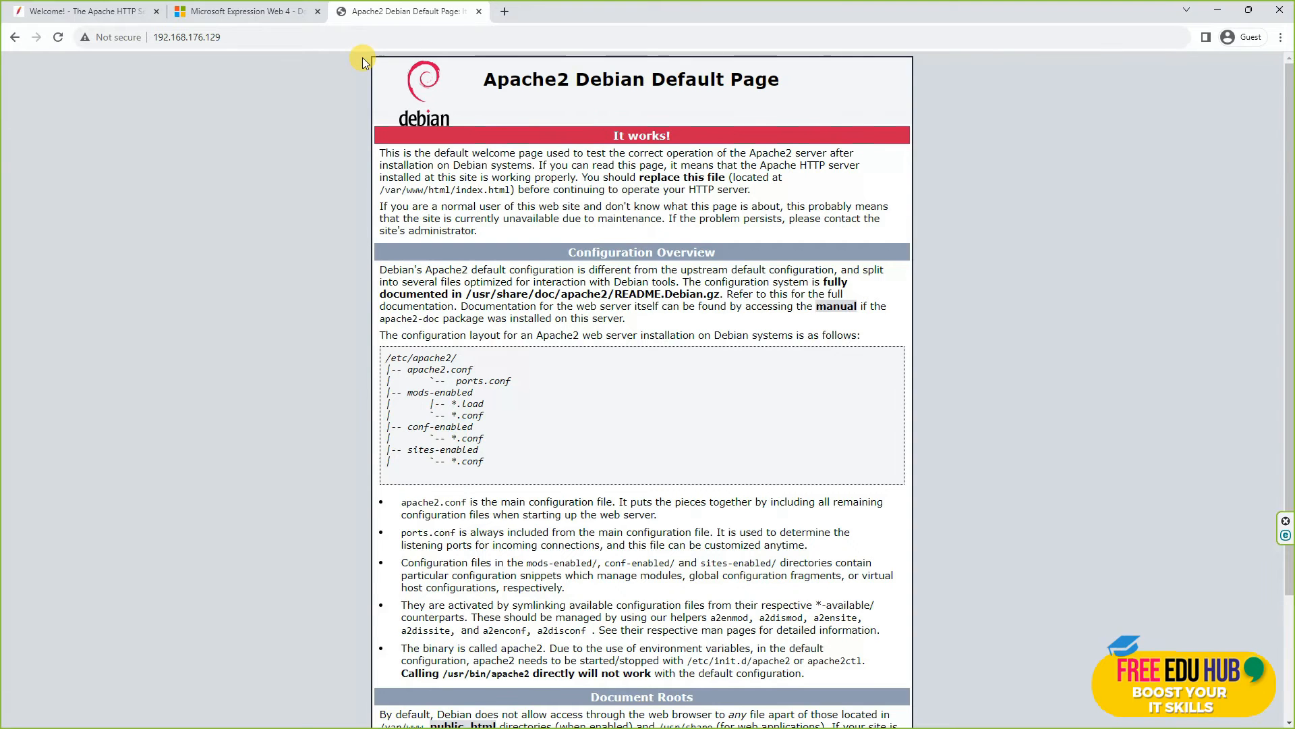
pyautogui.moveTo(965, 212)
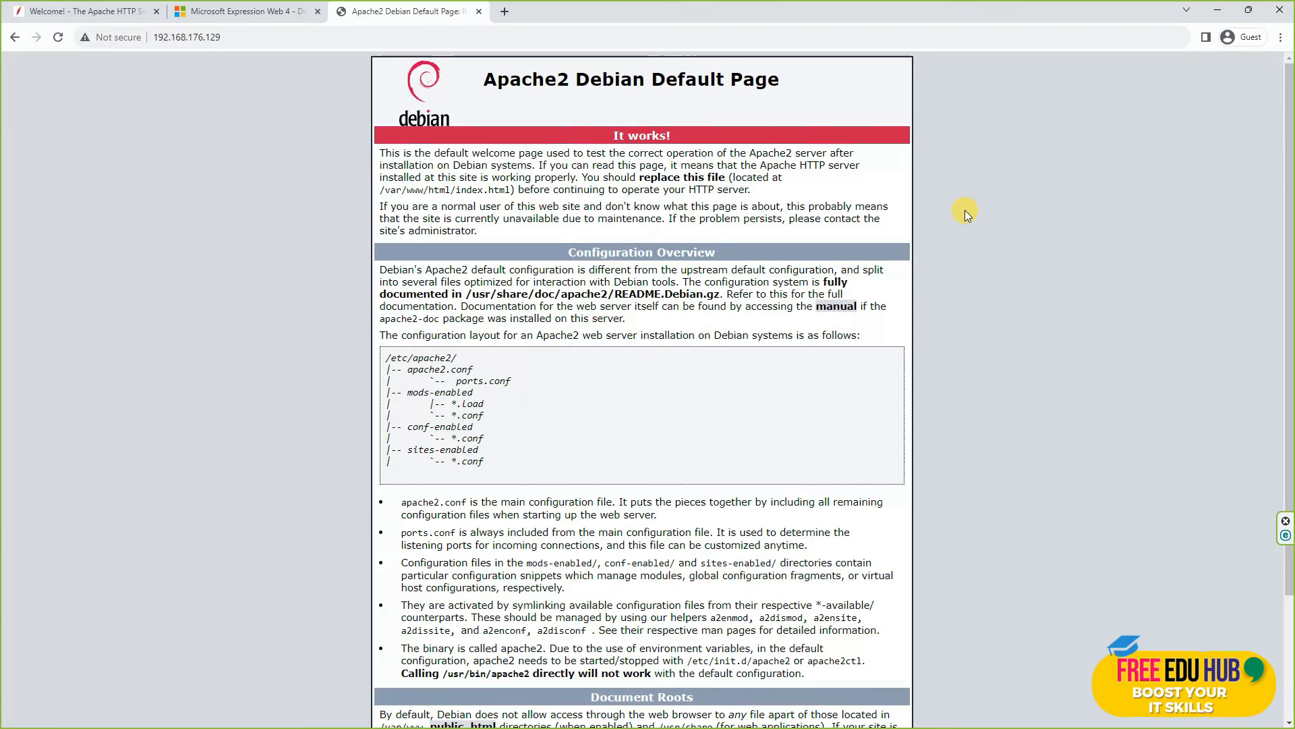
pyautogui.moveTo(620, 240)
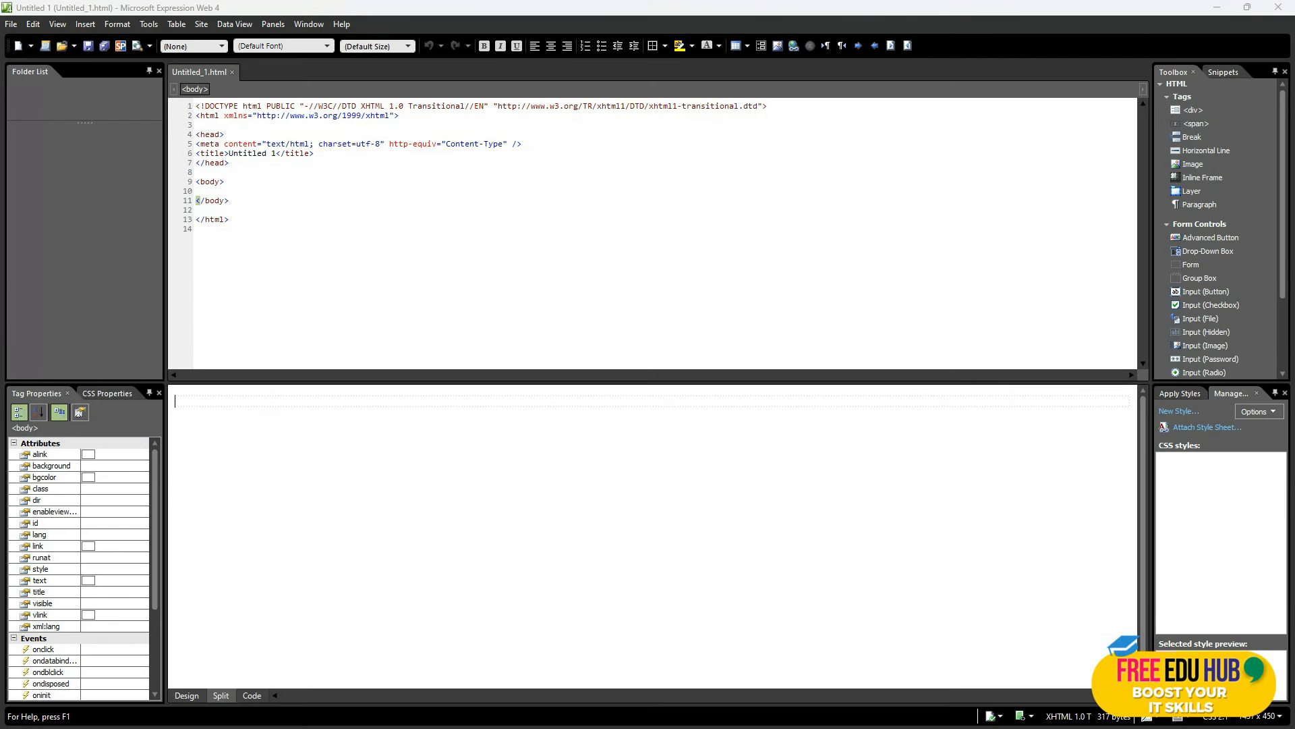
pyautogui.moveTo(603, 245)
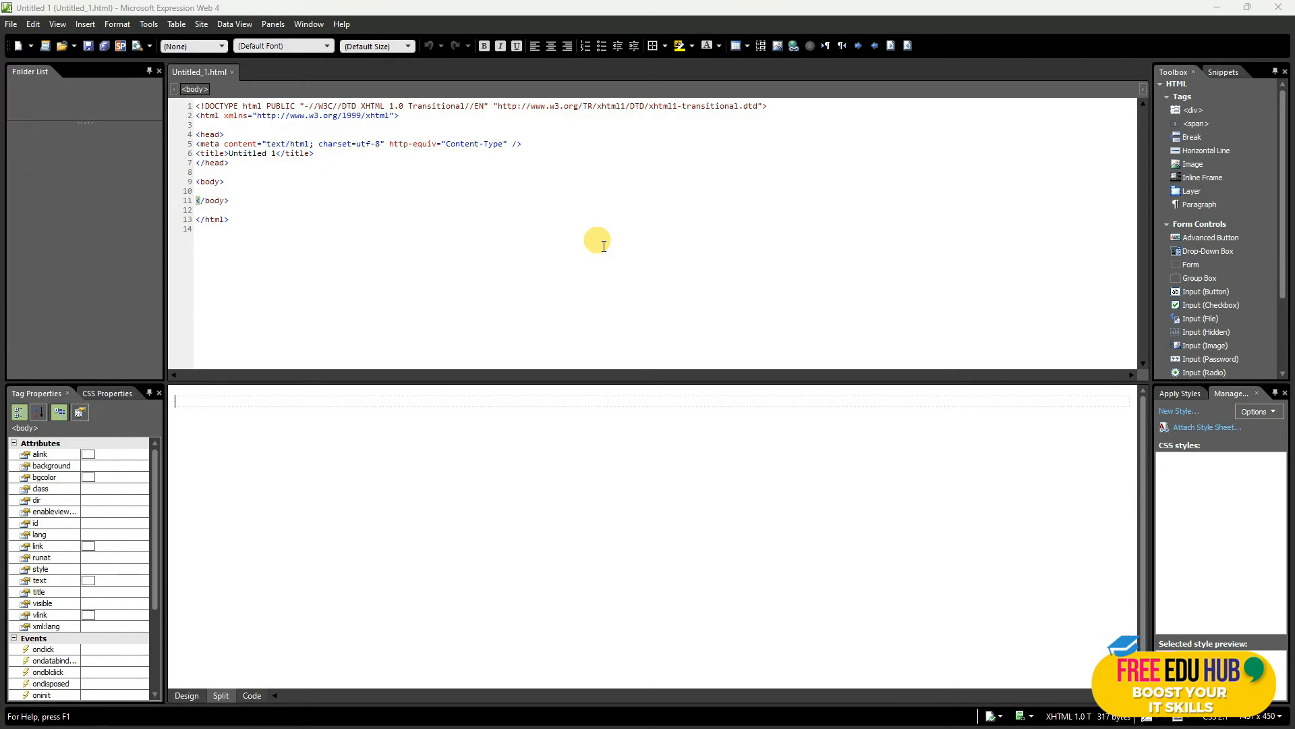
pyautogui.moveTo(582, 383)
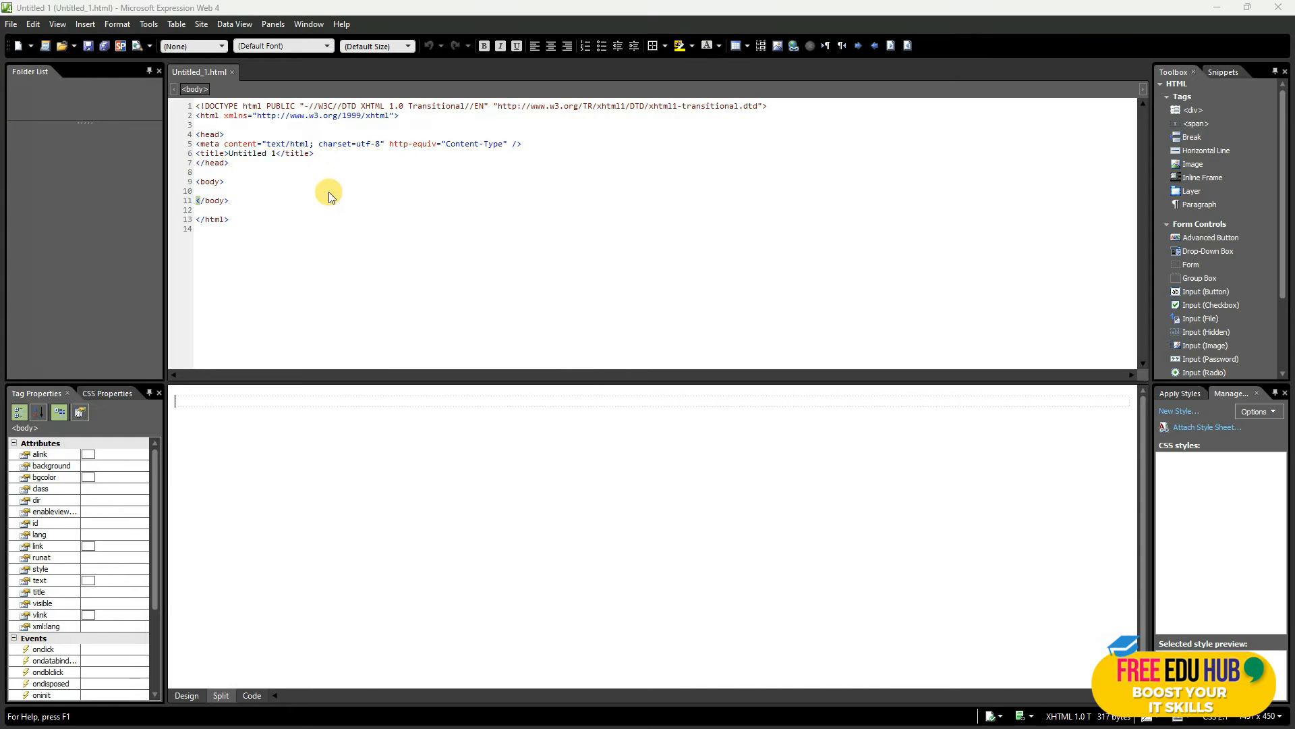
pyautogui.moveTo(319, 181)
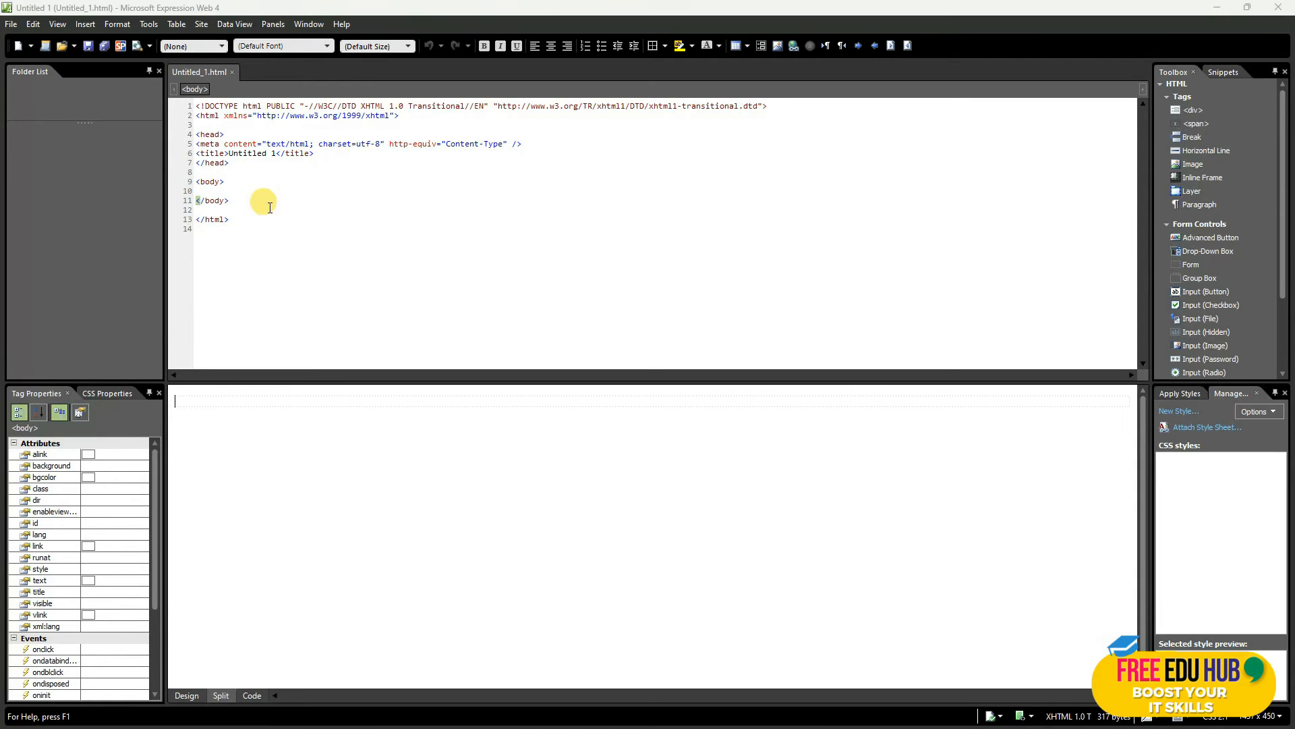
# Place the cursor at the top of Untitled_1.html's default code to start editing
pyautogui.click(223, 106)
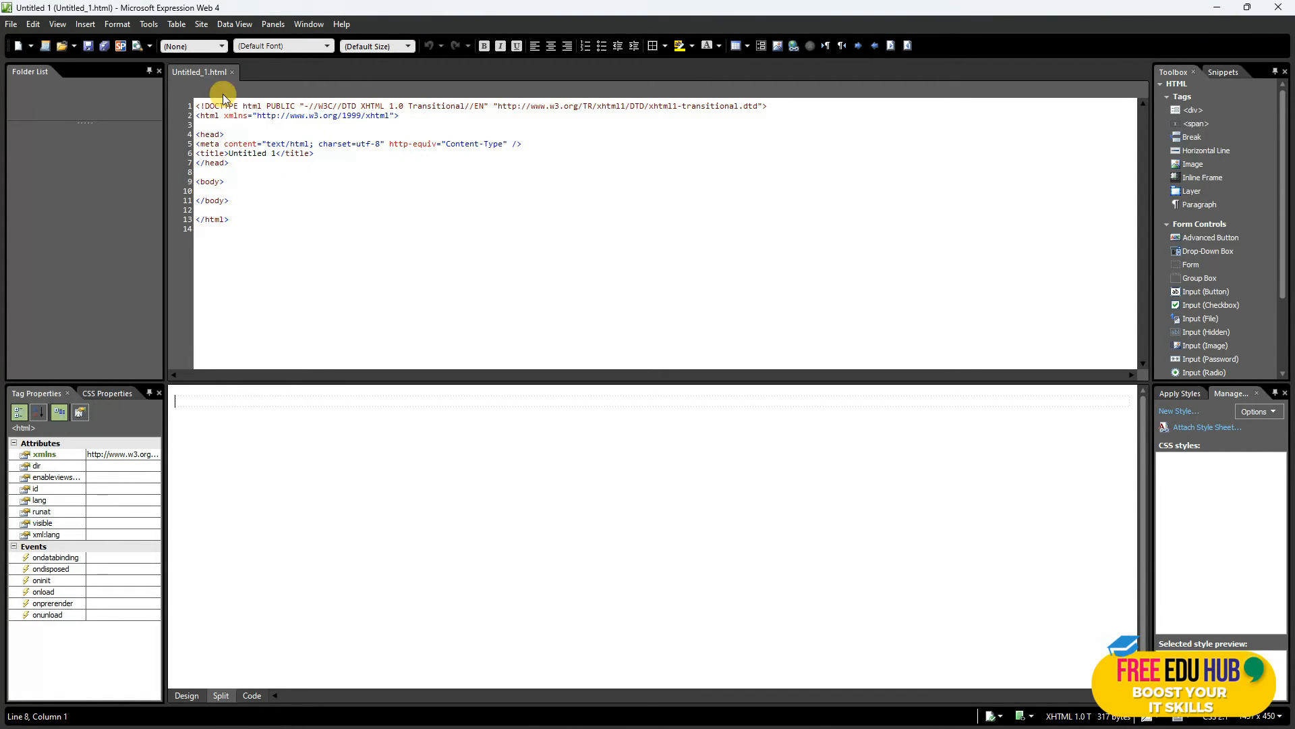
pyautogui.moveTo(211, 83)
pyautogui.write('Welc')
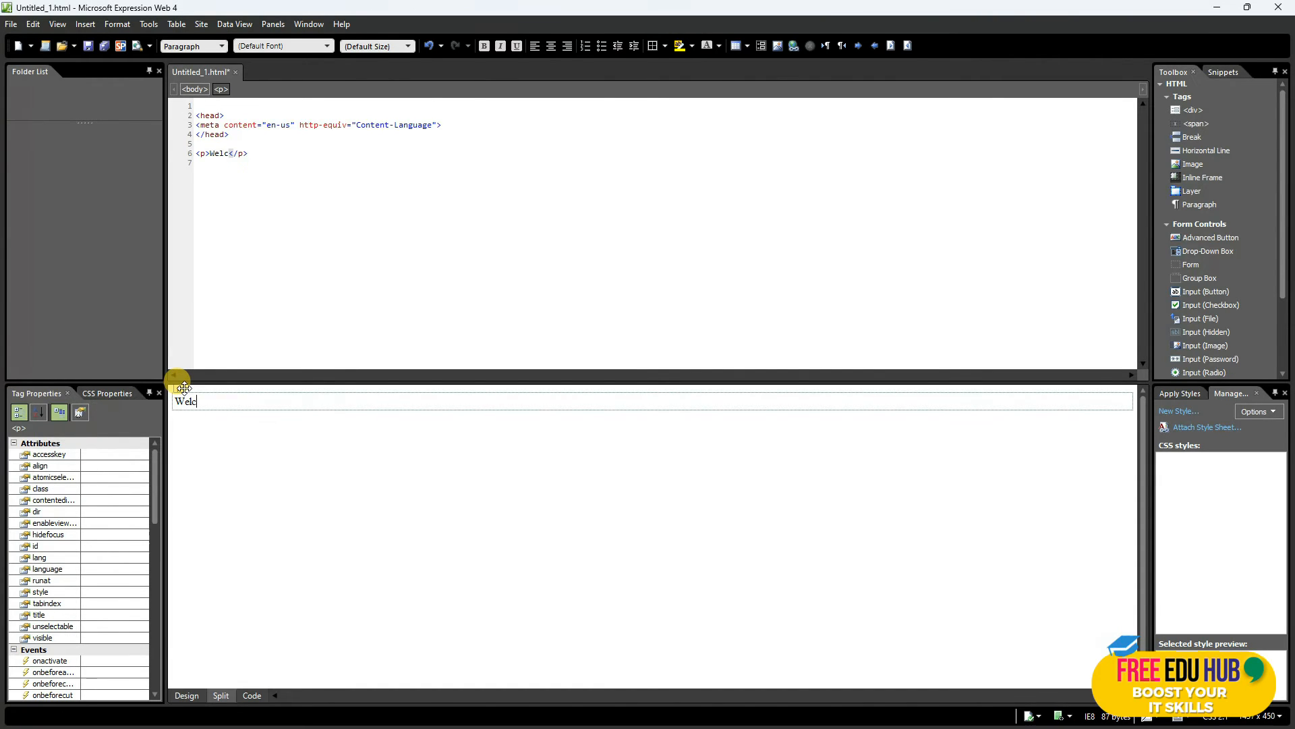
# Finish typing 'Welcome to my Website' and select the paragraph text for formatting
pyautogui.write('ome to my Web')
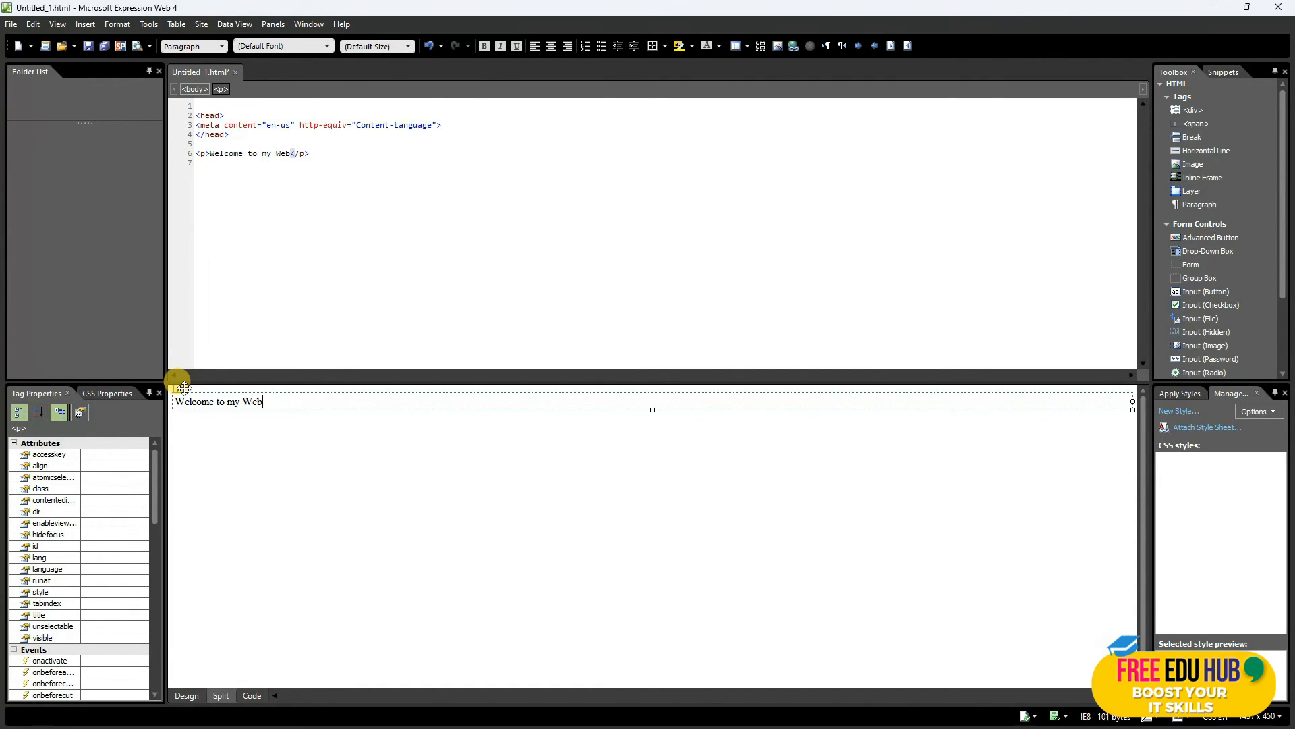
pyautogui.write('site')
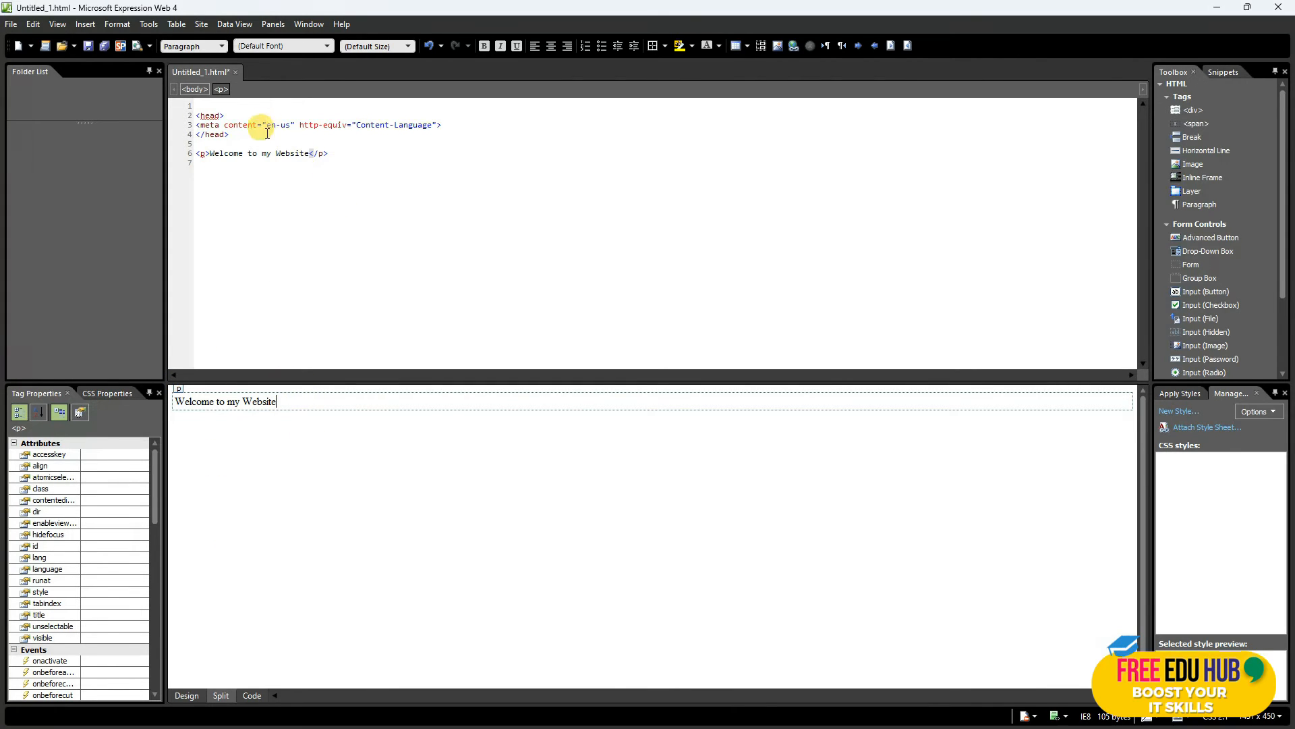
pyautogui.moveTo(373, 143)
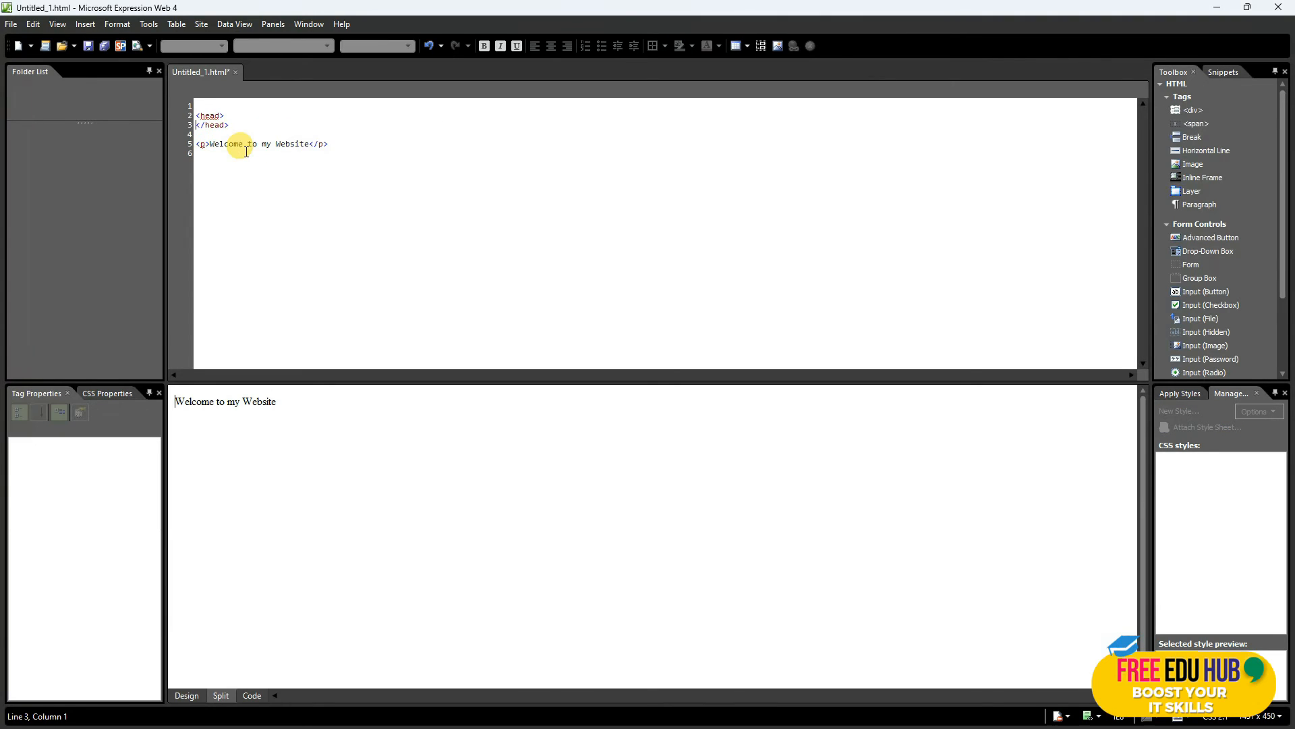
pyautogui.click(224, 402)
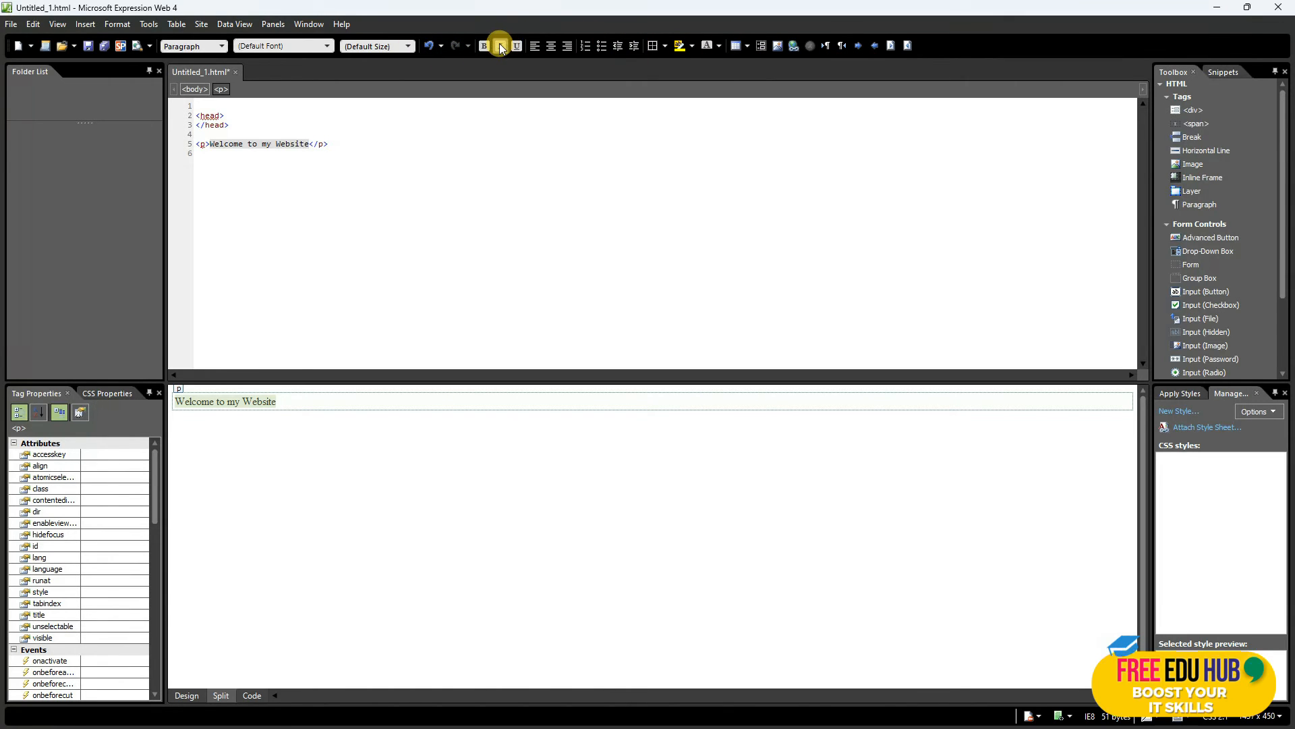
# Make the welcome text bold, centred, and x-large
pyautogui.click(484, 45)
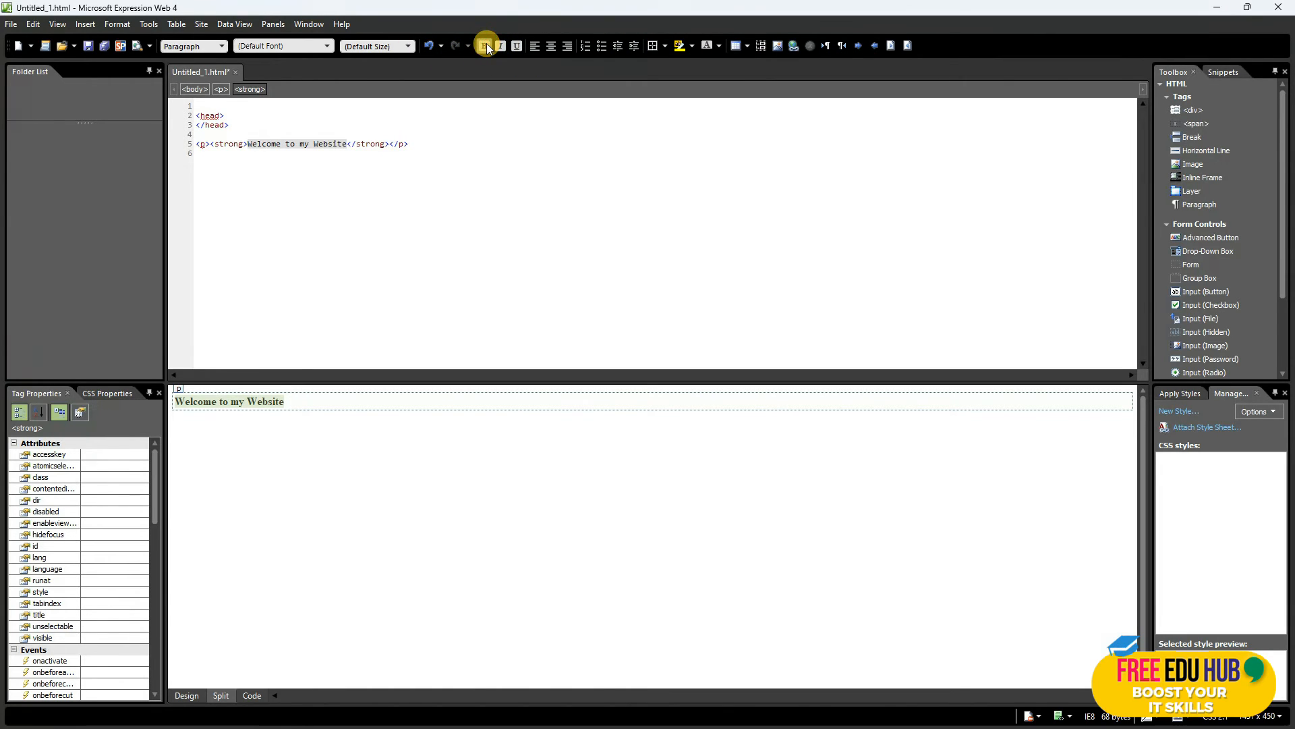
pyautogui.moveTo(607, 66)
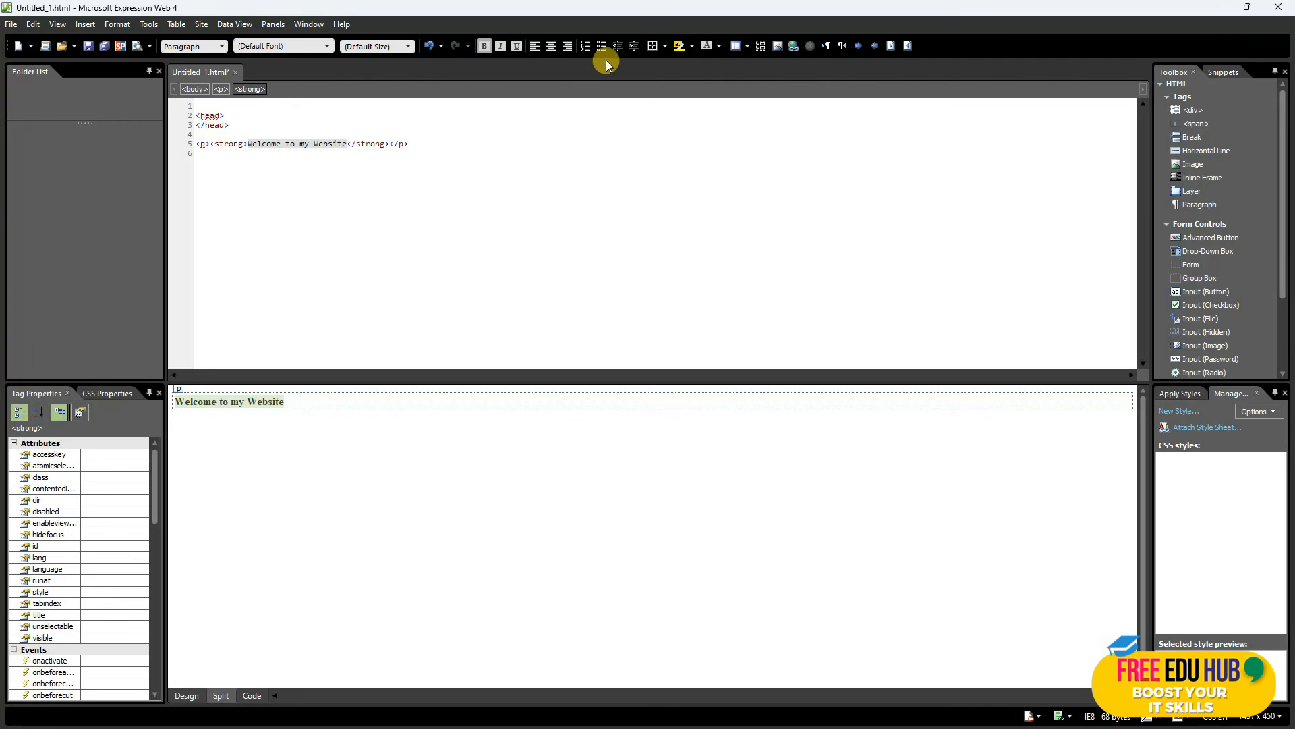
pyautogui.click(551, 45)
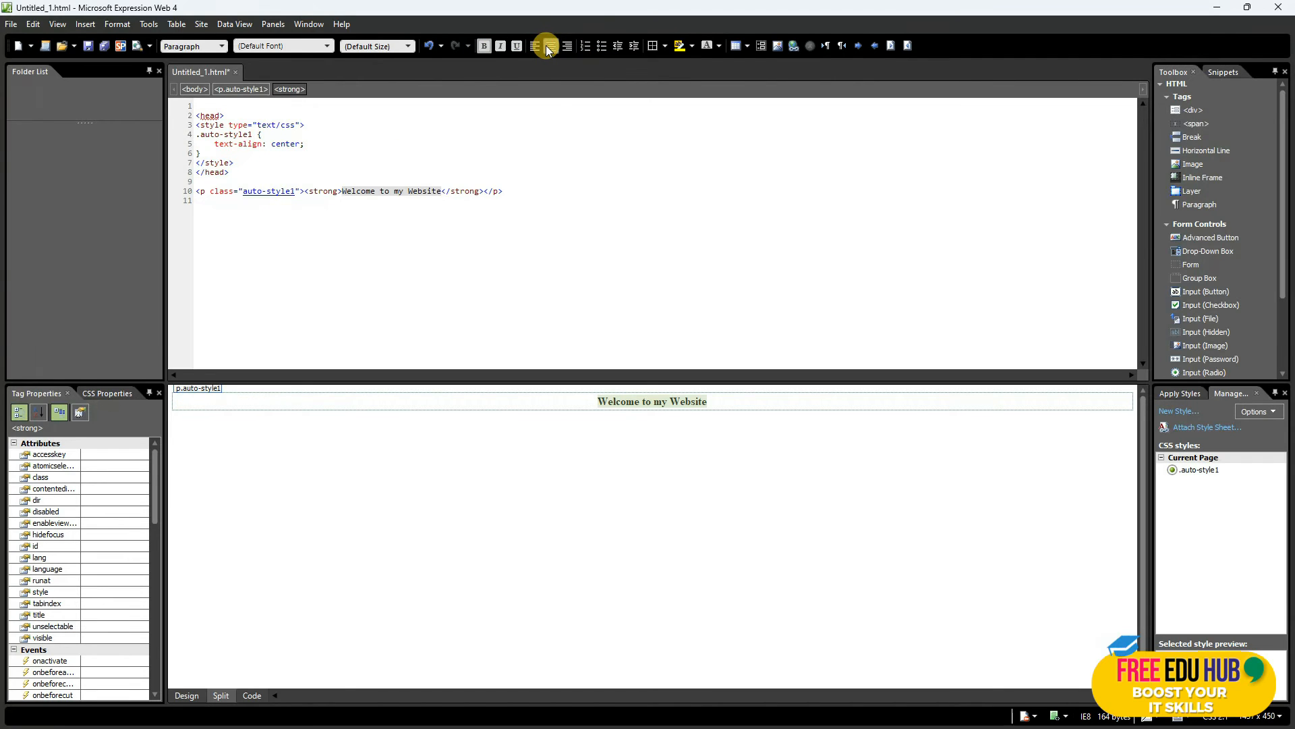
pyautogui.moveTo(438, 47)
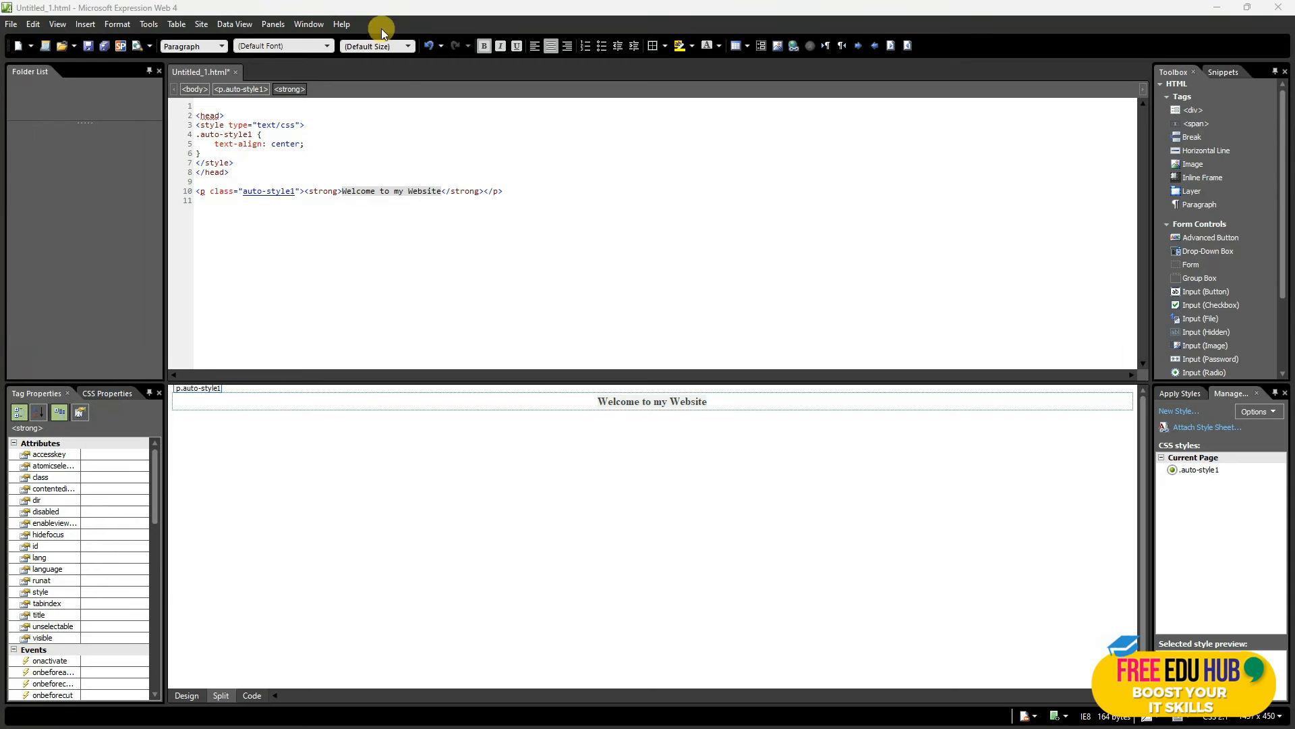
pyautogui.click(406, 46)
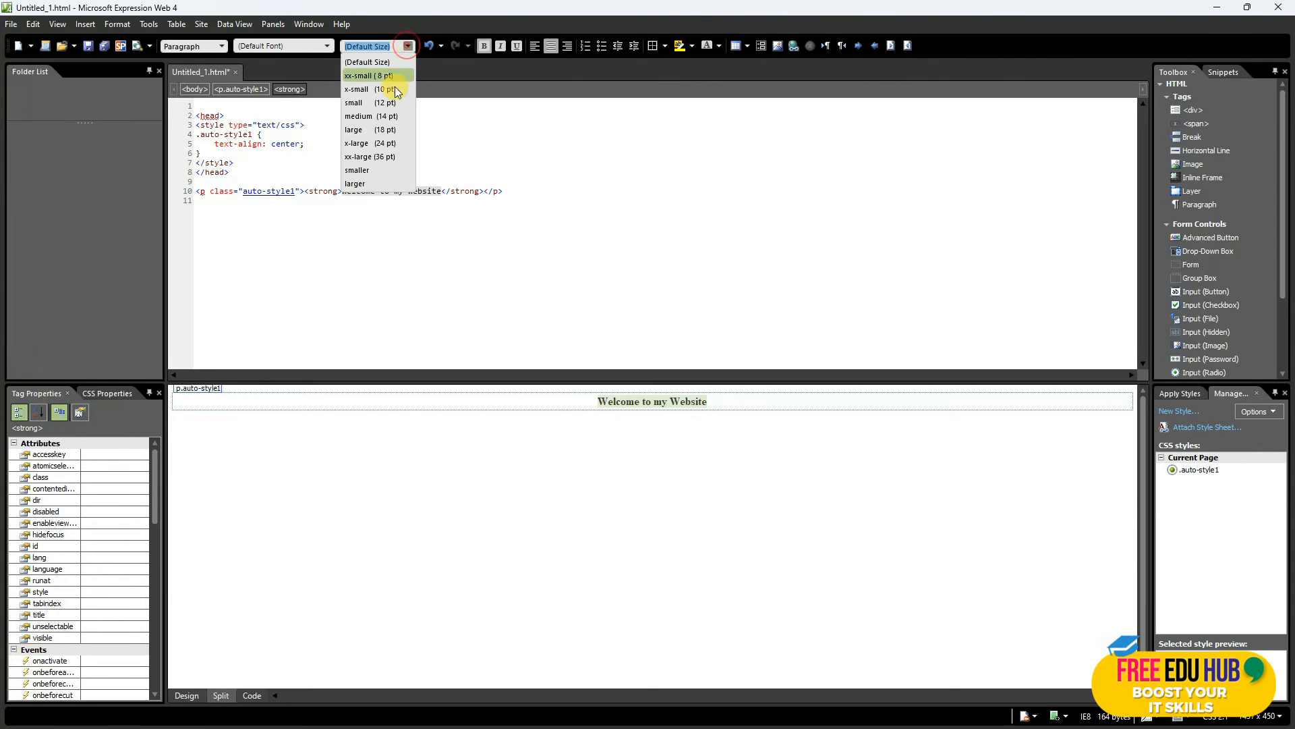
pyautogui.click(356, 143)
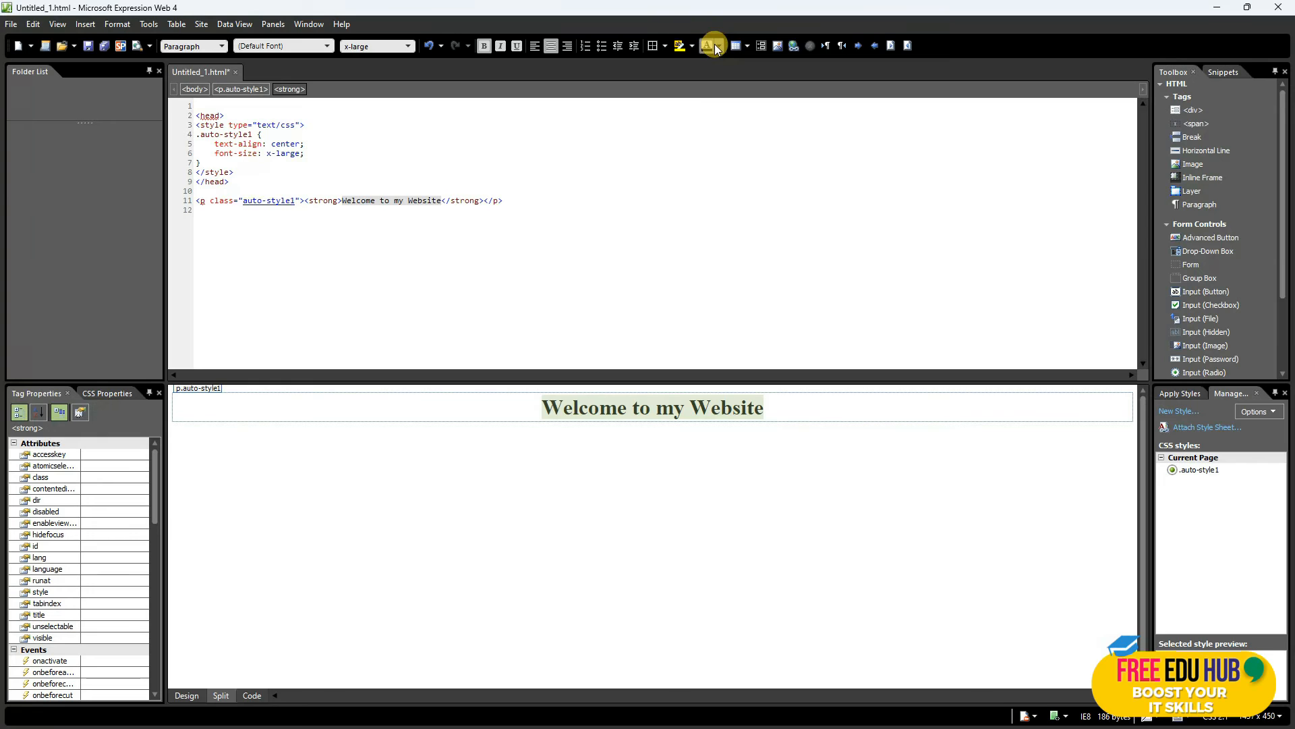
# Apply red text colour #E52121 and inspect the auto-style1 rule in Code view
pyautogui.click(720, 45)
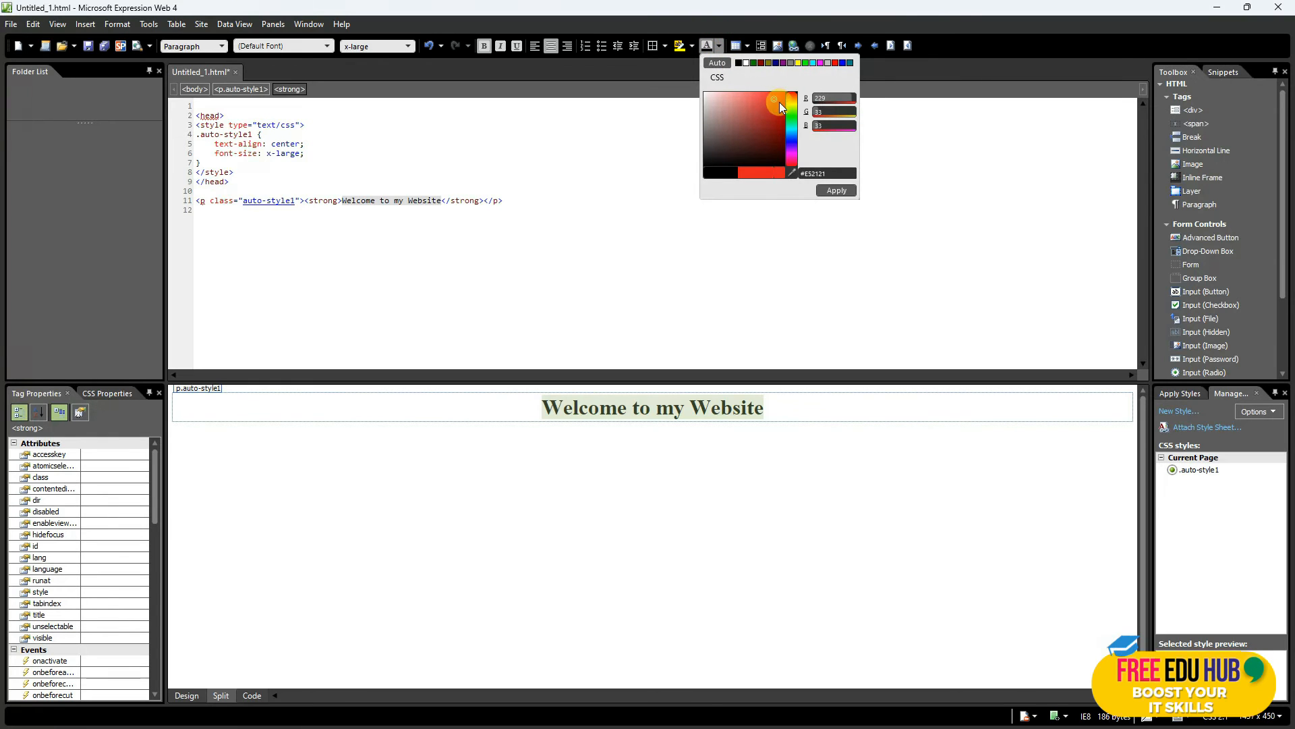
pyautogui.click(837, 190)
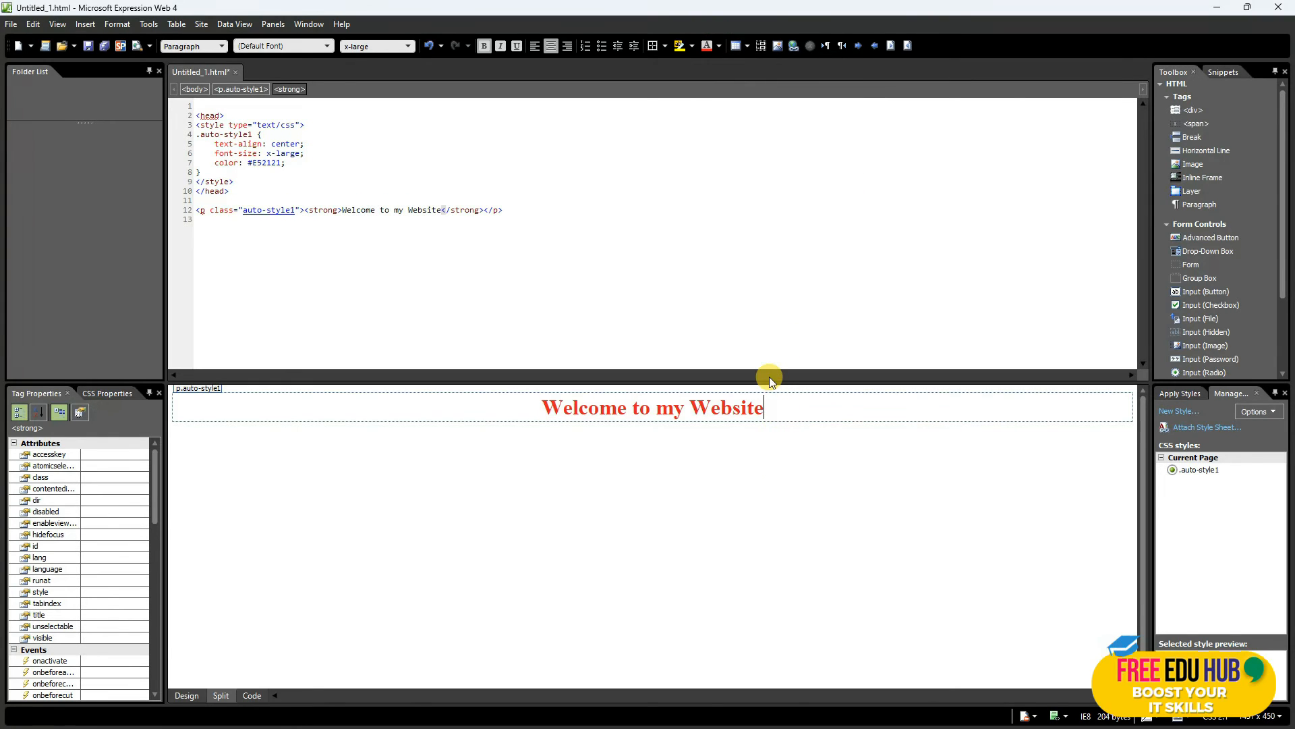
pyautogui.moveTo(296, 272)
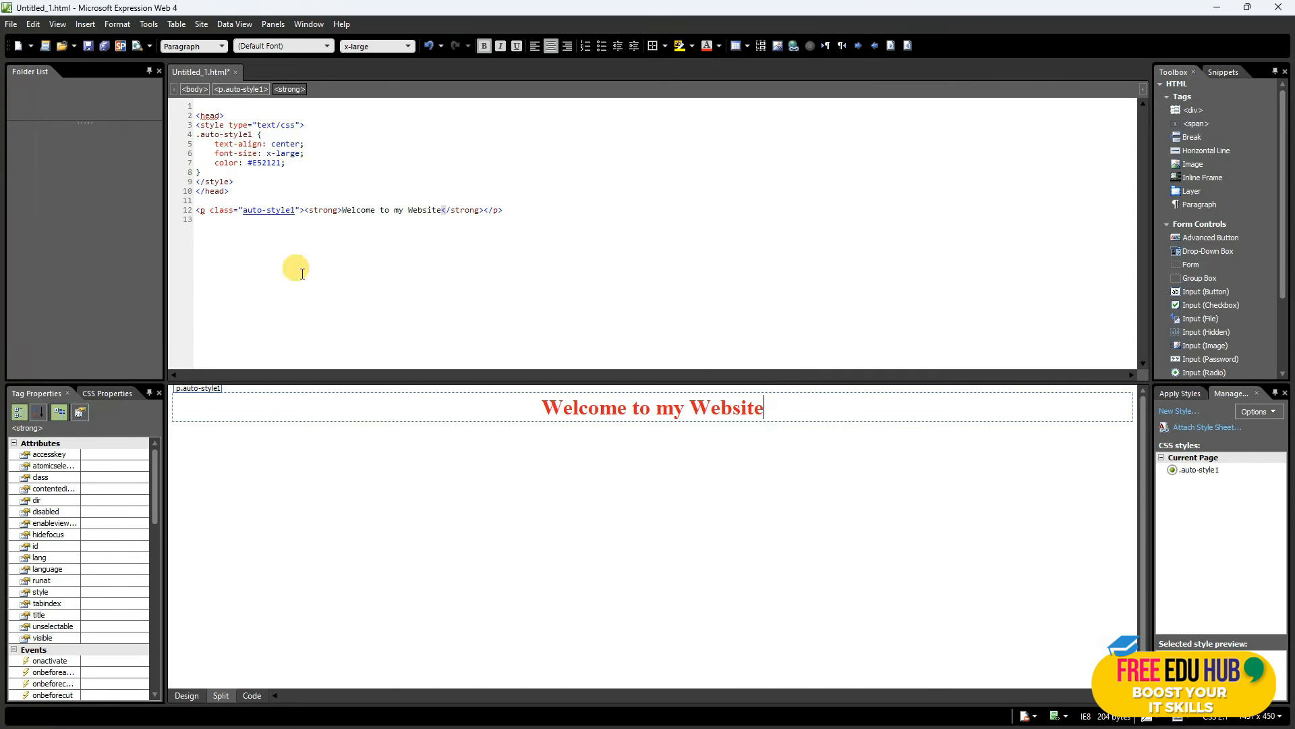
pyautogui.click(210, 115)
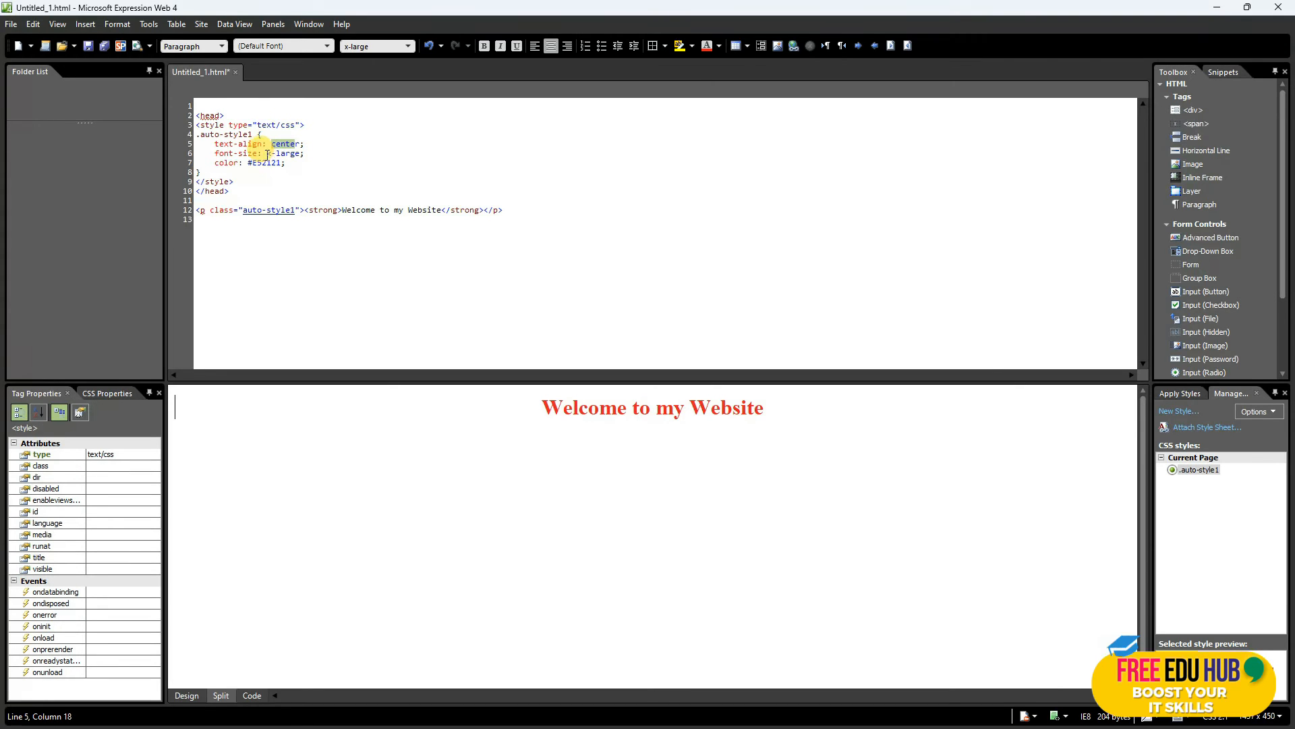
pyautogui.doubleClick(285, 153)
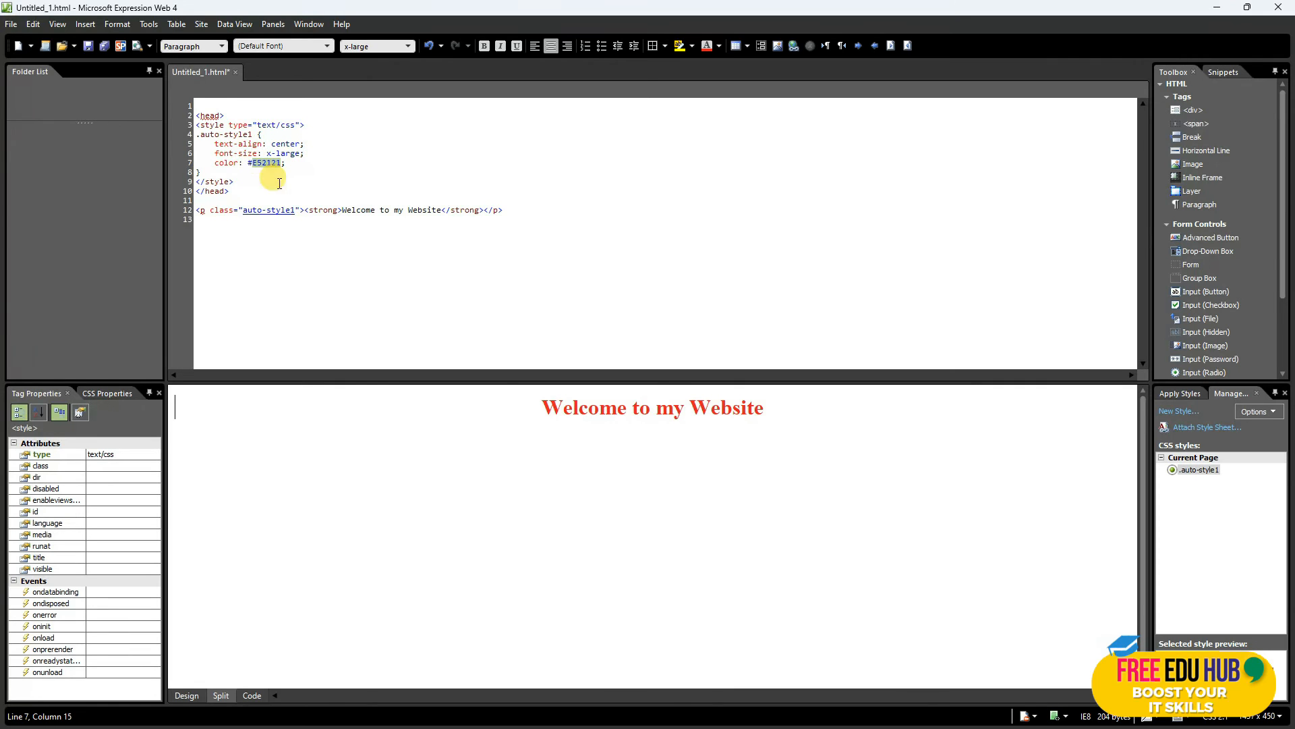
pyautogui.moveTo(566, 259)
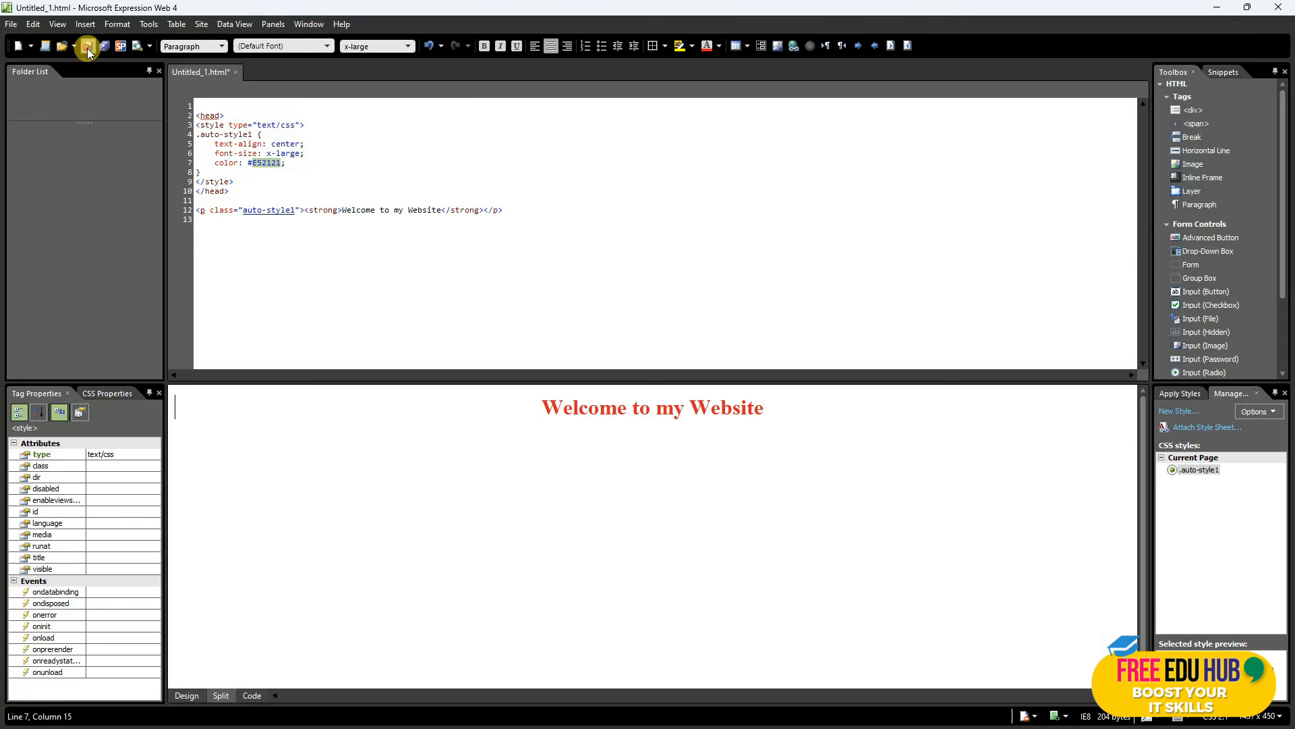
# Save the styled page as default.html in the Desktop Website folder
pyautogui.click(86, 46)
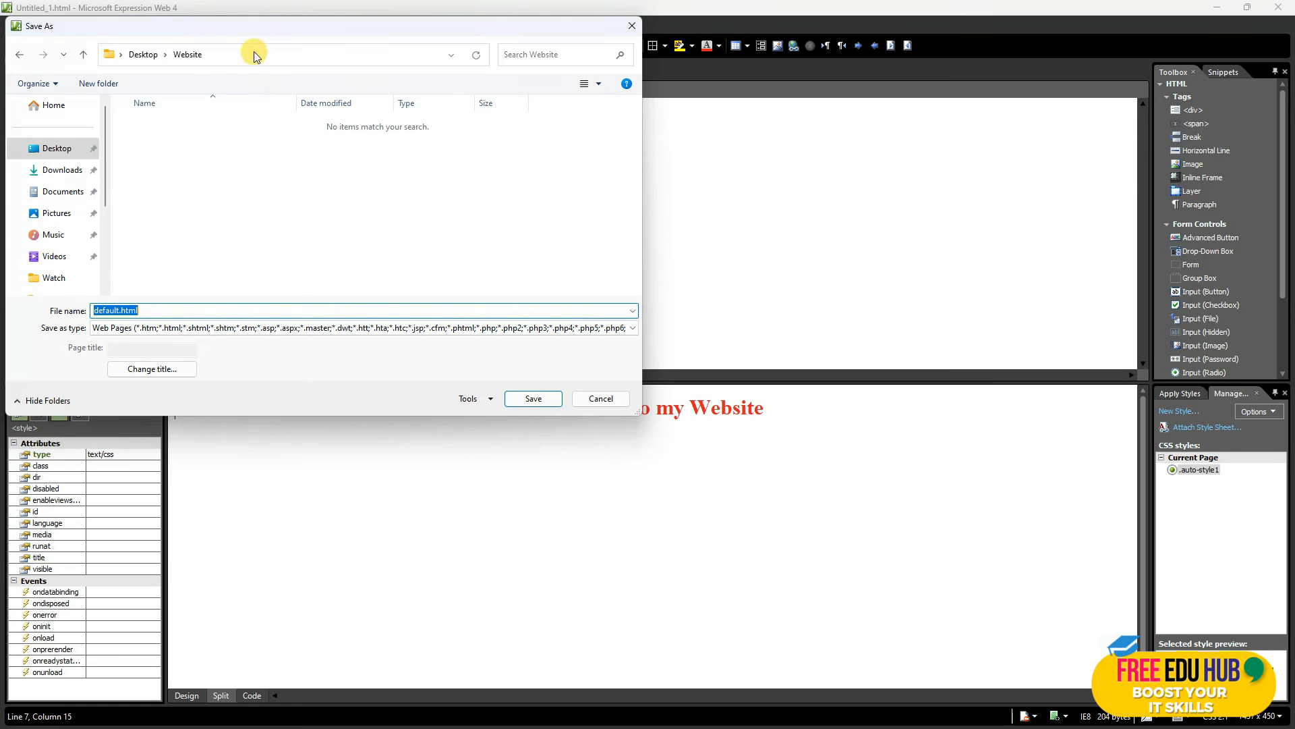
pyautogui.moveTo(310, 261)
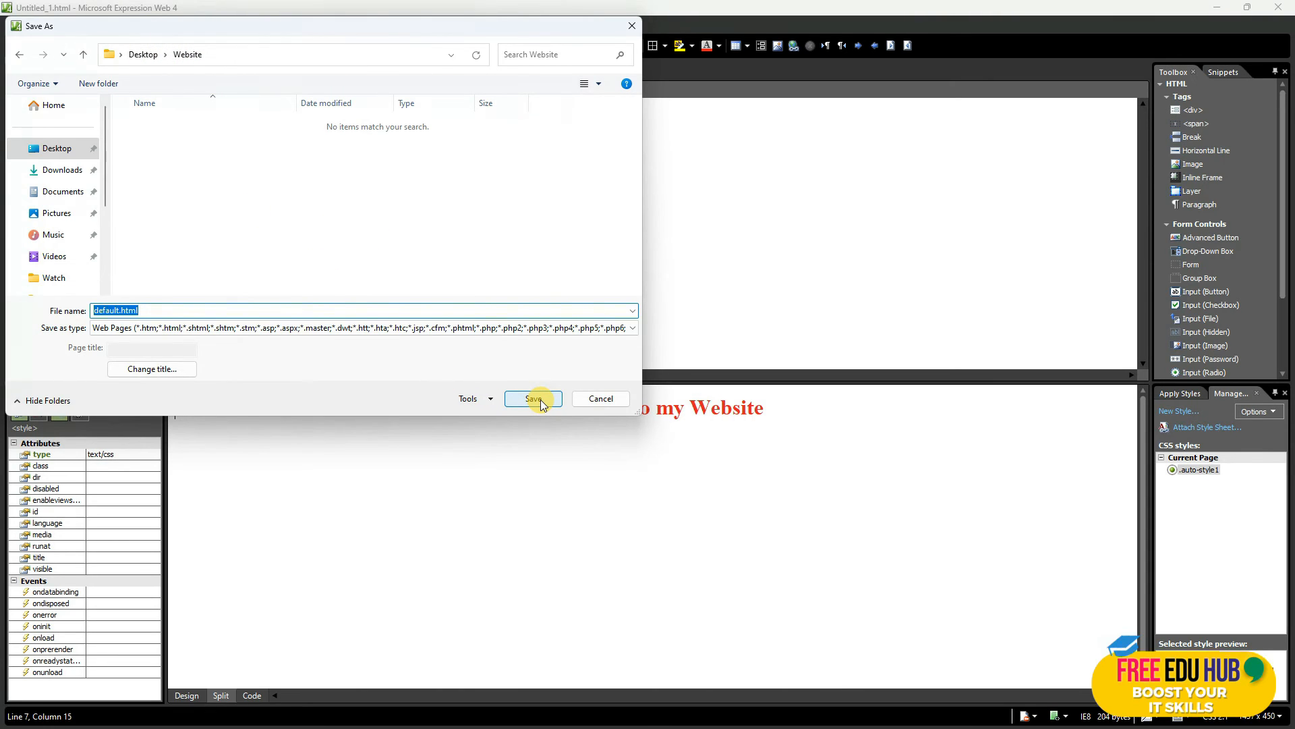
pyautogui.click(533, 398)
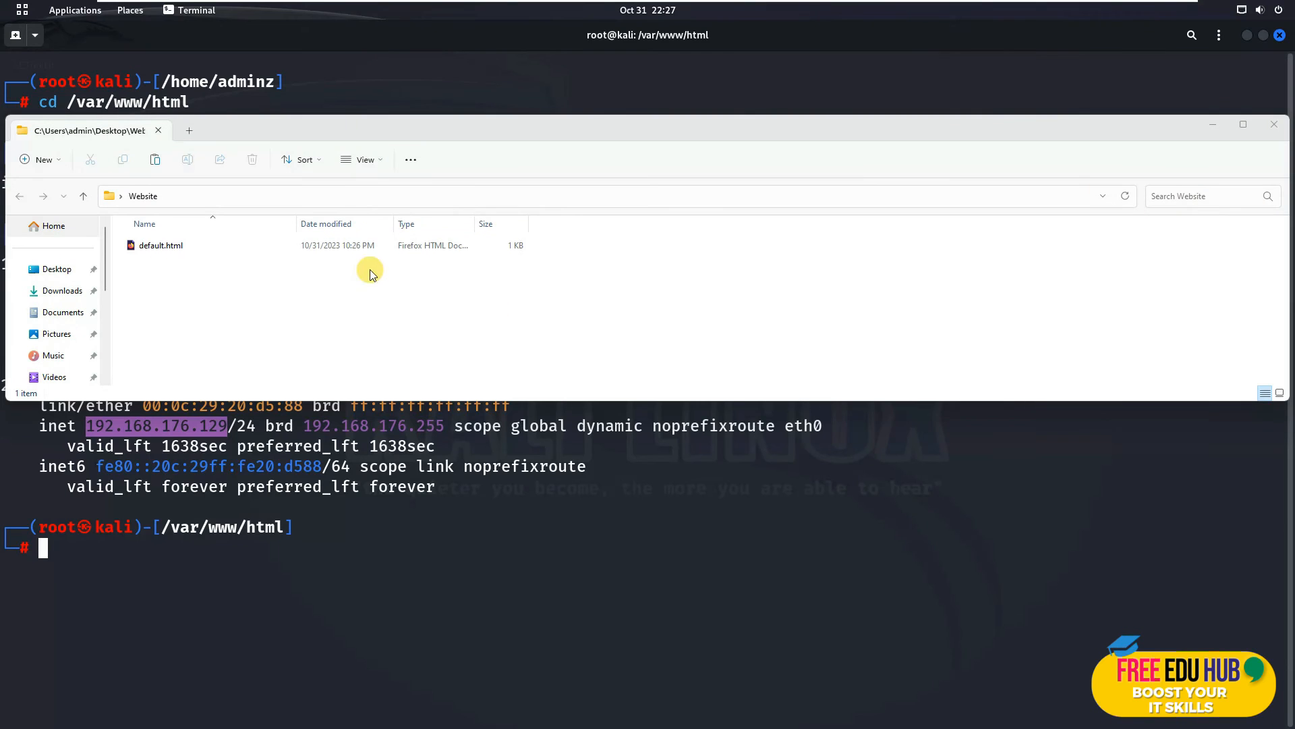
# Open default.html from the Website folder in Notepad++ via its right-click menu
pyautogui.click(161, 245)
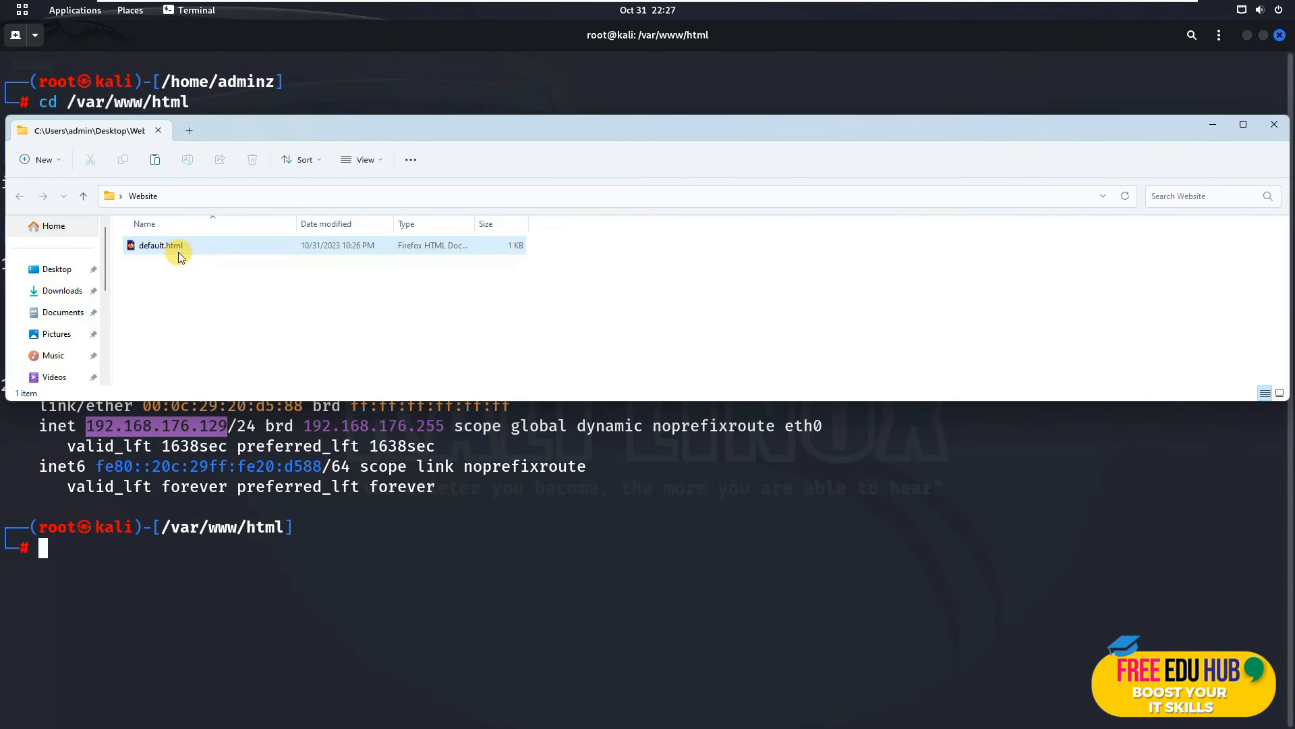
pyautogui.rightClick(159, 246)
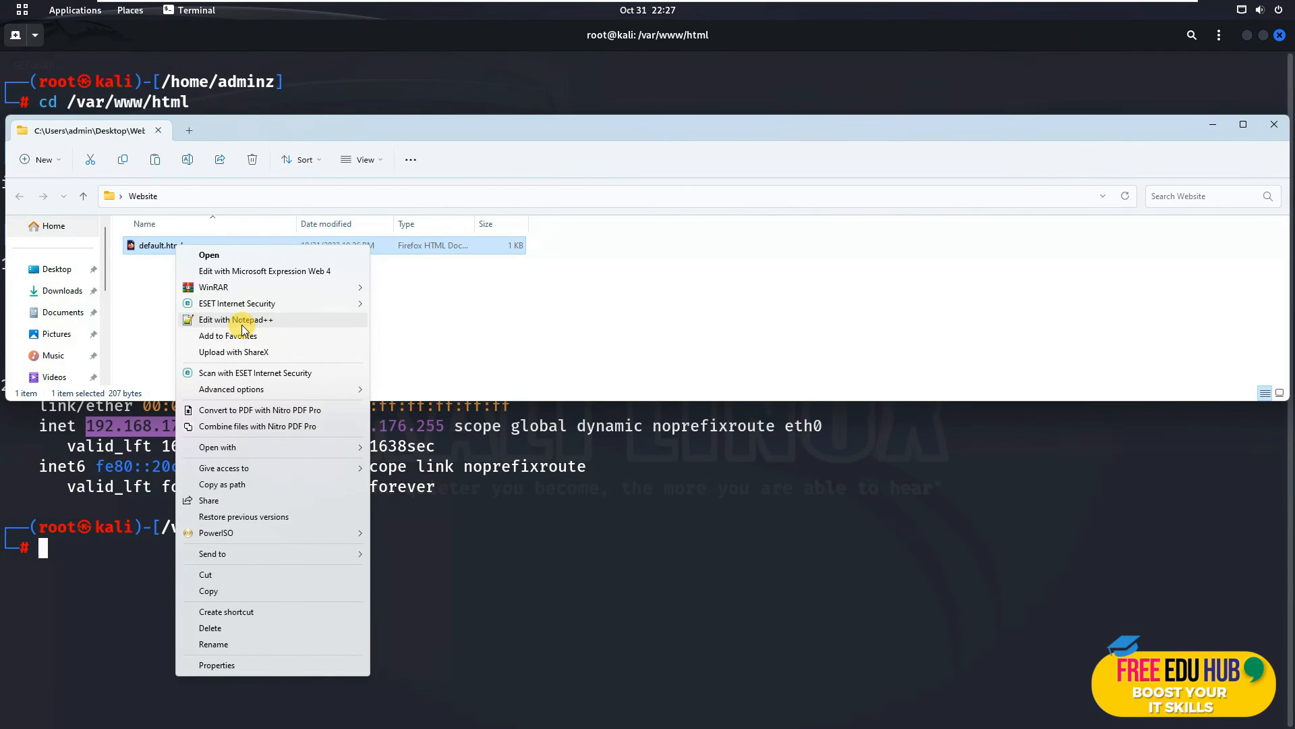
pyautogui.click(235, 320)
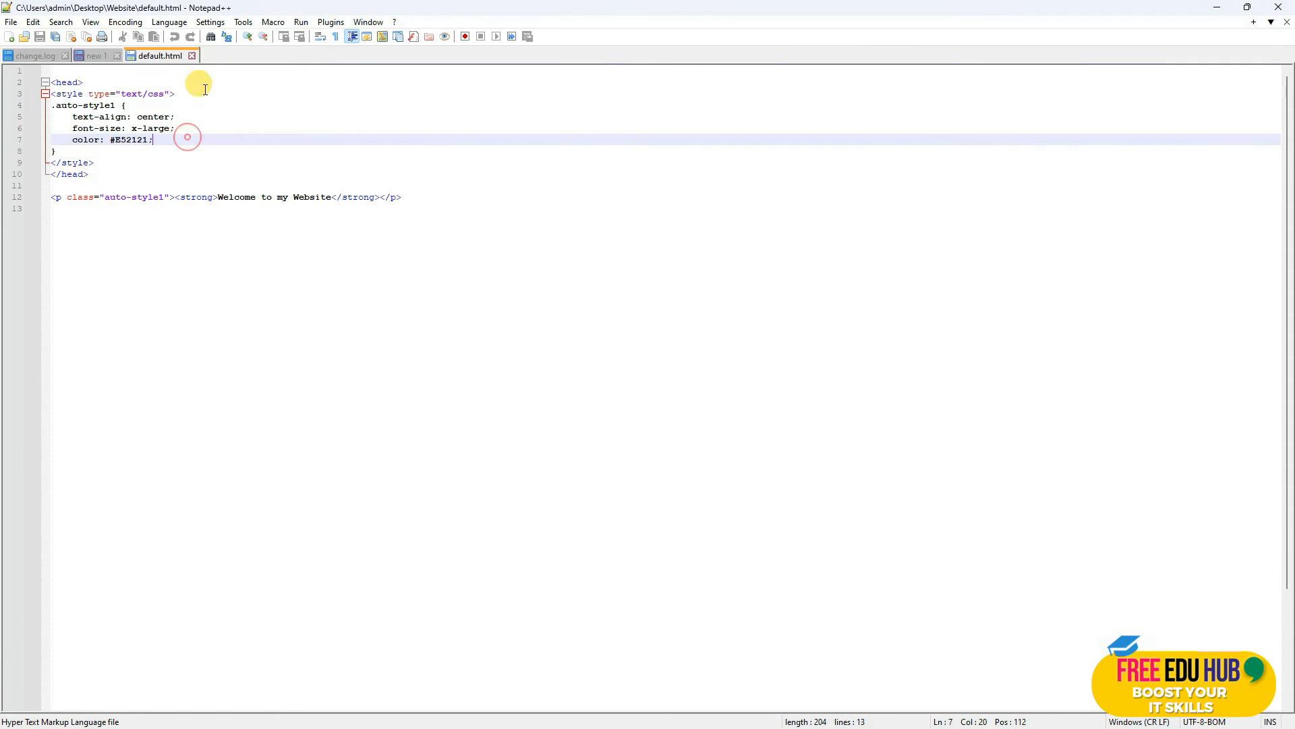
pyautogui.moveTo(239, 123)
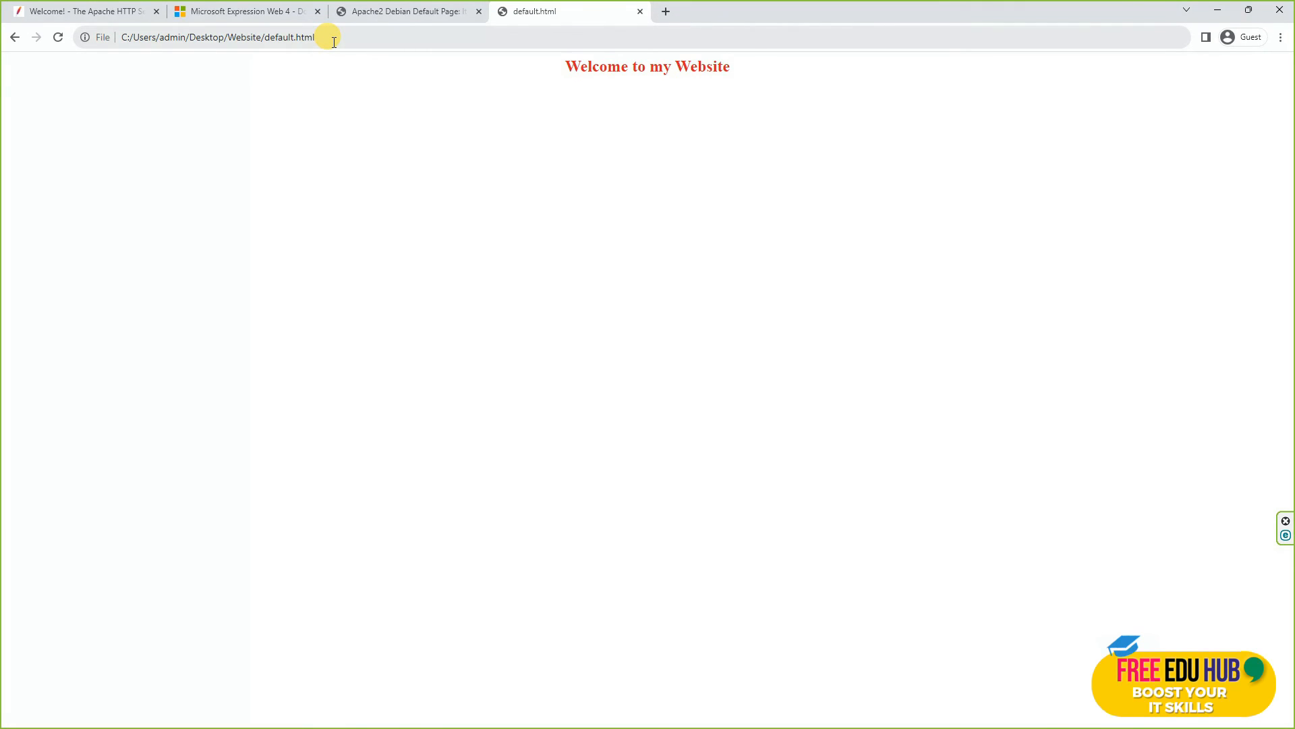
pyautogui.moveTo(331, 72)
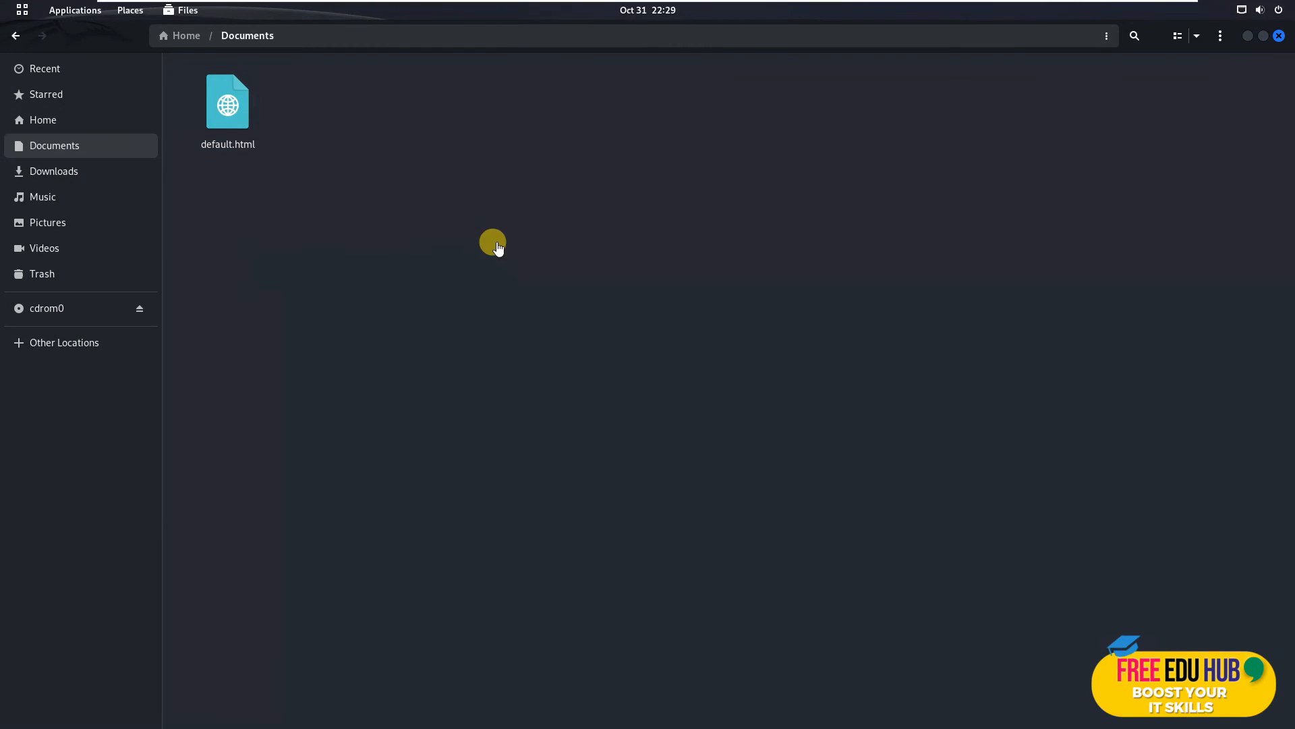
pyautogui.rightClick(228, 101)
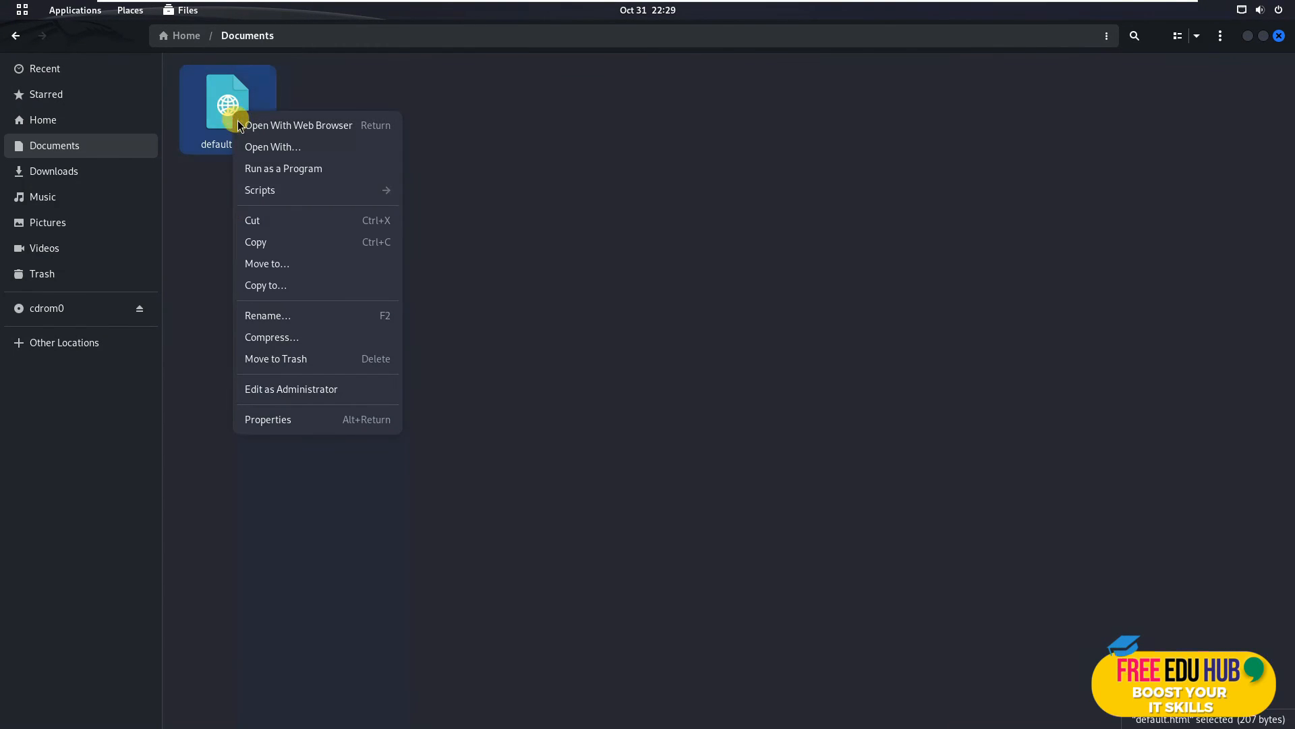
pyautogui.moveTo(272, 242)
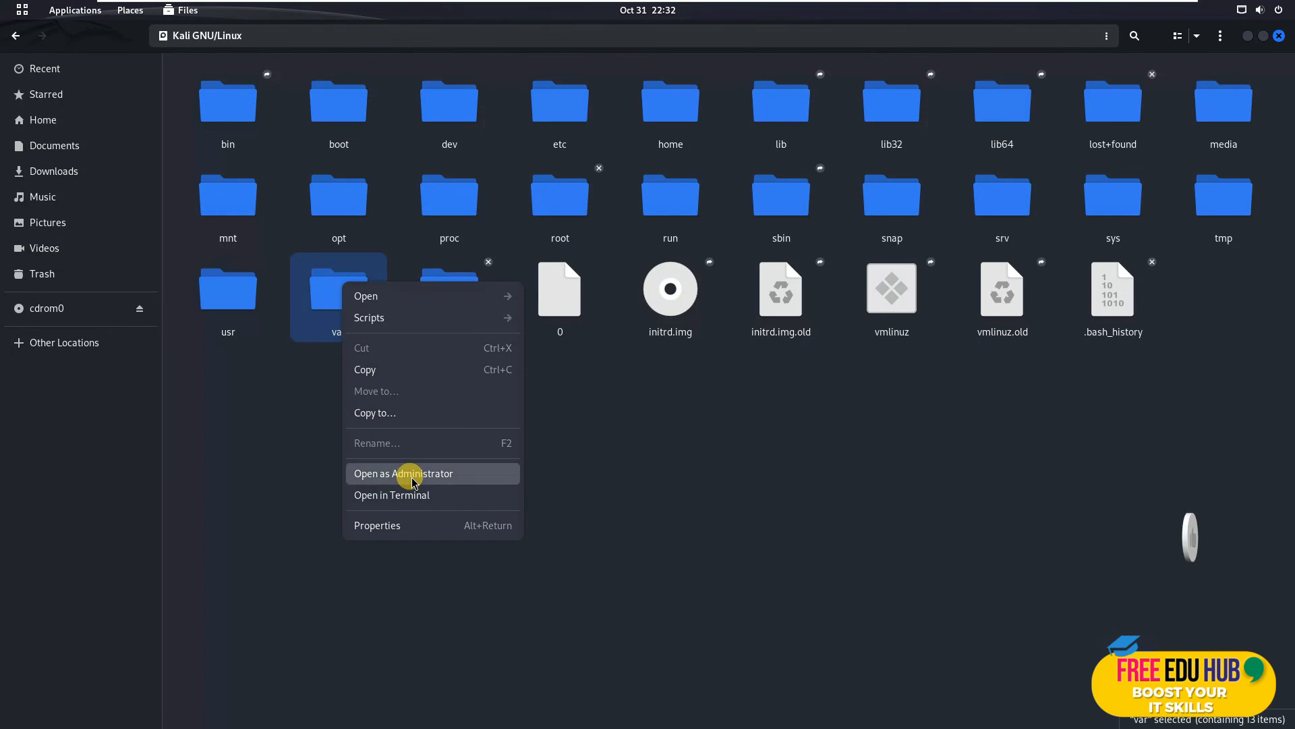
pyautogui.click(403, 473)
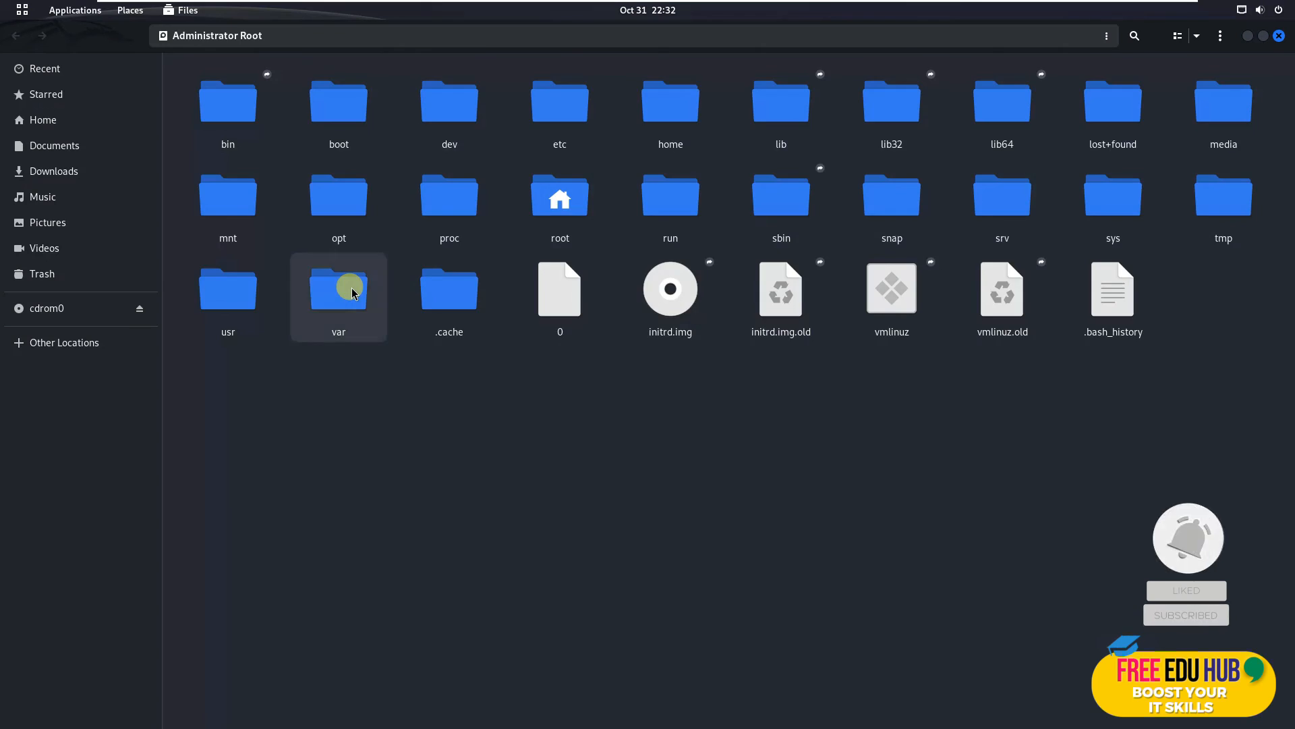
pyautogui.doubleClick(339, 289)
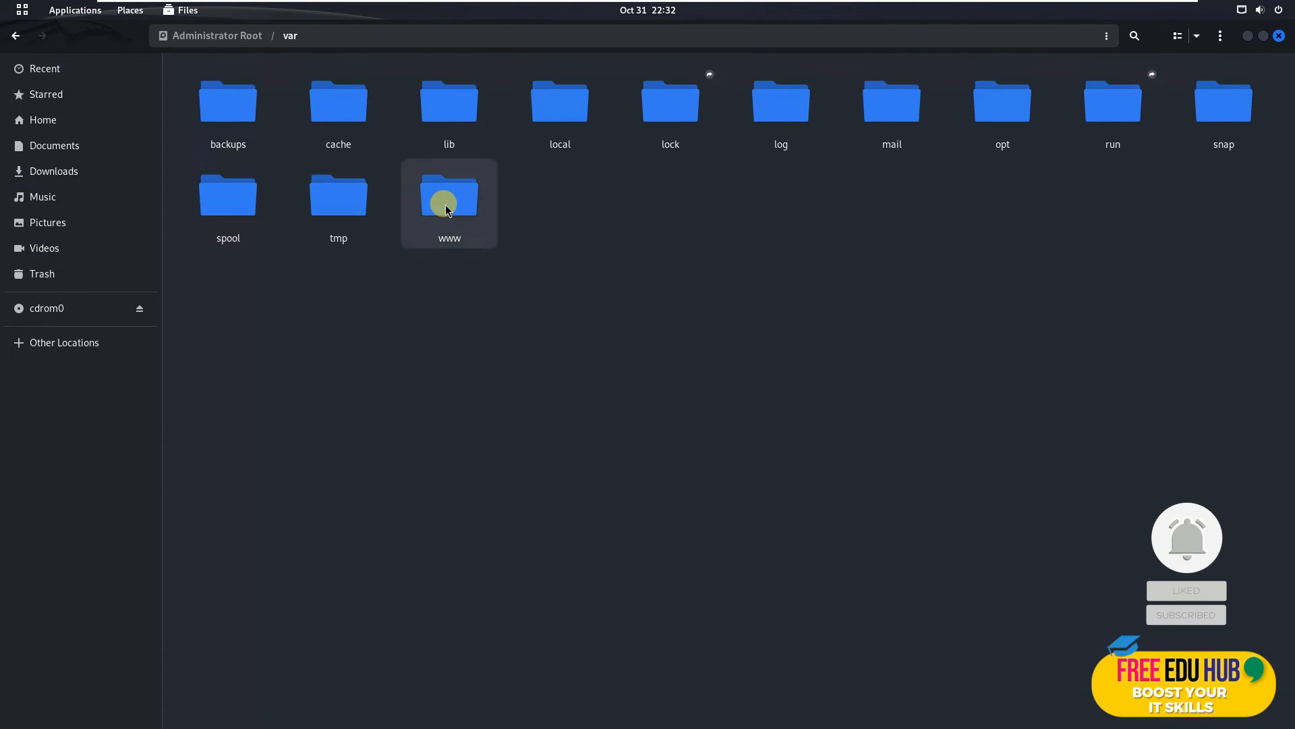
pyautogui.doubleClick(444, 202)
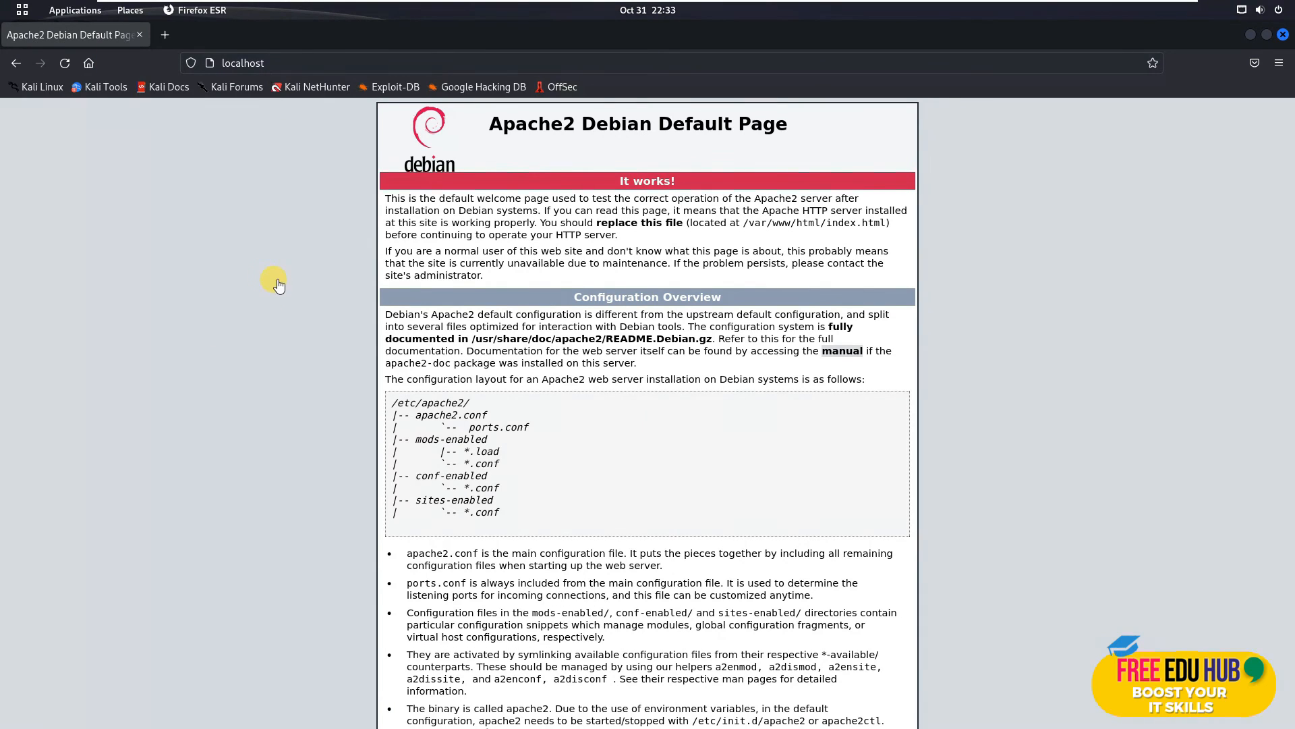
# Enter localhost/default.html in the Firefox address bar
pyautogui.click(270, 63)
pyautogui.write('/')
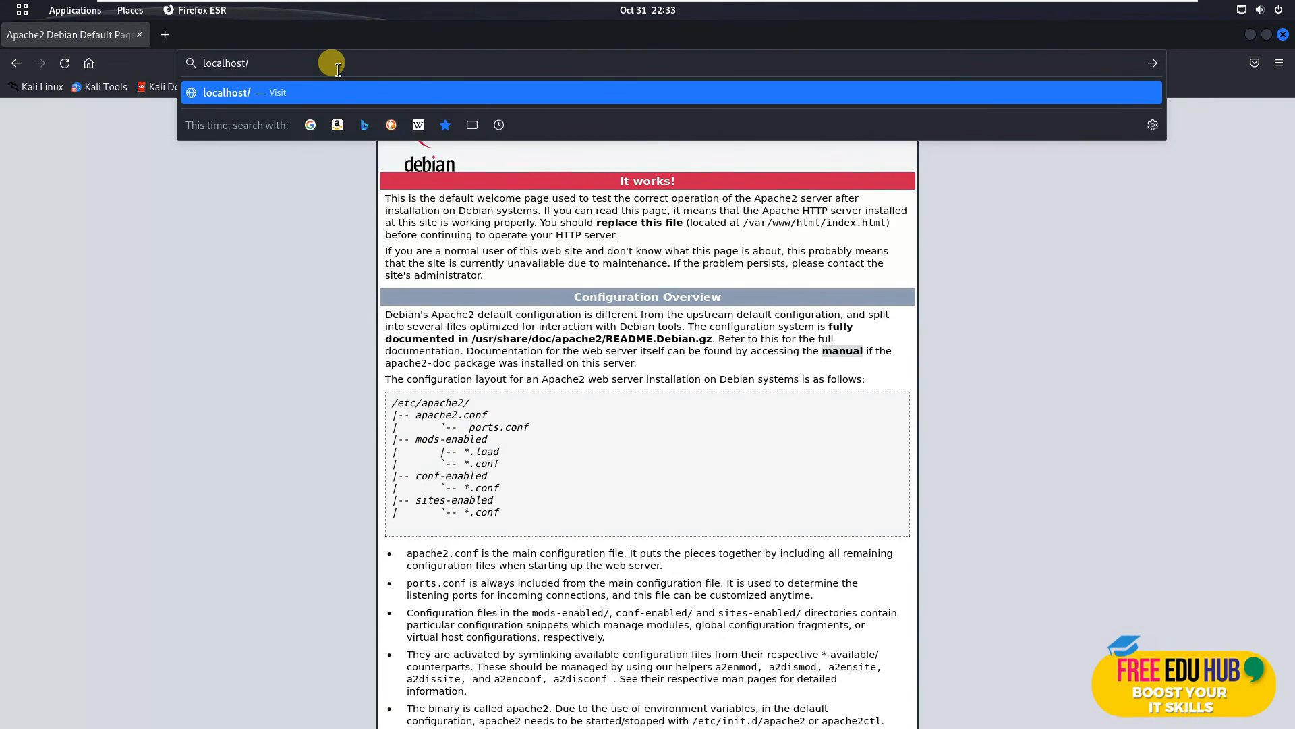
pyautogui.write('default.')
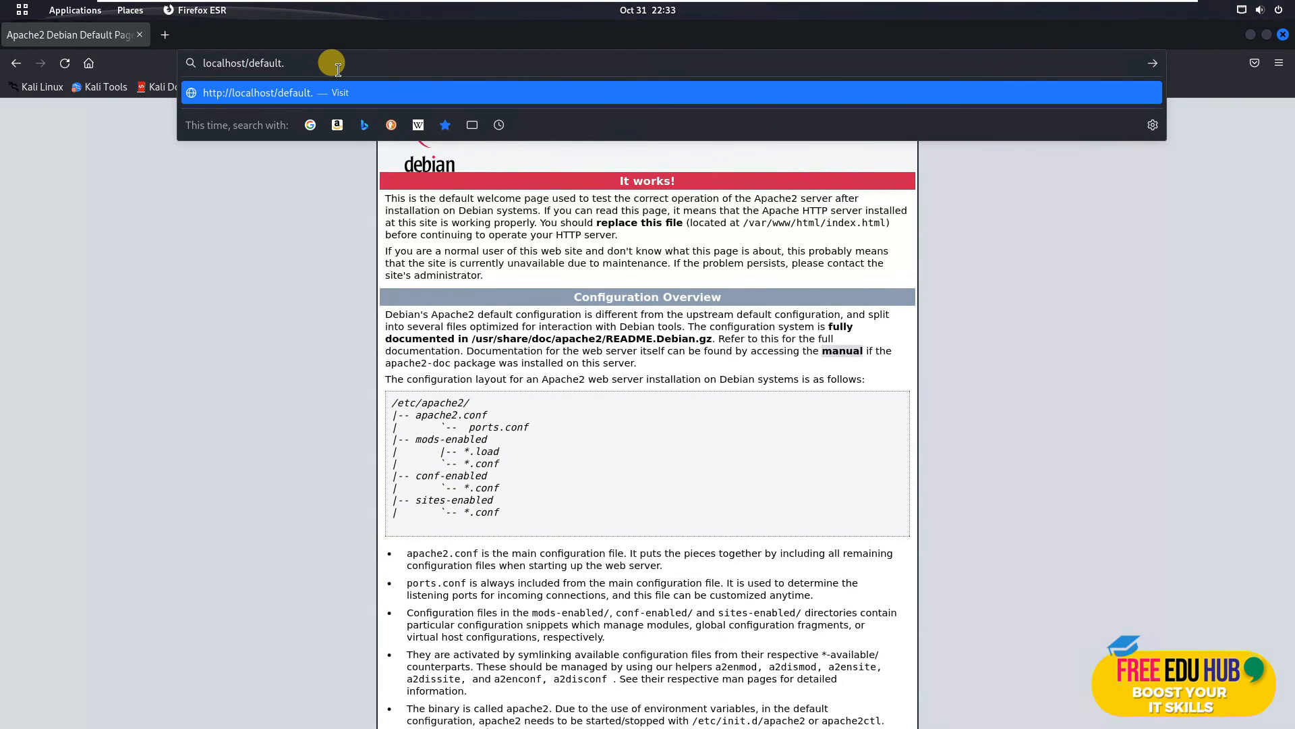
pyautogui.write('html')
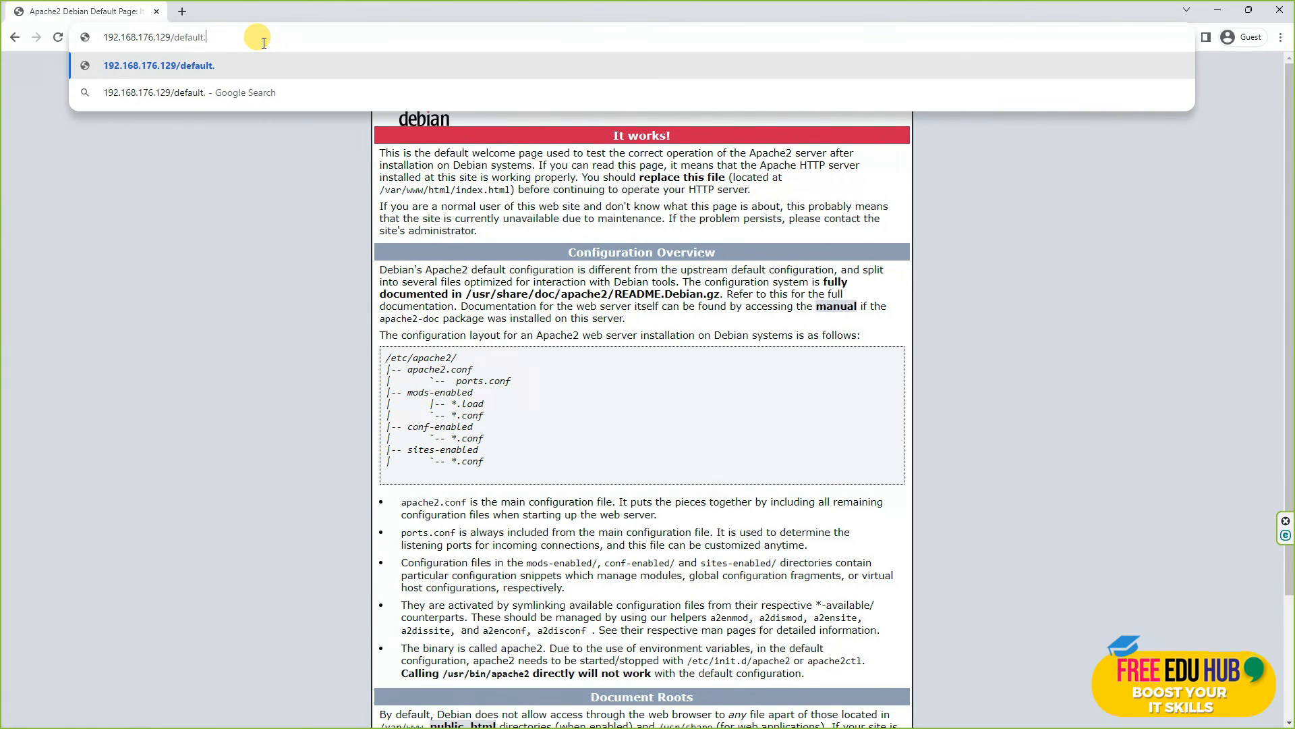
# Load 192.168.176.129/default.html in Chrome to show the red welcome heading
pyautogui.write('html')
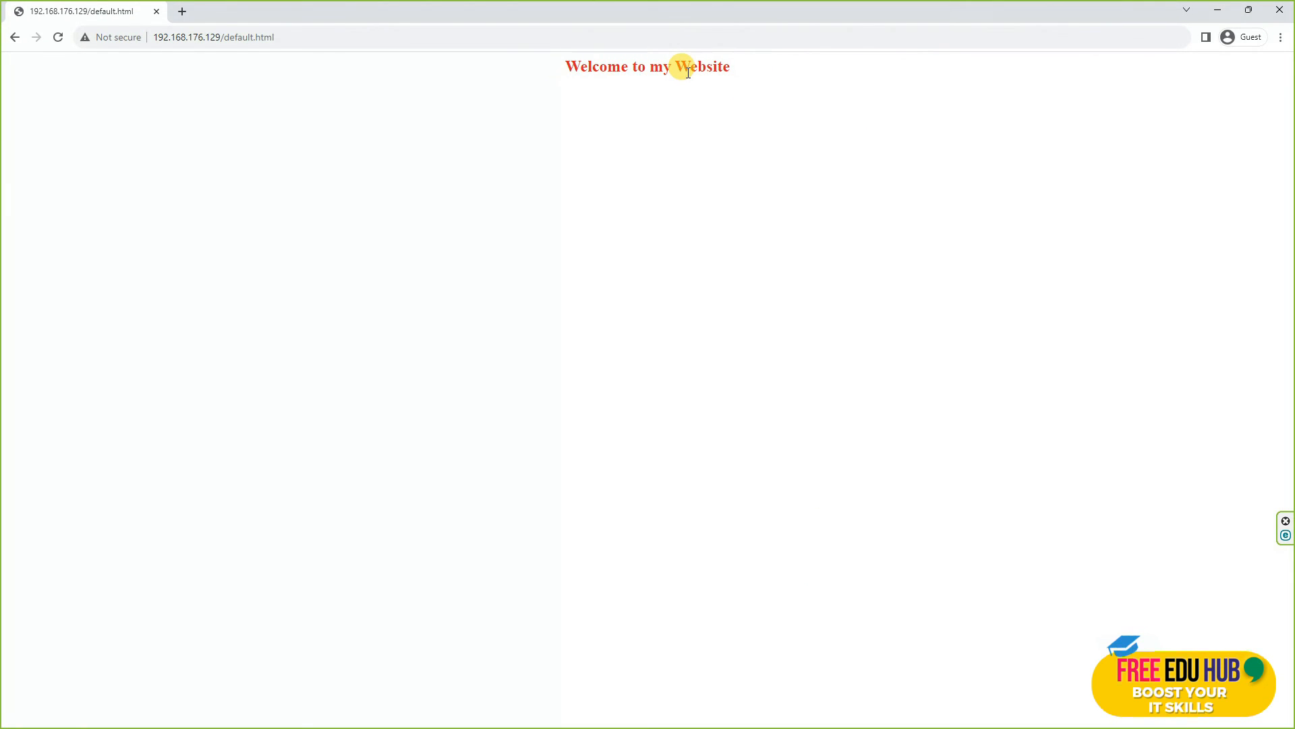
pyautogui.moveTo(488, 92)
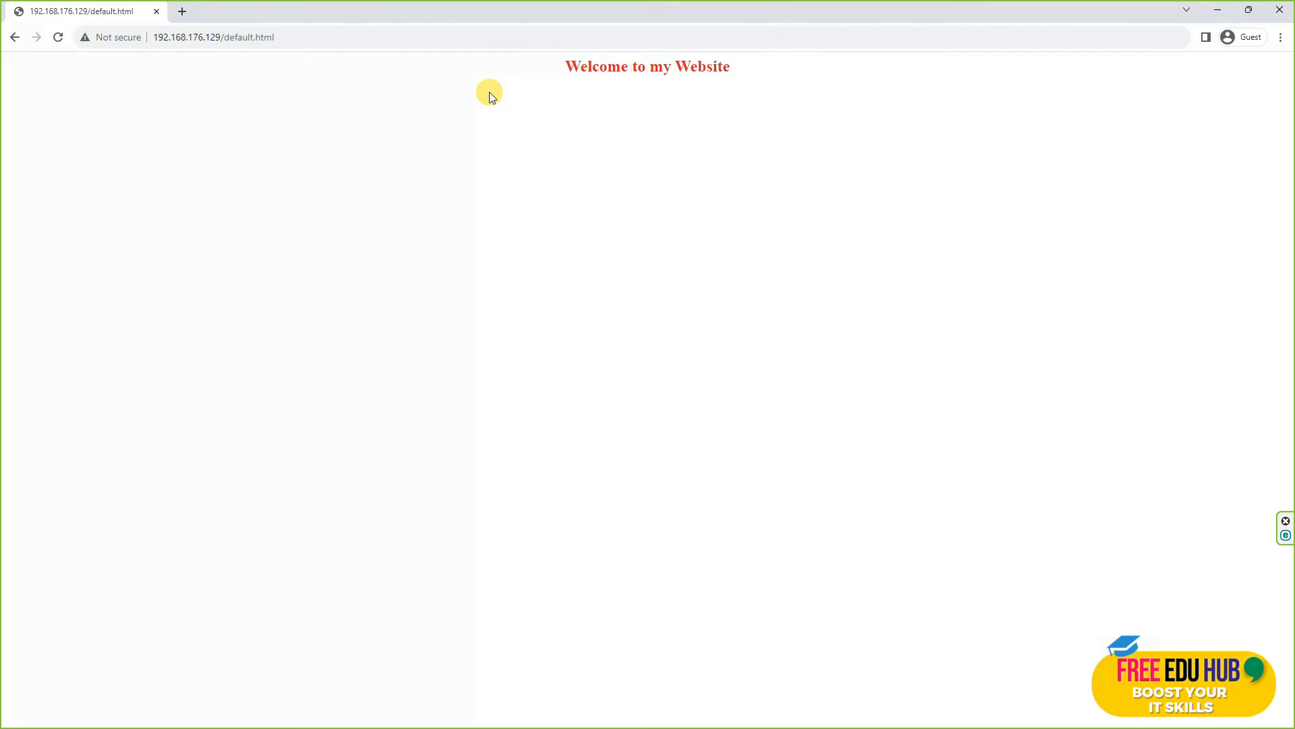
pyautogui.moveTo(6, 79)
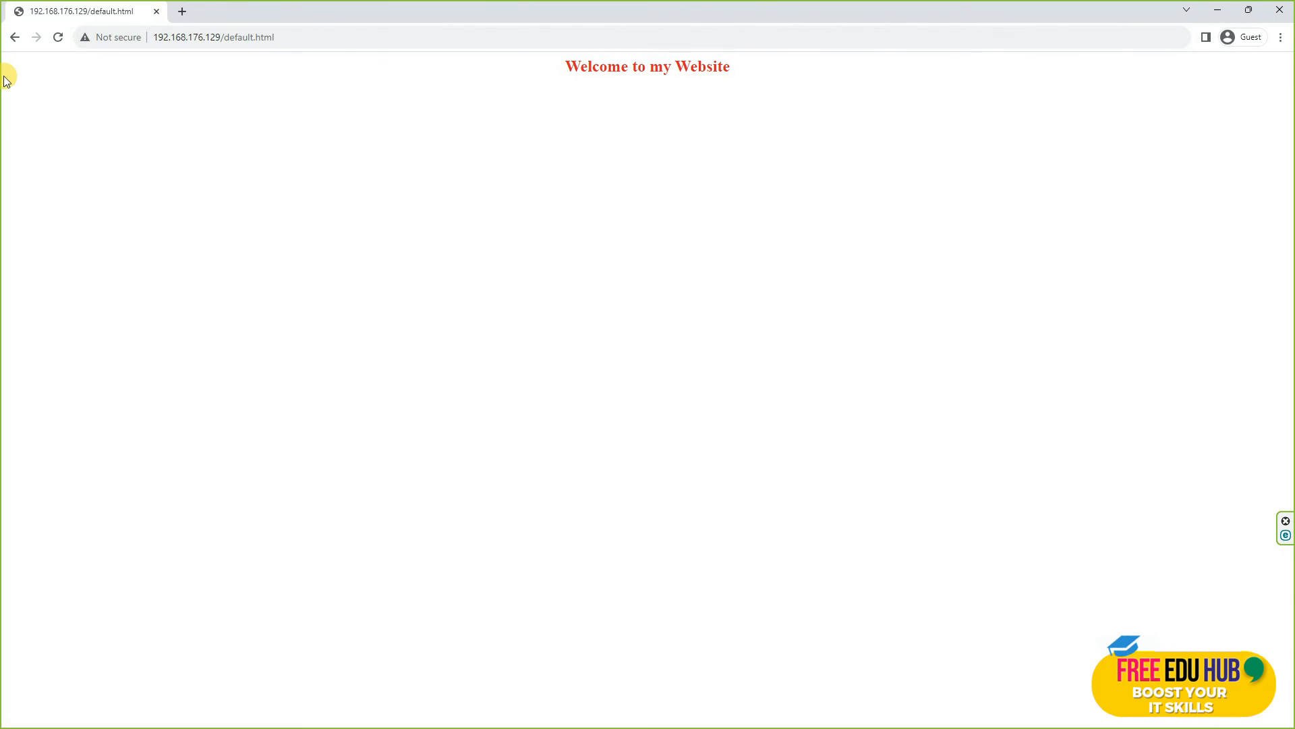